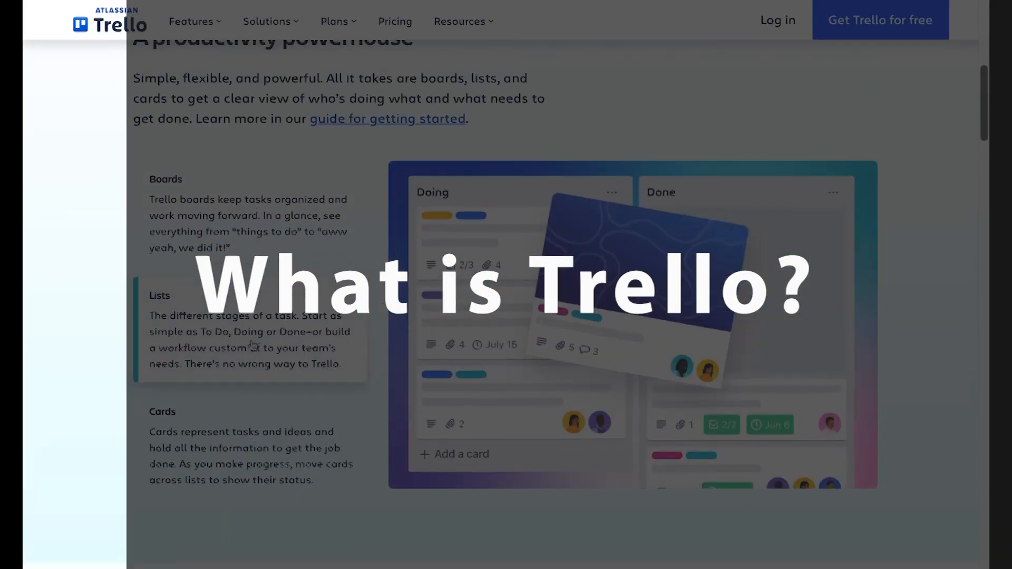
Browse the Trello landing page, its plans overview and its learning resources.
scroll(up, 3)
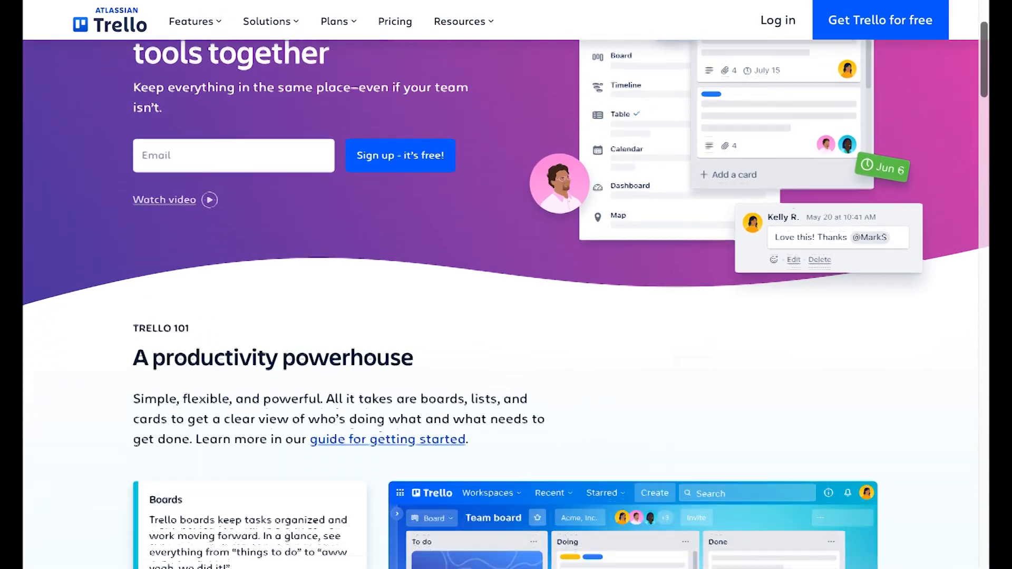
scroll(down, 3)
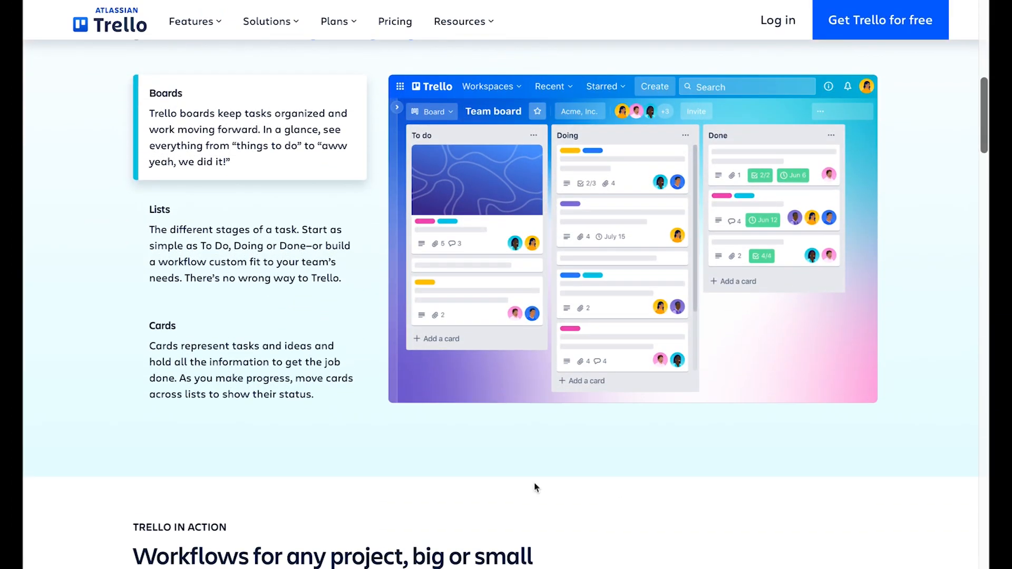
scroll(down, 3)
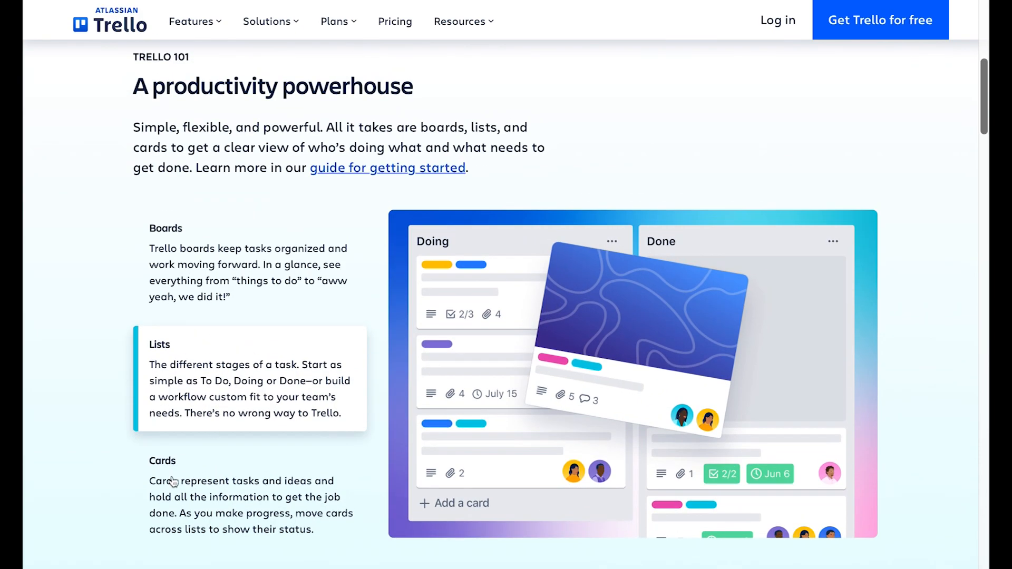
scroll(down, 3)
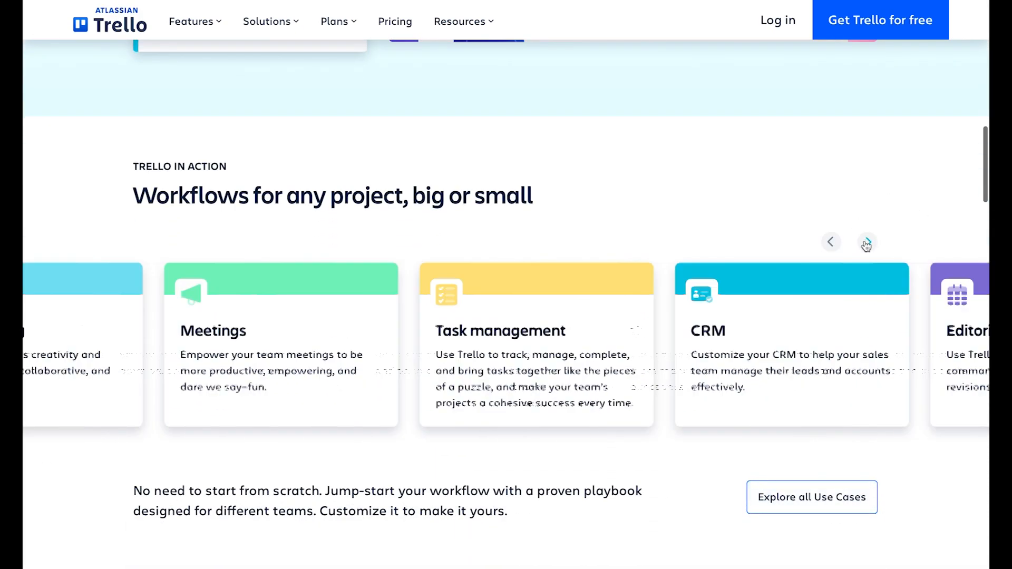
scroll(down, 3)
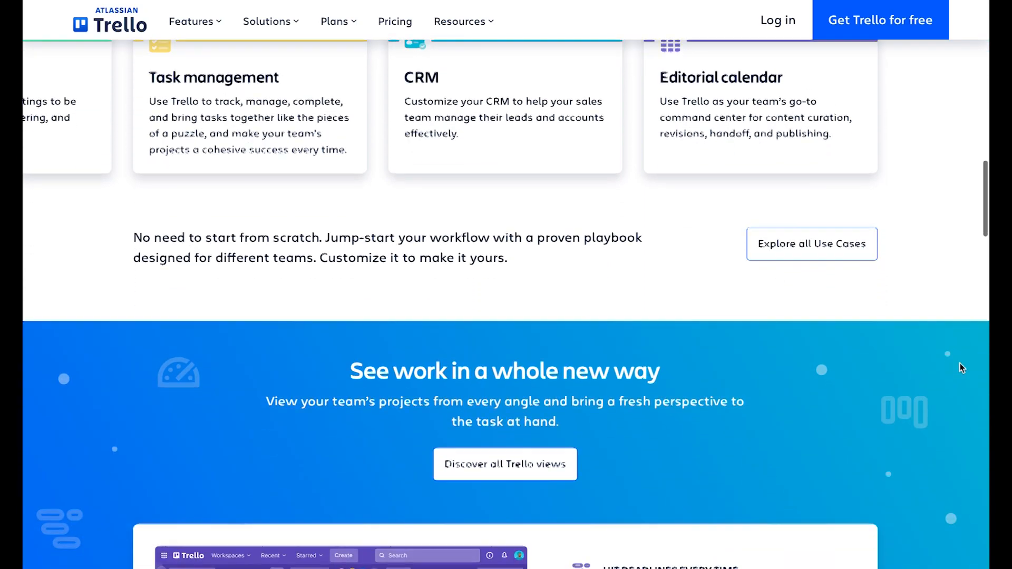
scroll(down, 3)
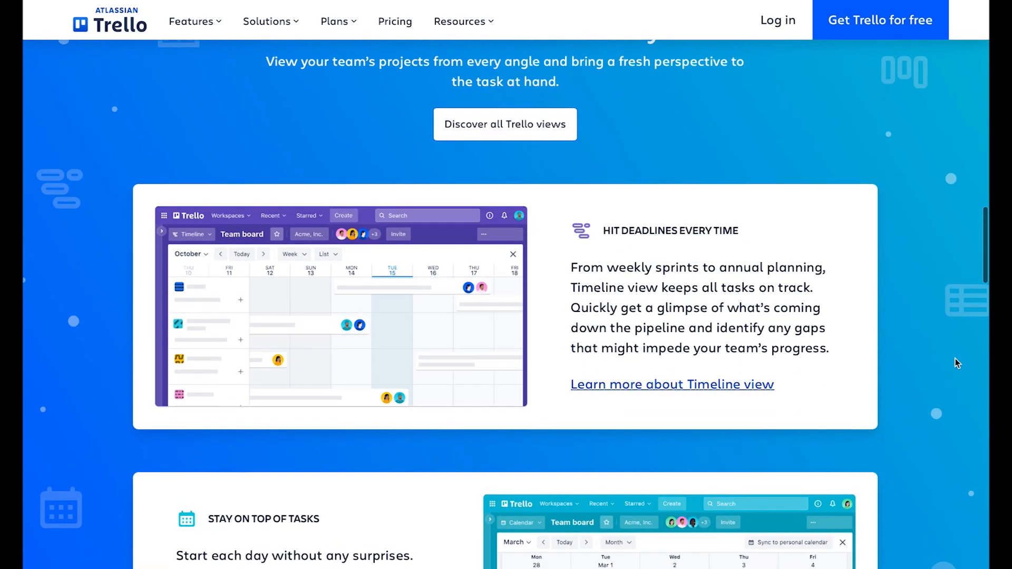
scroll(down, 3)
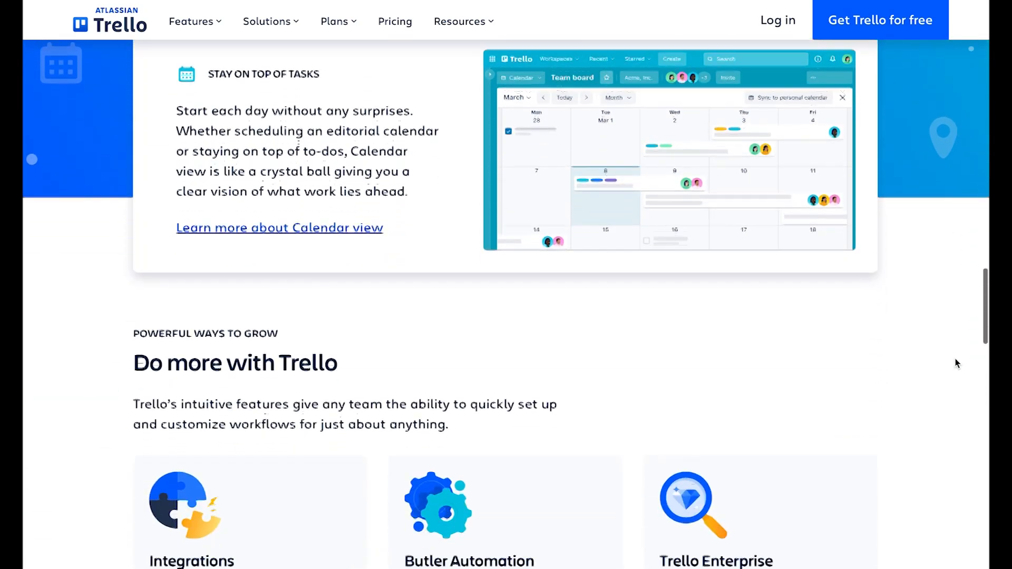
scroll(down, 3)
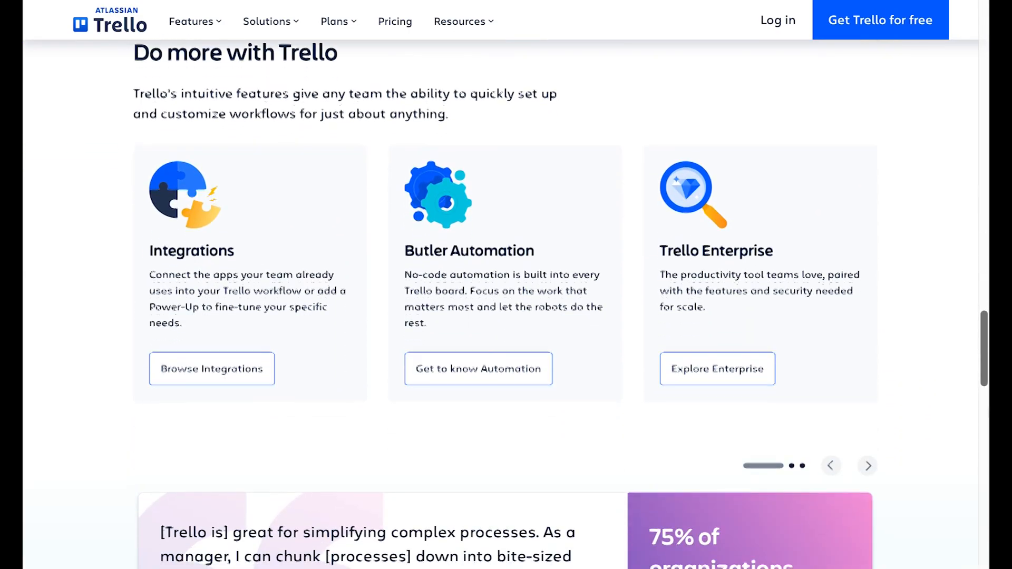
scroll(down, 3)
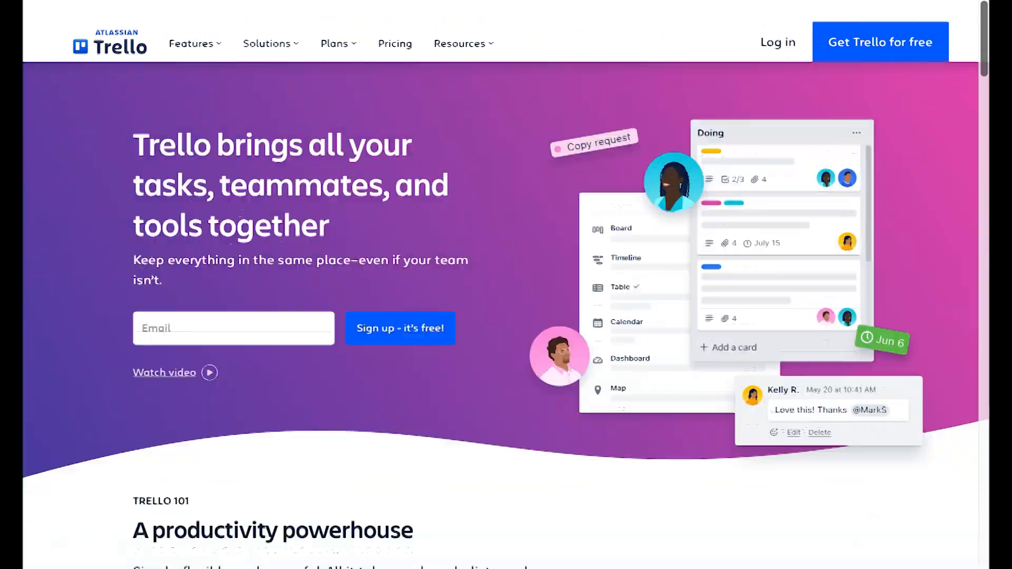
scroll(down, 3)
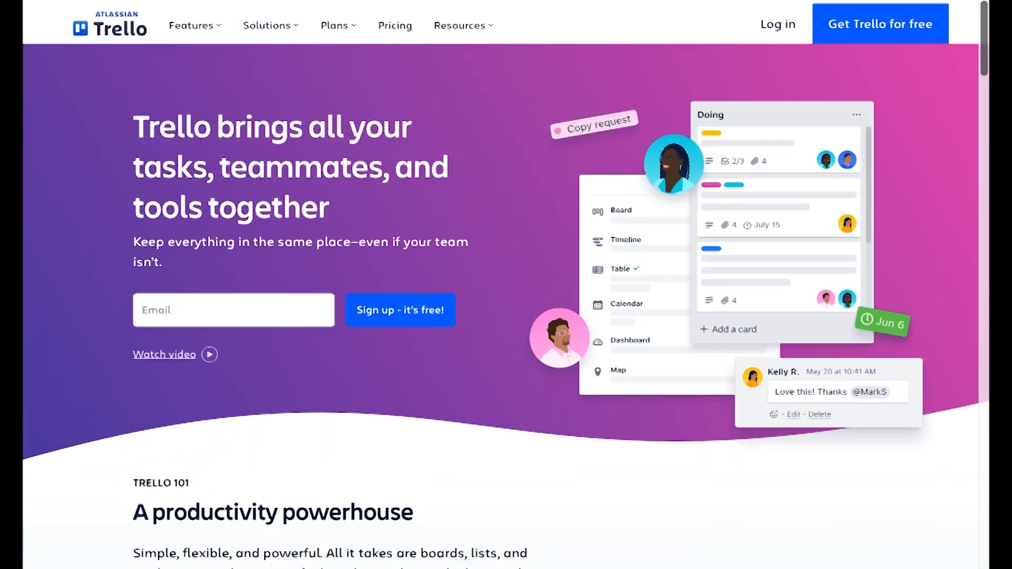
scroll(down, 3)
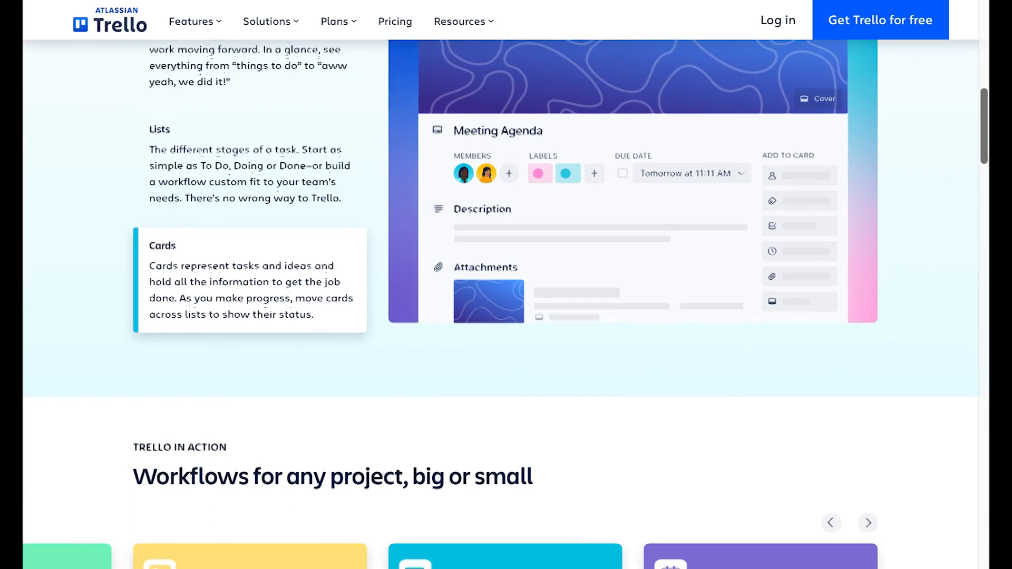
scroll(down, 3)
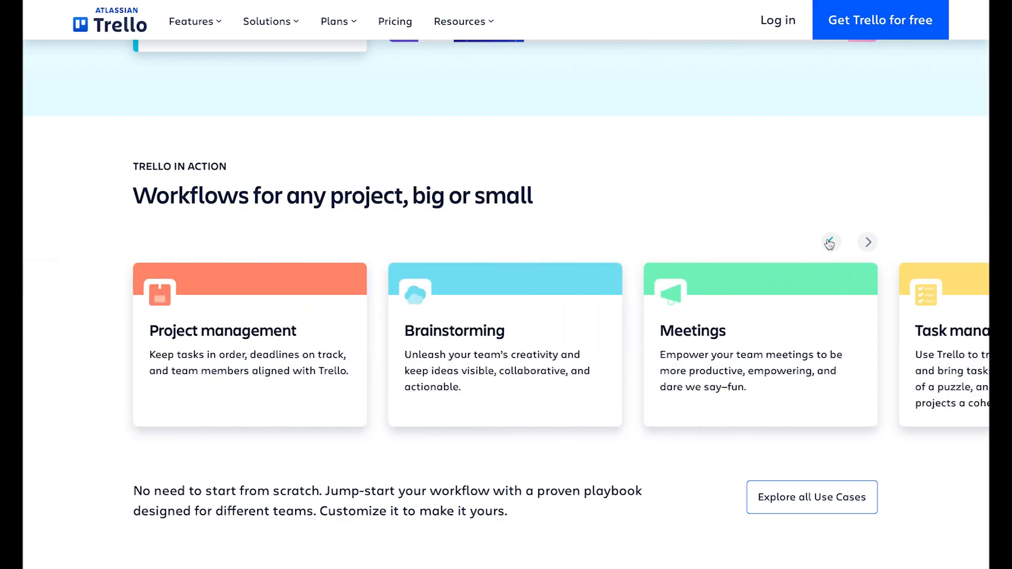
scroll(down, 3)
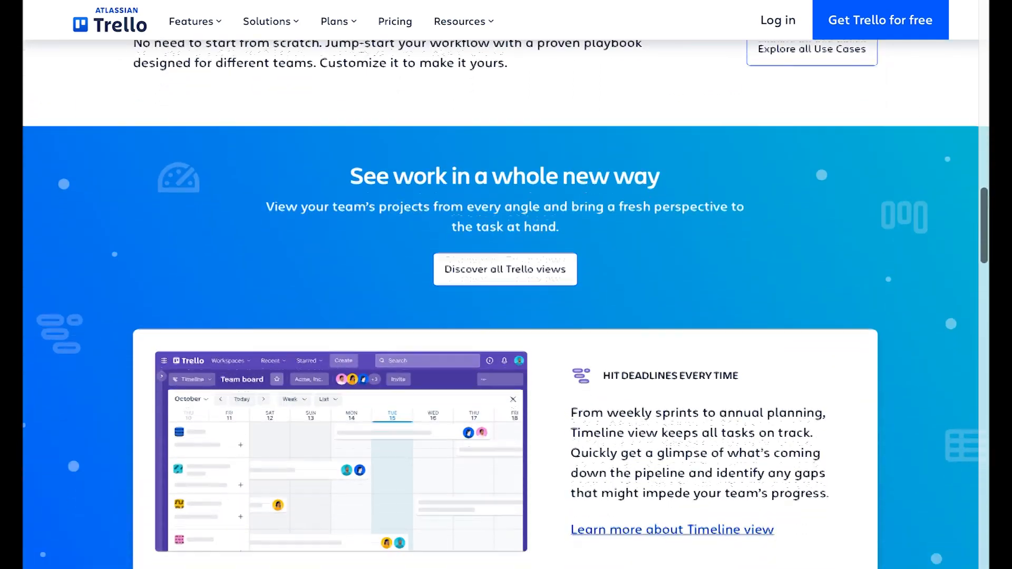
scroll(down, 3)
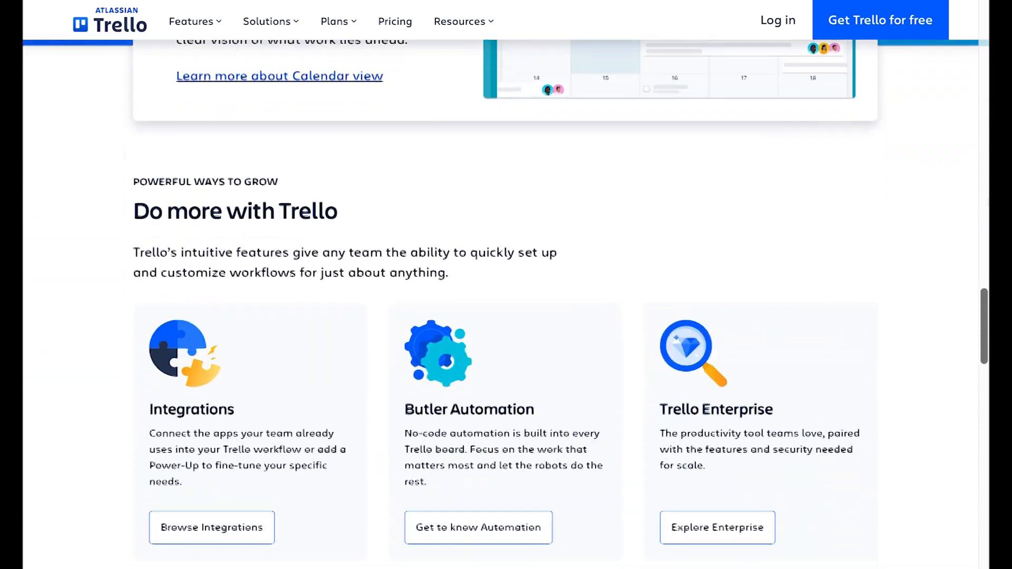
scroll(down, 3)
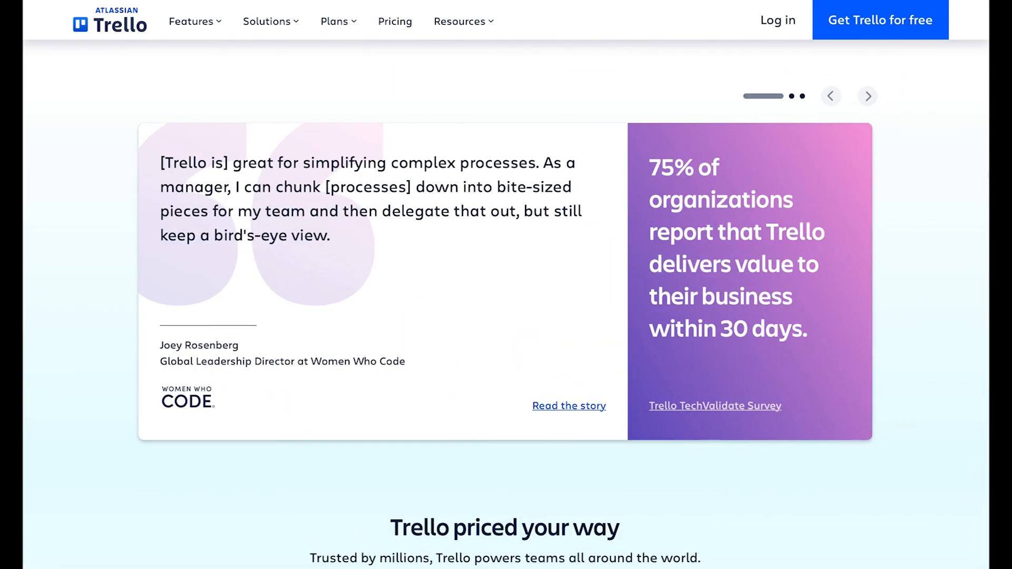
scroll(down, 3)
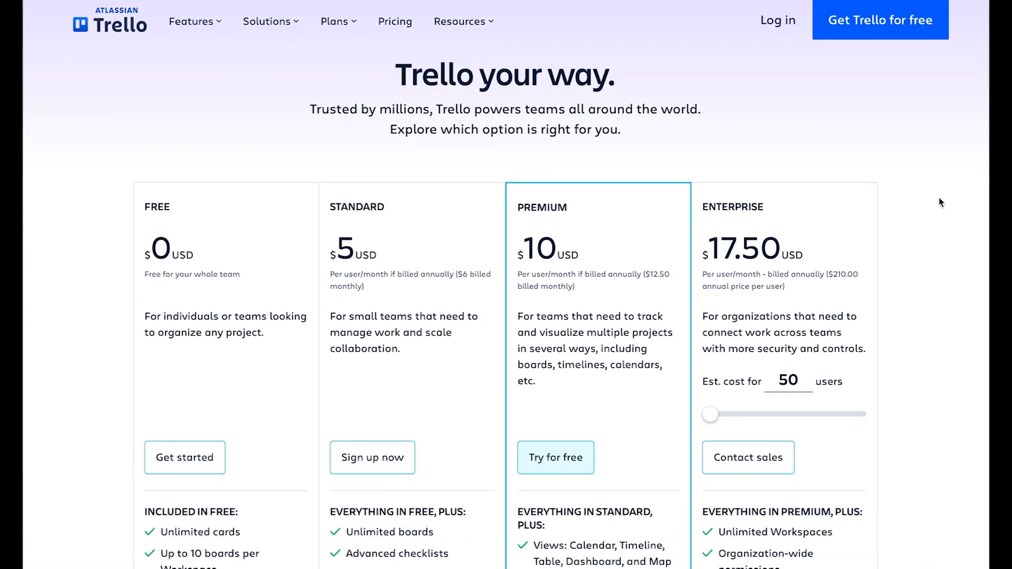
scroll(down, 3)
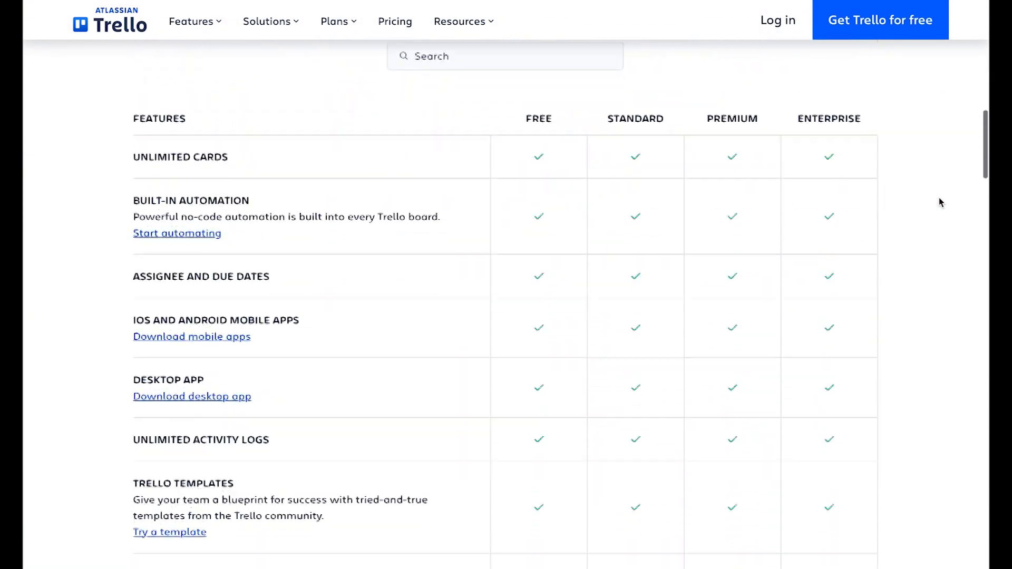
scroll(down, 3)
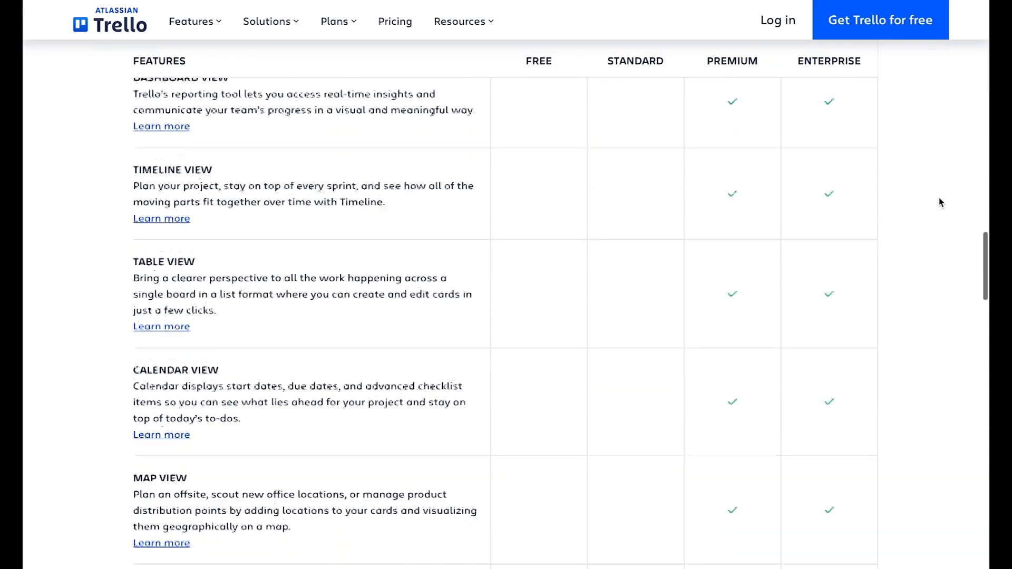
scroll(down, 3)
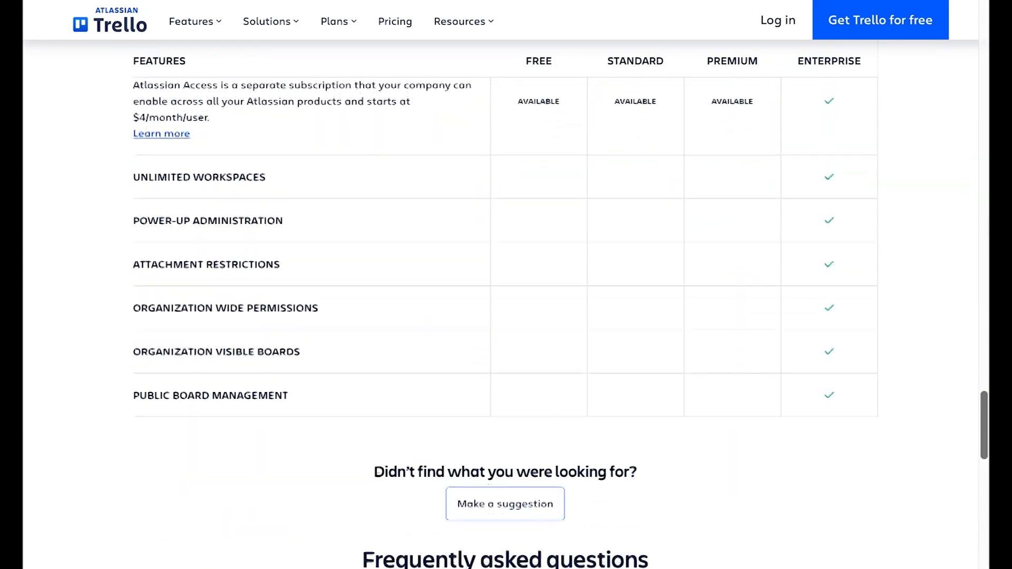
scroll(down, 3)
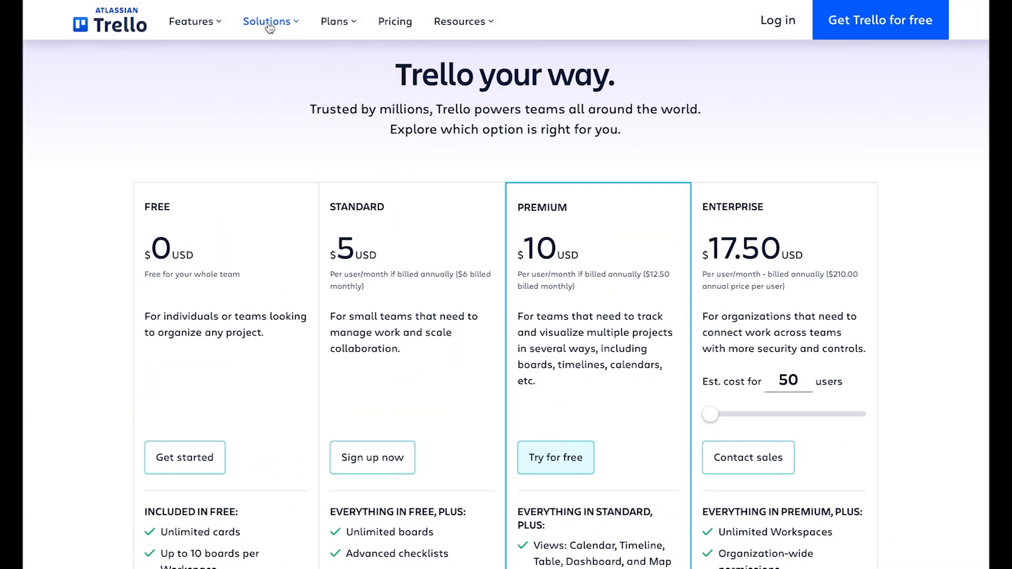
click(192, 21)
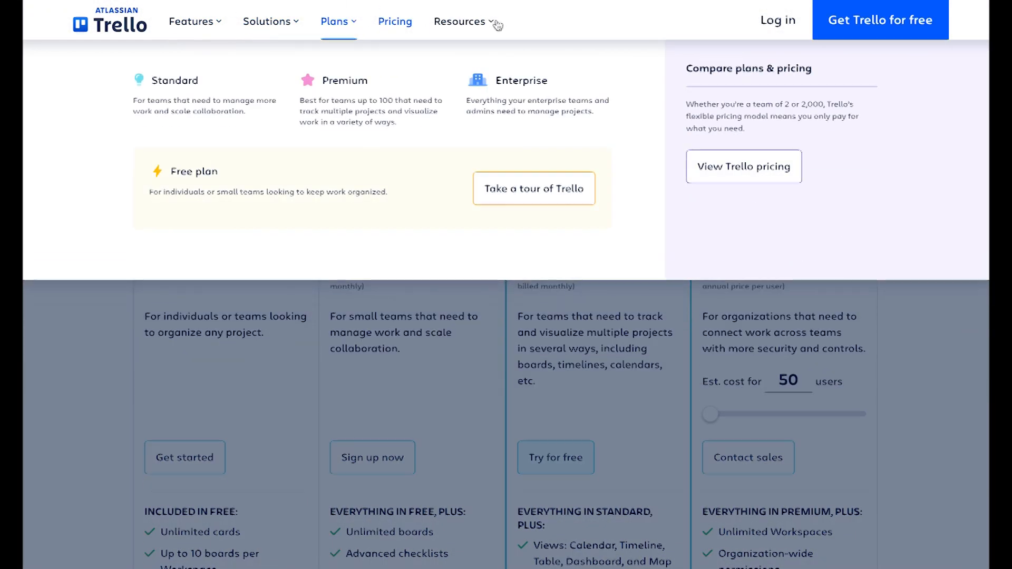
click(461, 21)
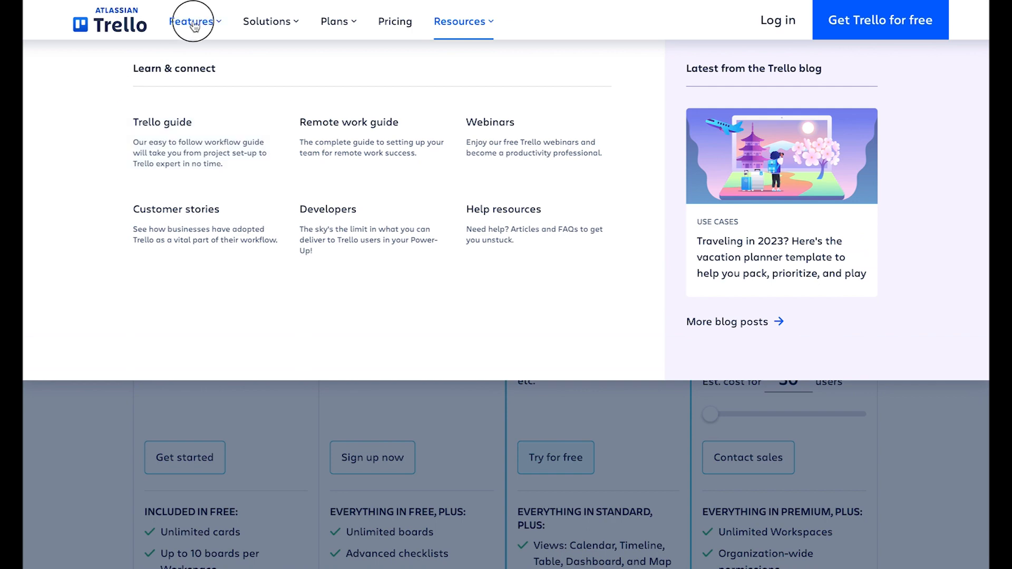
click(190, 21)
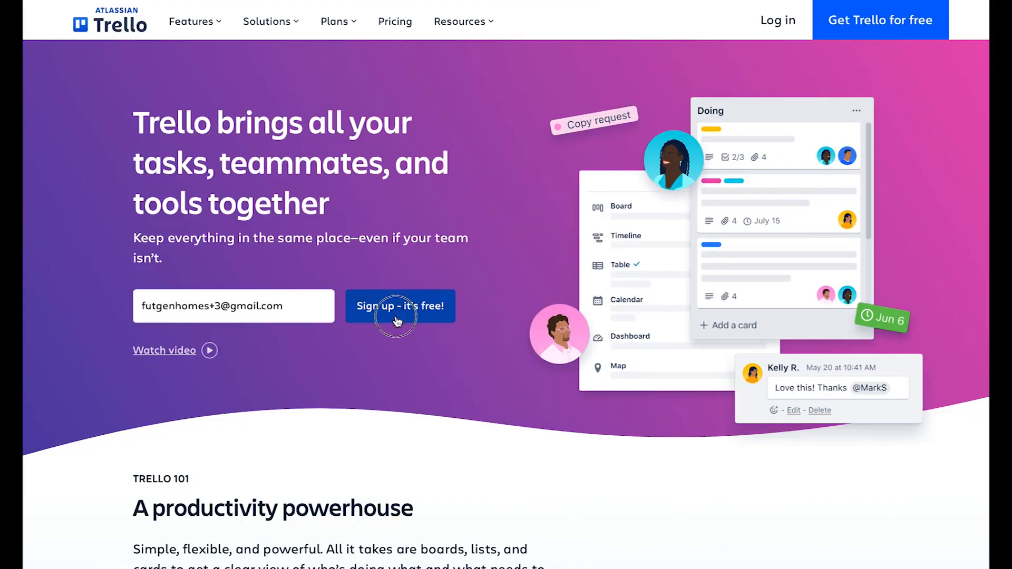
Sign up with the Gmail address, name and password and pass the image verification.
click(399, 306)
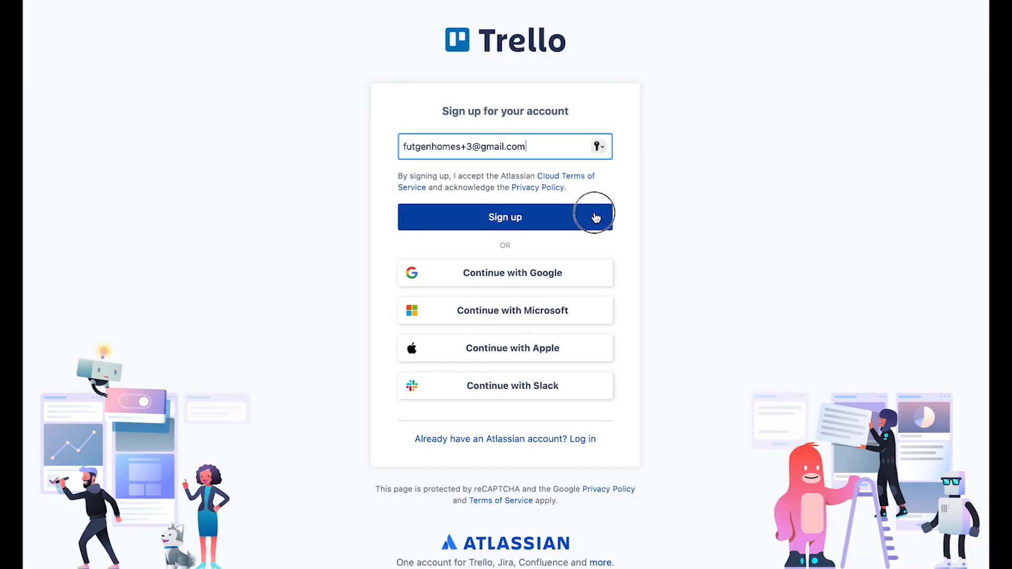
click(505, 218)
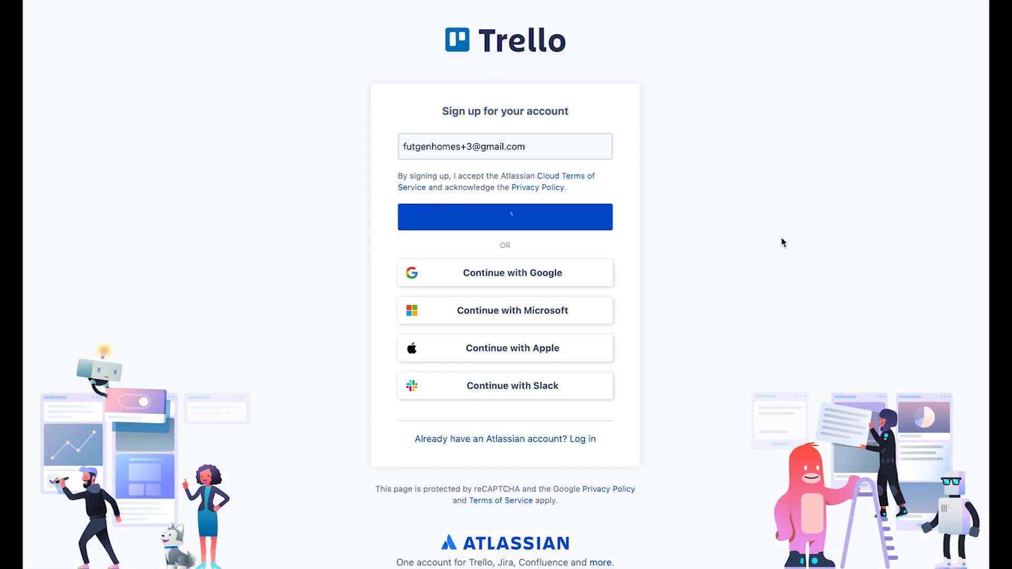
click(505, 218)
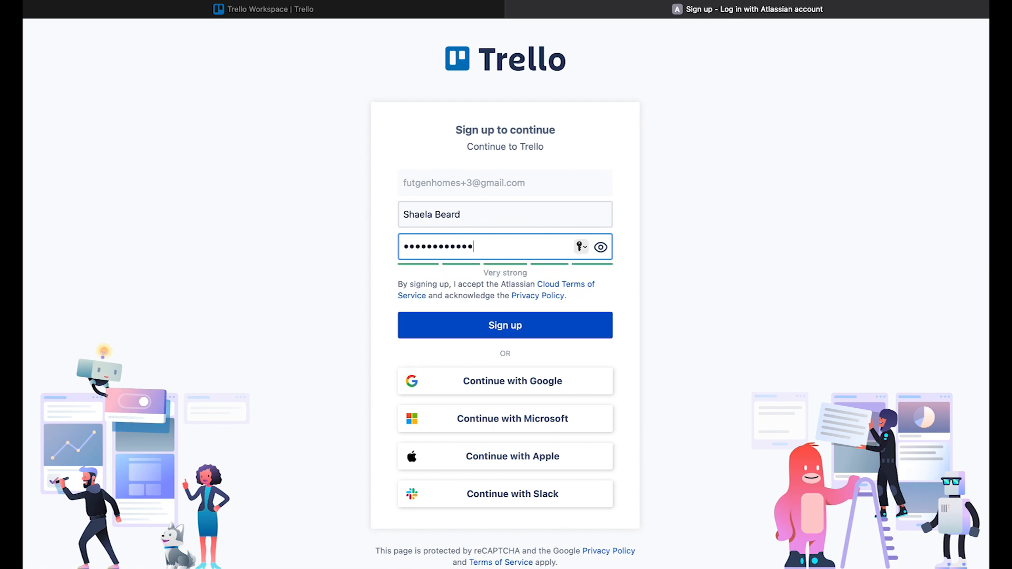
click(505, 325)
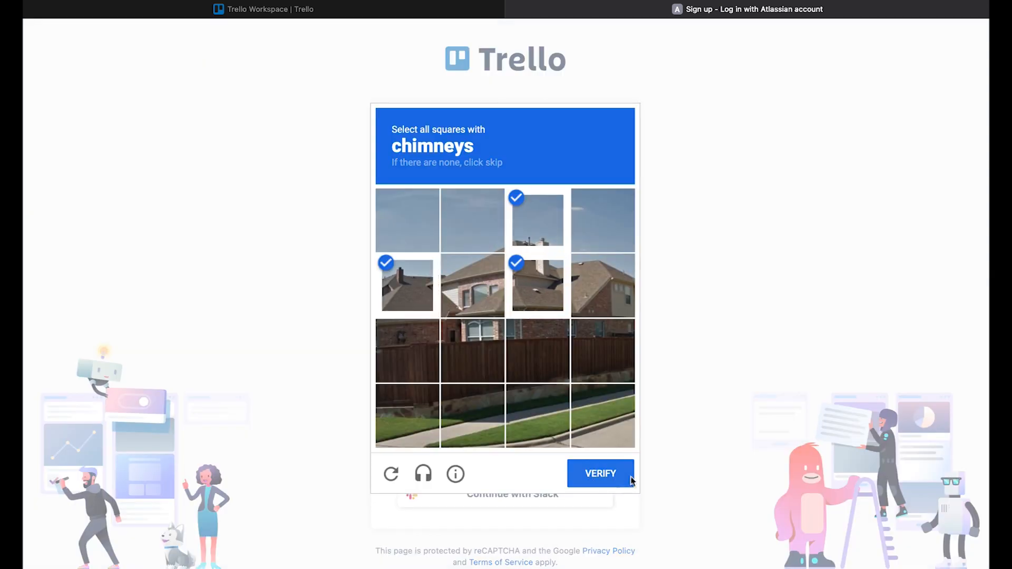
click(600, 474)
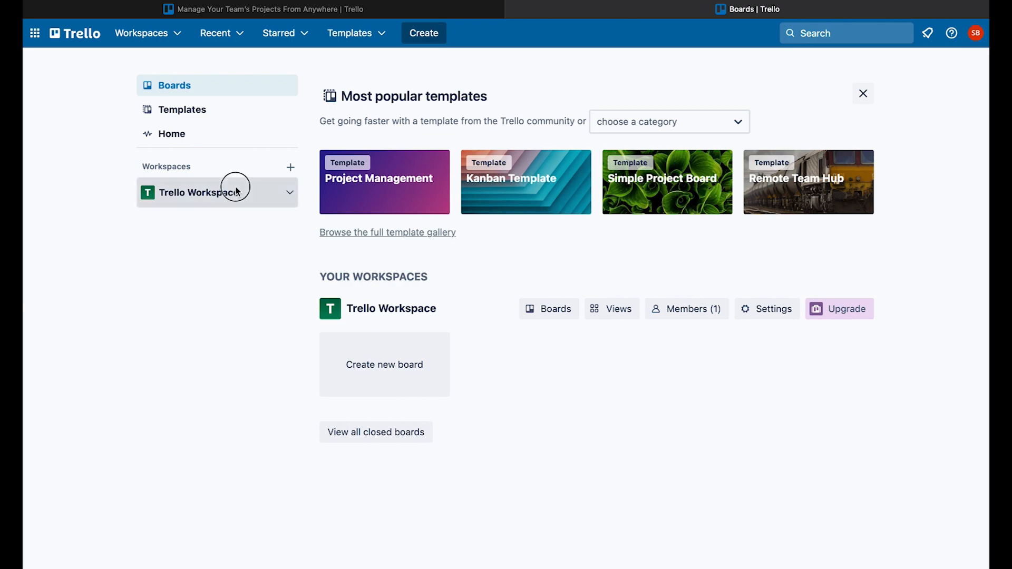
text(Sales Flow)
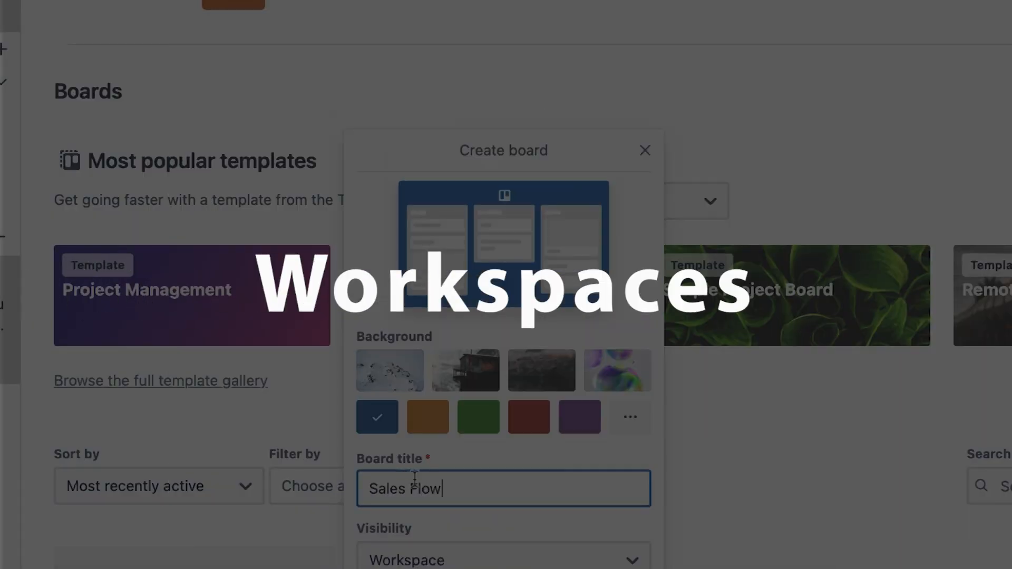
click(643, 151)
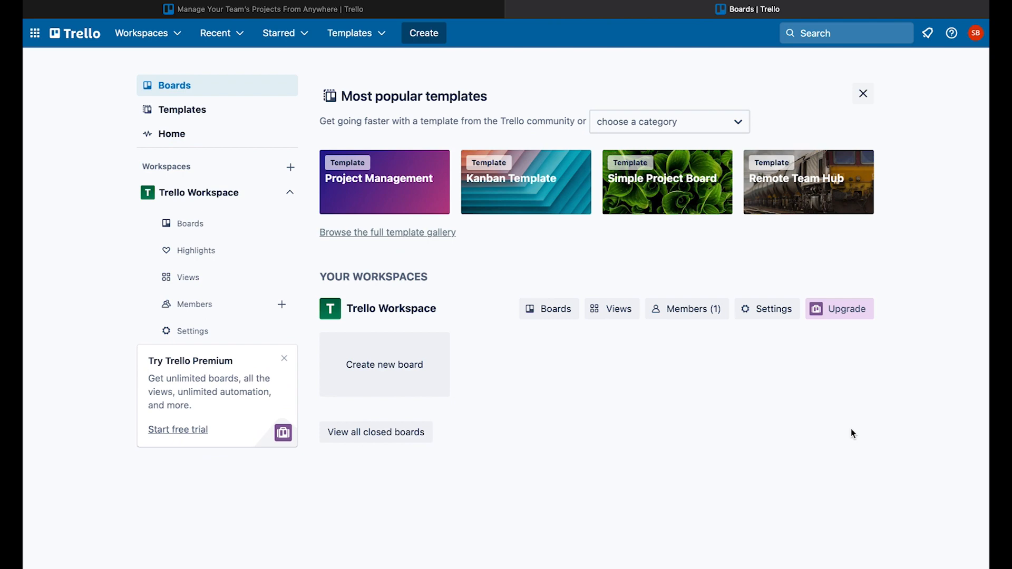
mouse_move(553, 309)
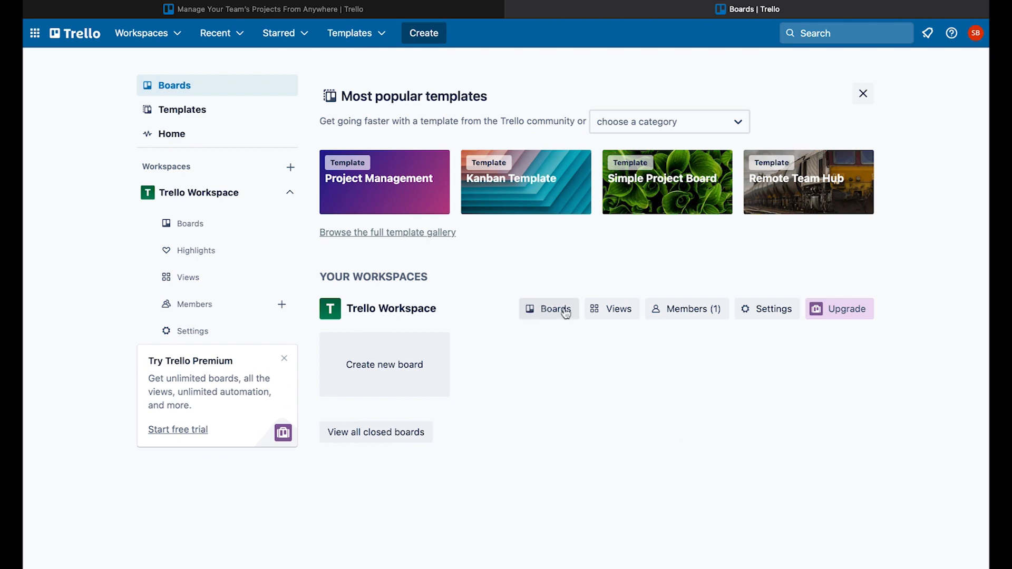
click(549, 309)
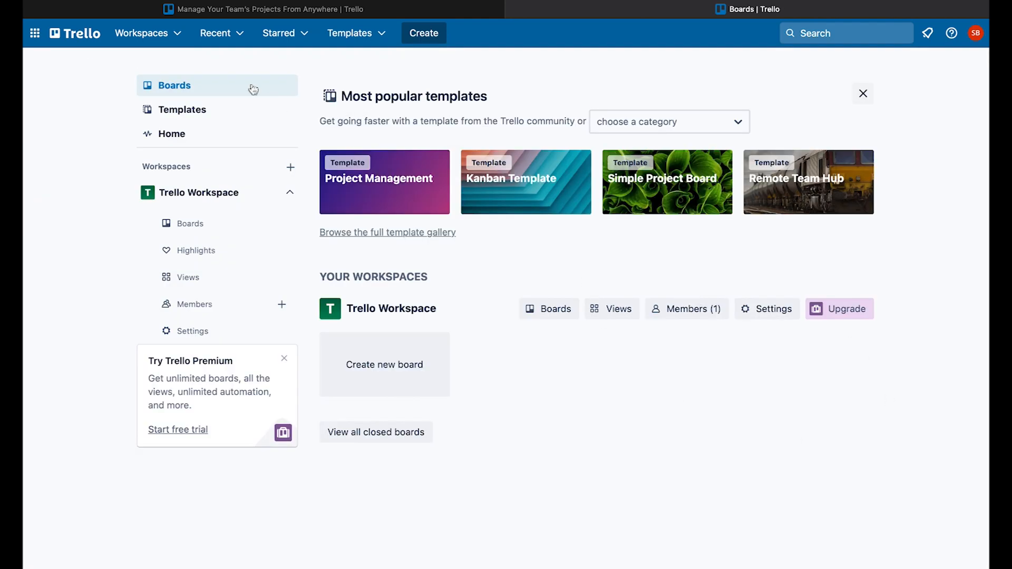
mouse_move(411, 274)
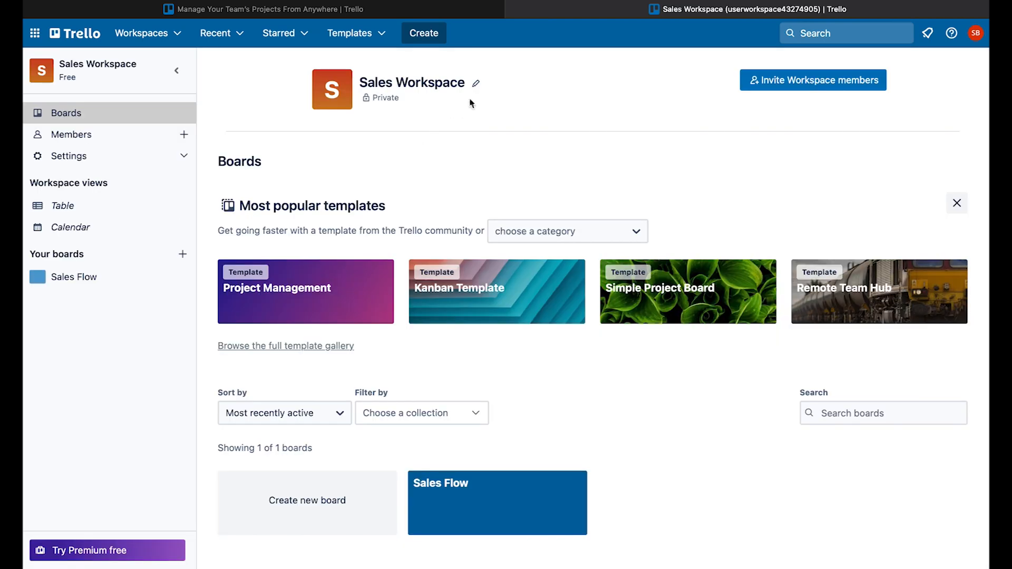
Review the Sales Workspace details and keep its boards sorted by most recent activity.
click(476, 84)
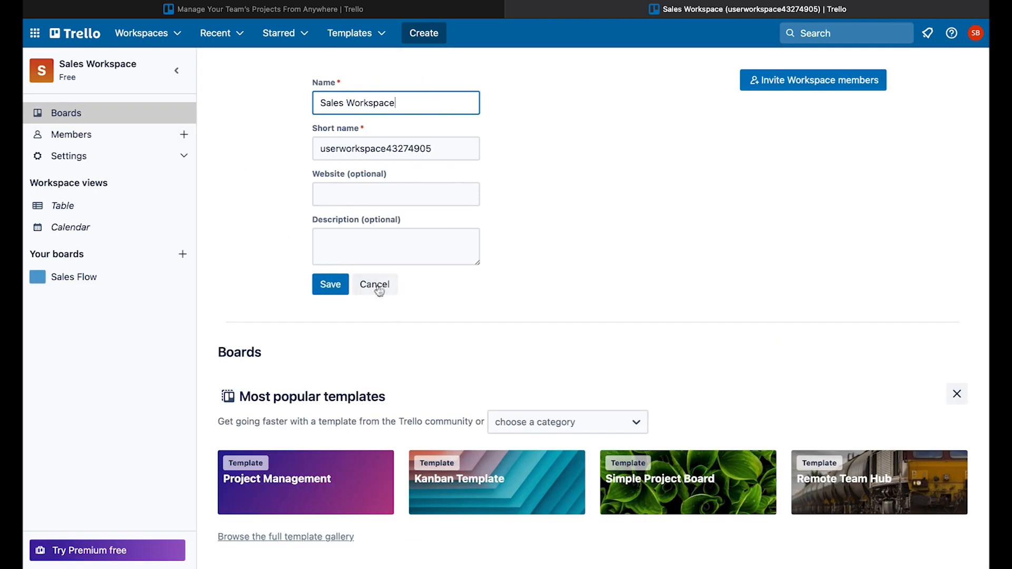
click(373, 285)
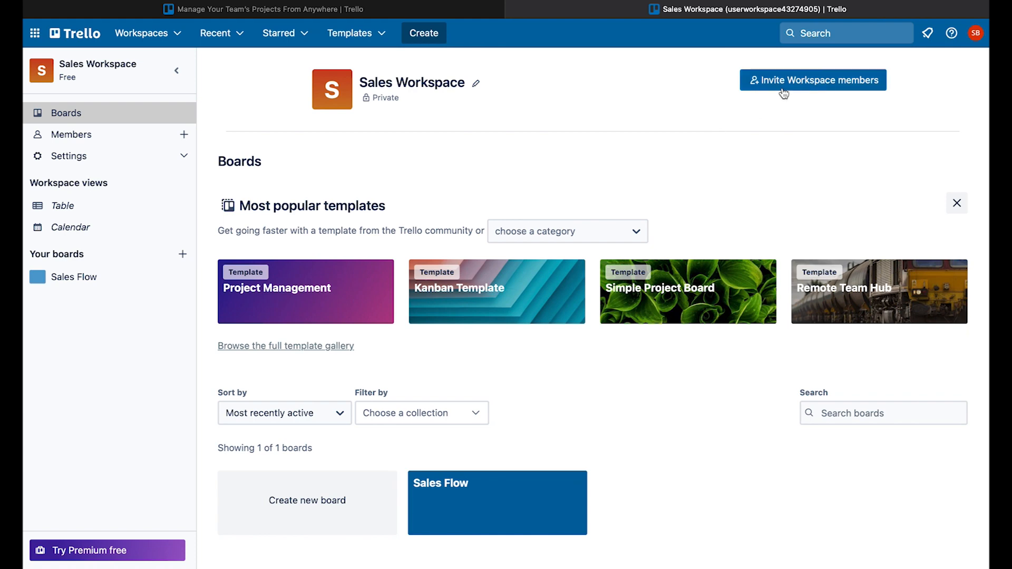
mouse_move(730, 372)
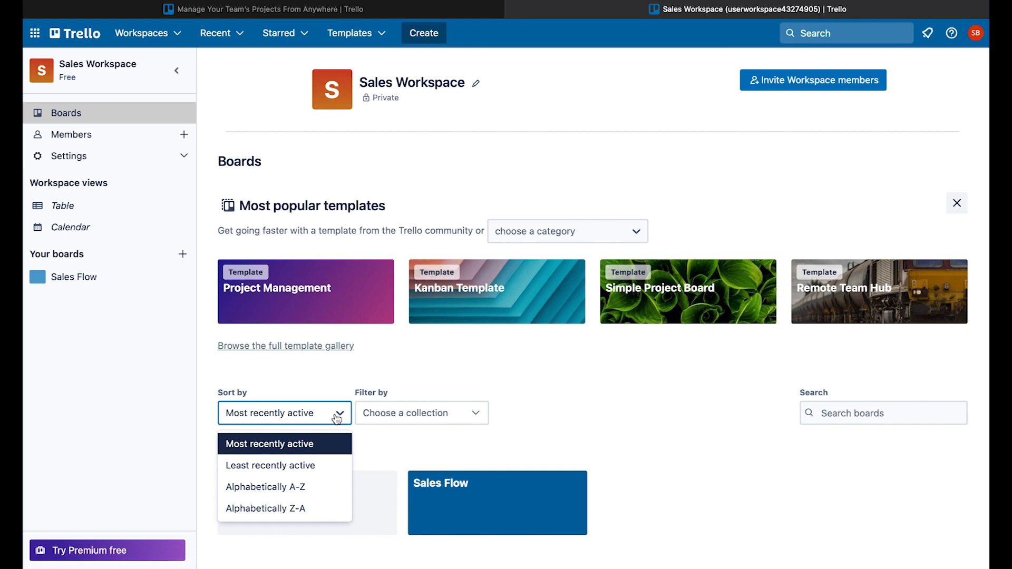
click(335, 413)
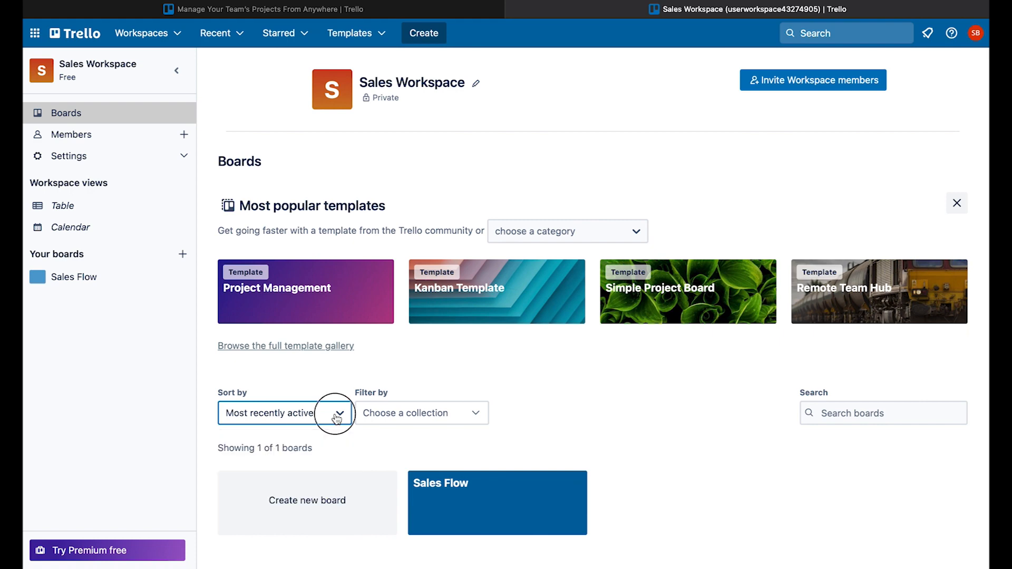
mouse_move(912, 434)
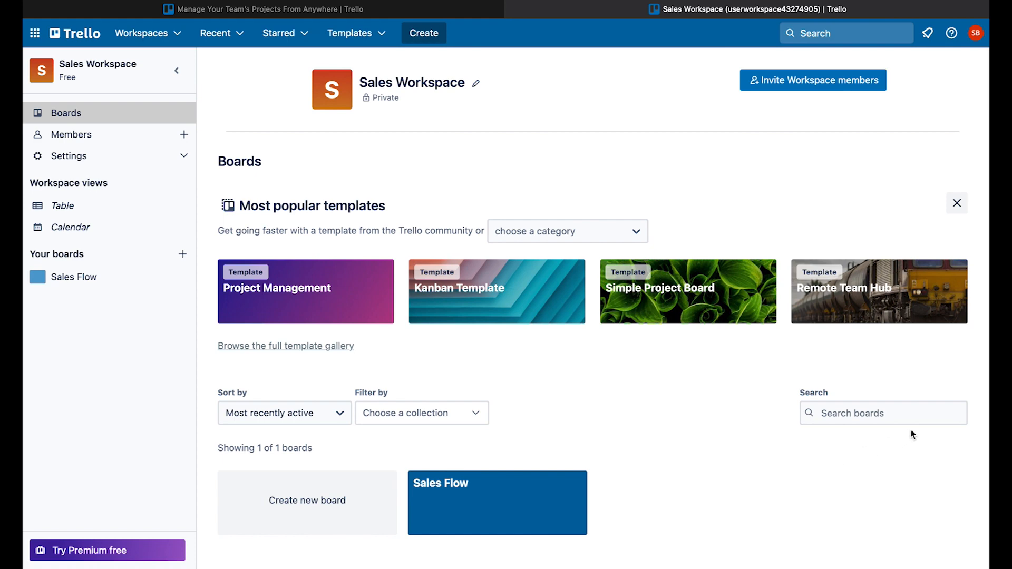
click(882, 413)
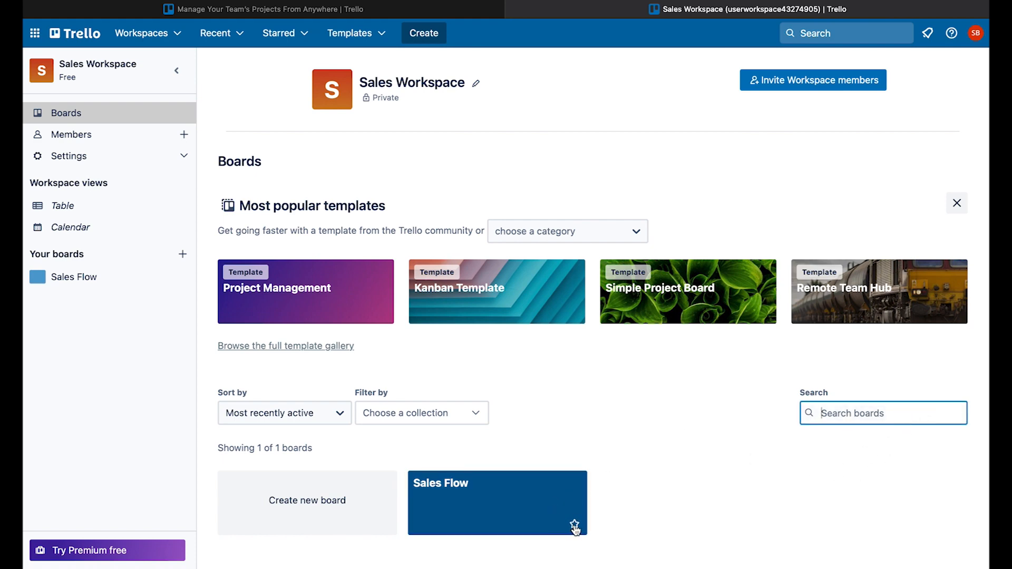
Star the Sales Flow board as a favourite.
click(573, 523)
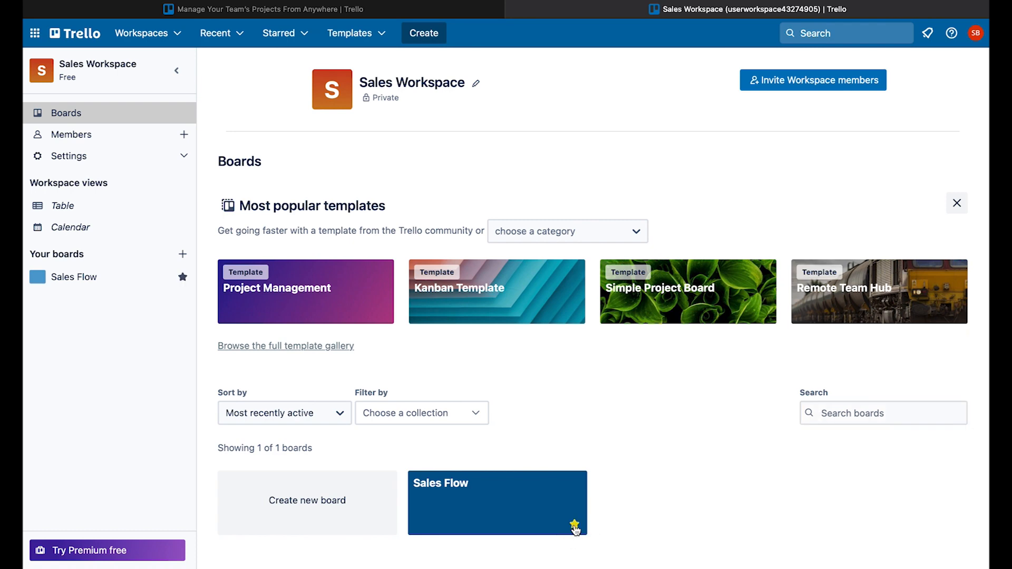
click(574, 524)
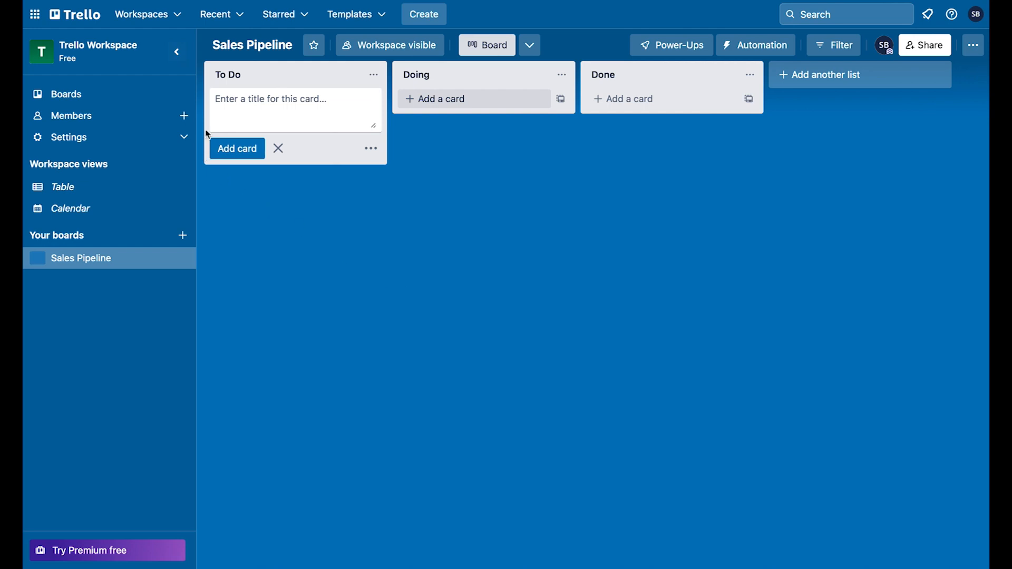
mouse_move(183, 44)
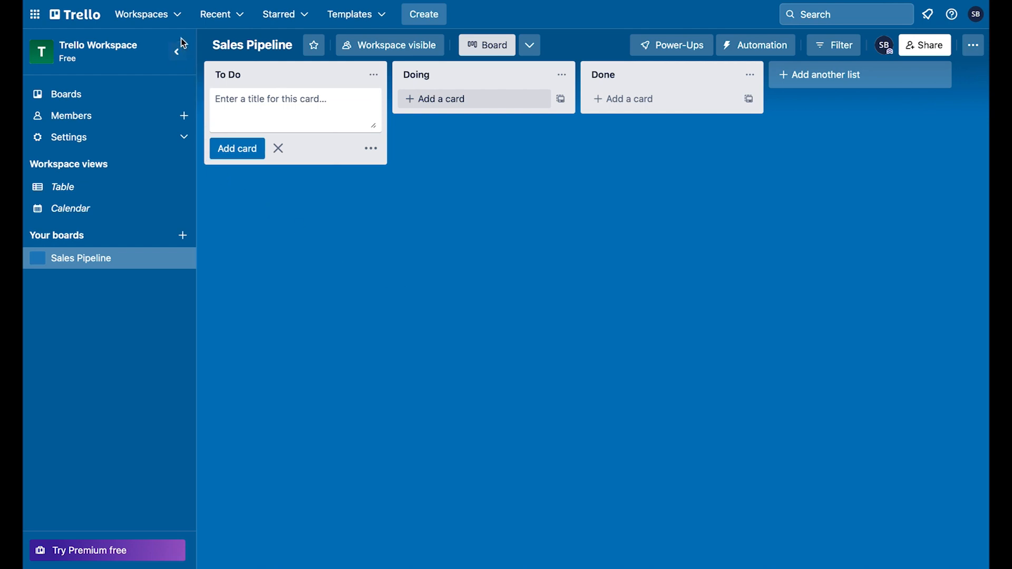
mouse_move(177, 52)
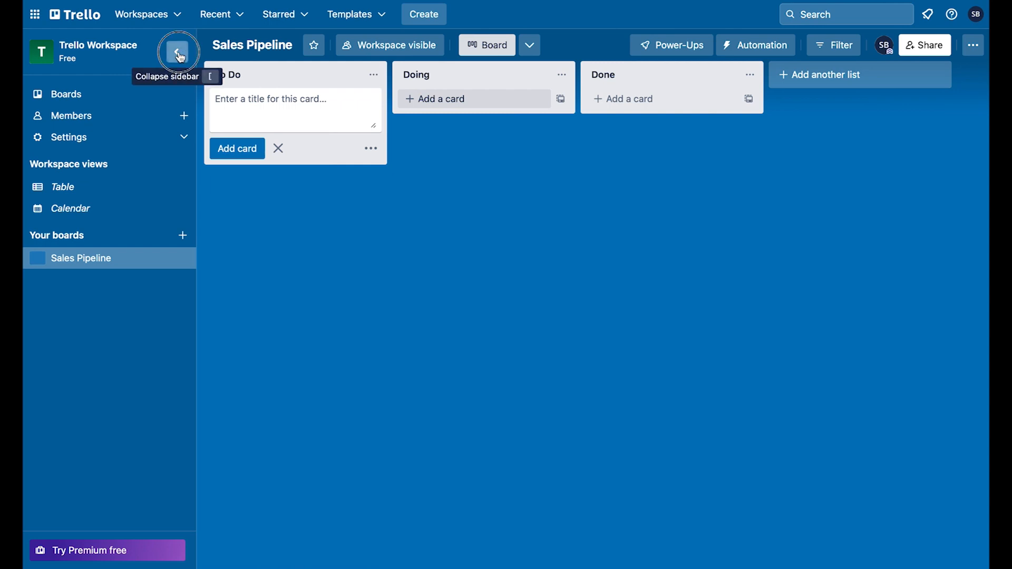
Collapse the workspace sidebar and drag the To Do list to a new position.
click(180, 51)
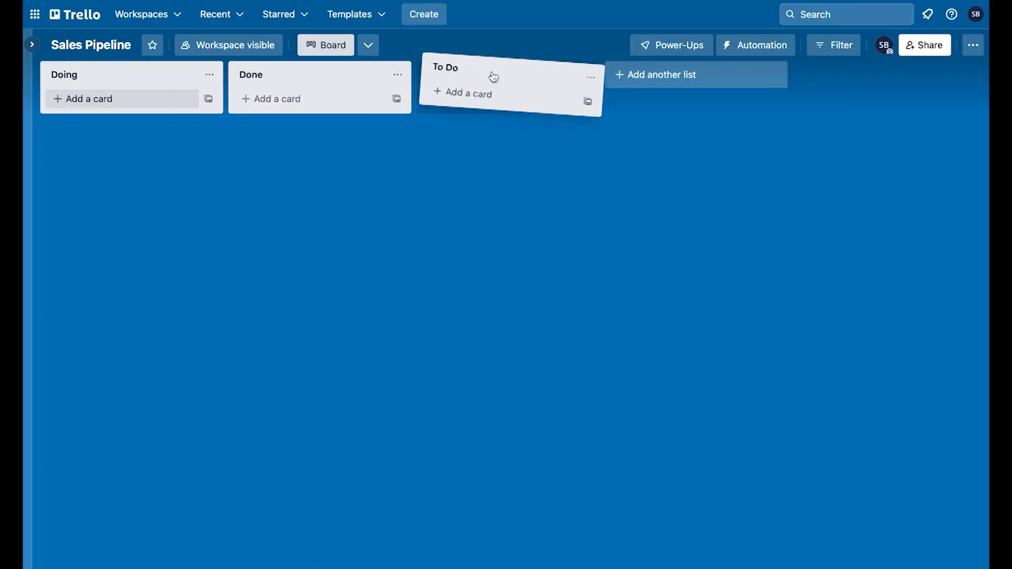
drag(494, 75, 119, 87)
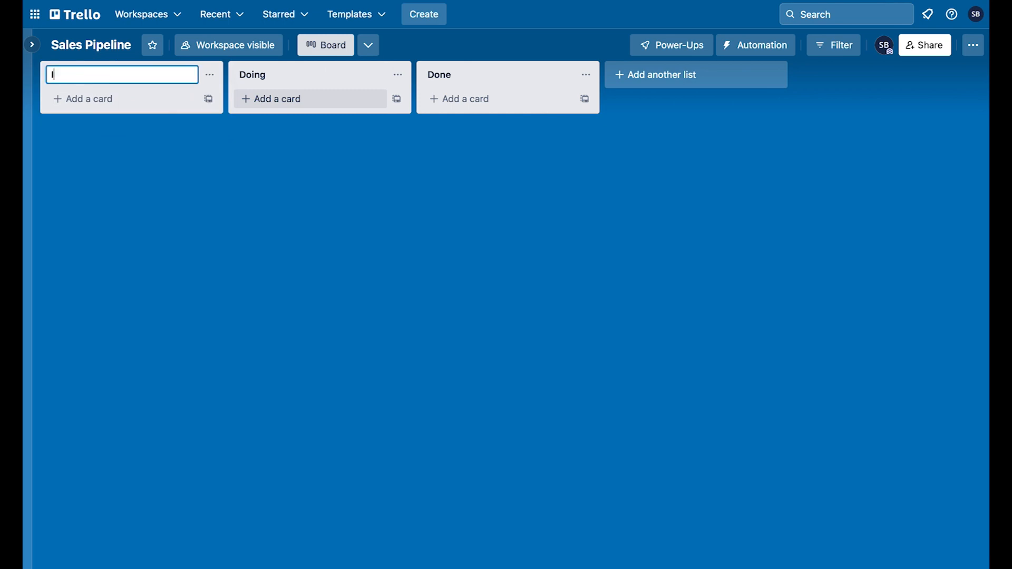
Rename the To Do, Doing and Done lists to Identified, Qualified and Evaluation.
text(Identifi)
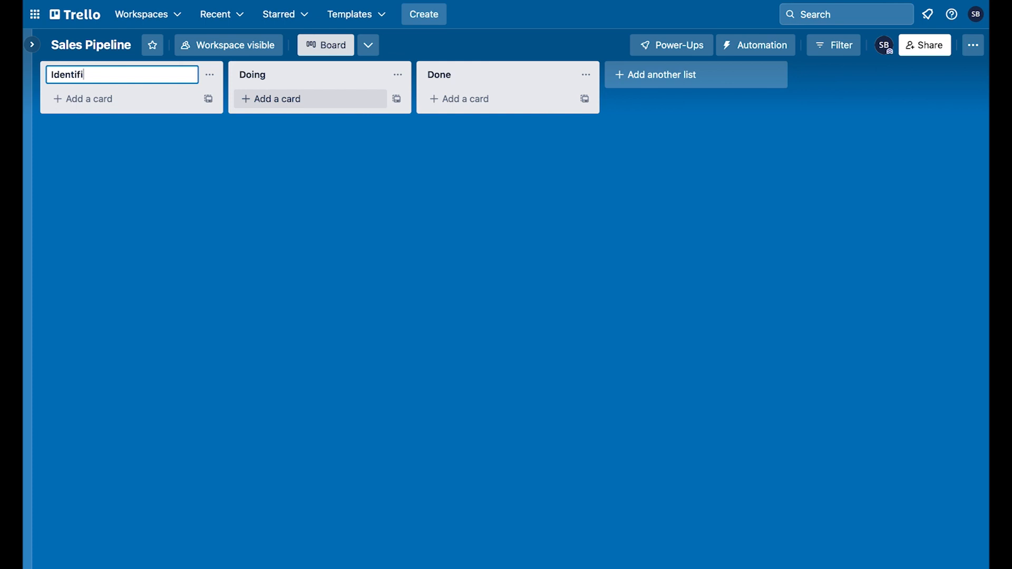
click(310, 73)
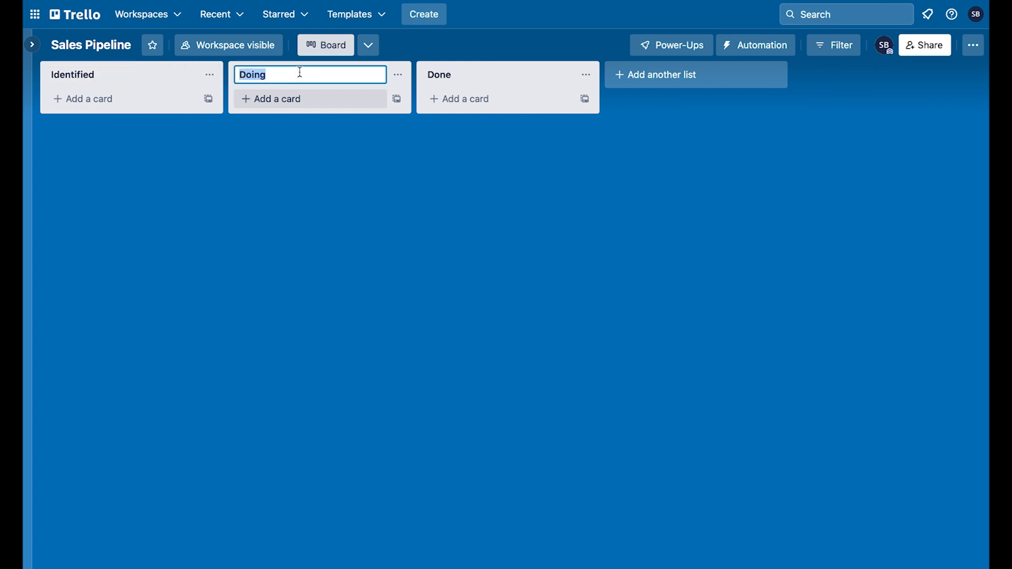
text(Qua)
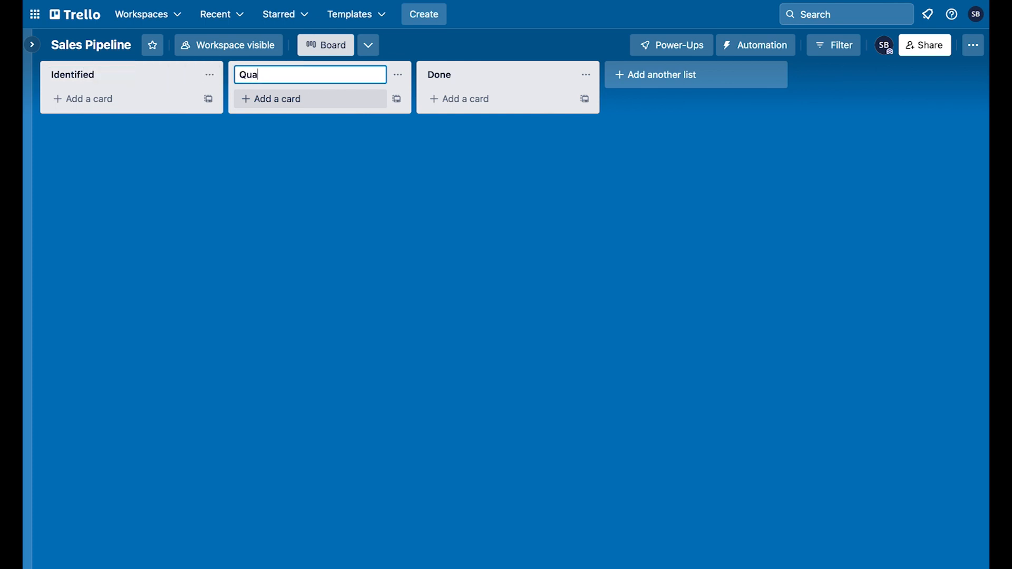
click(499, 74)
text(E)
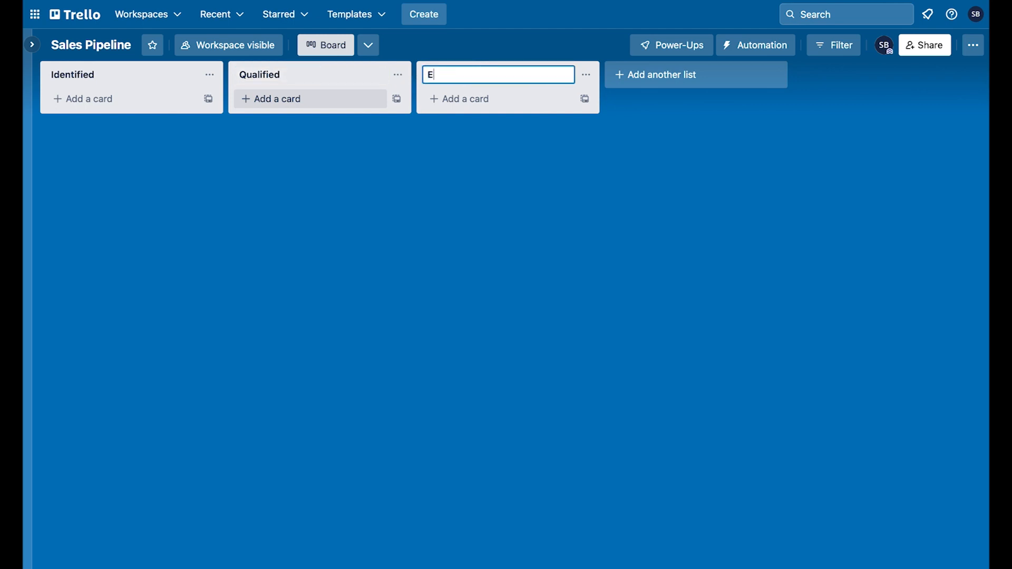
text(valua)
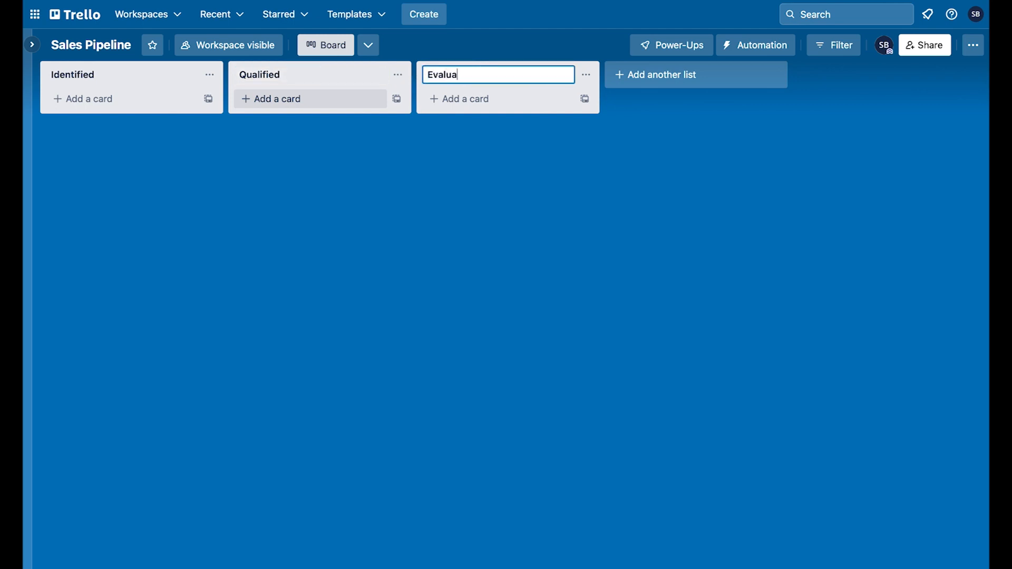
key(Enter)
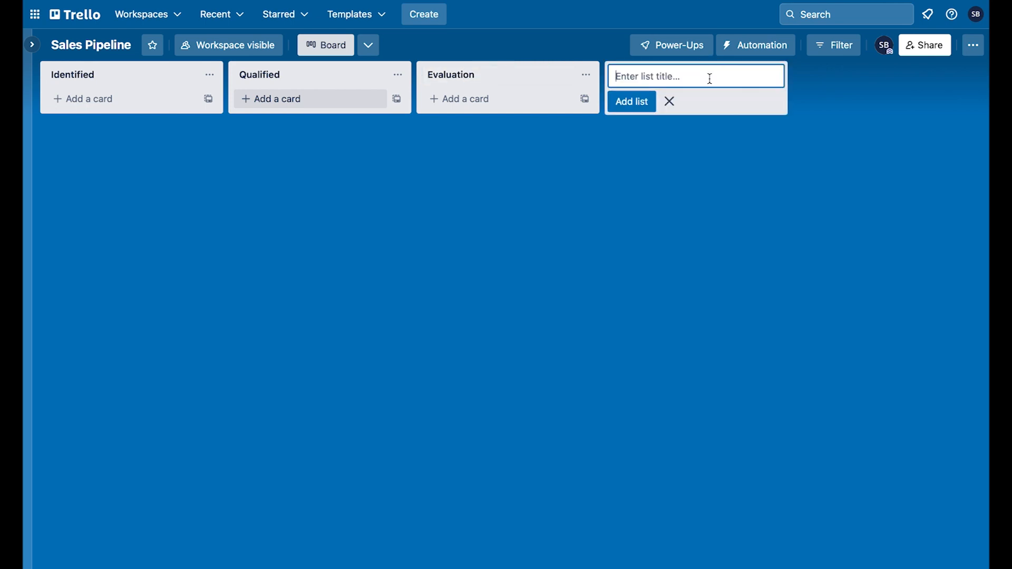
Add a Proposal list to the board.
text(Proposal)
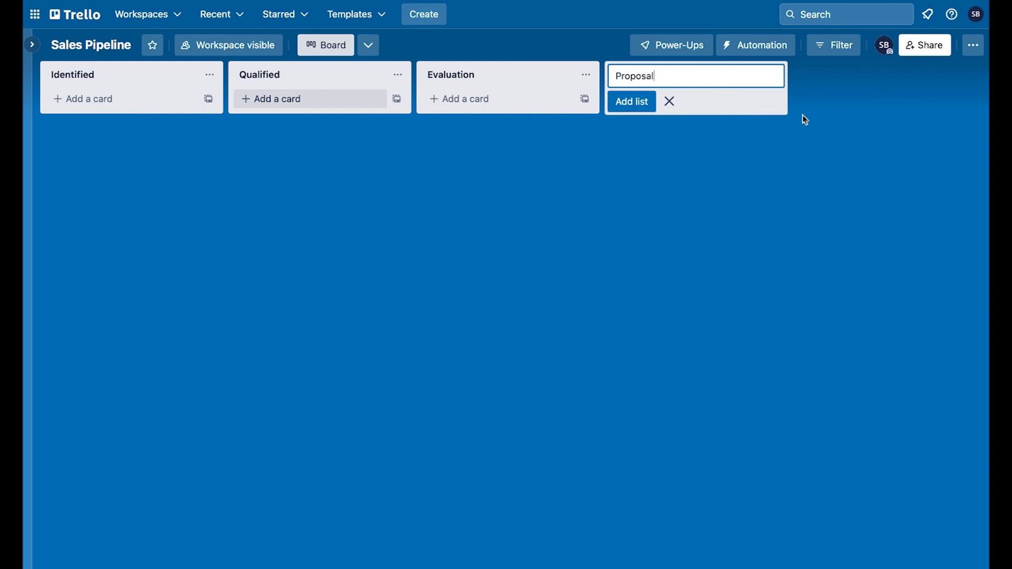
click(630, 101)
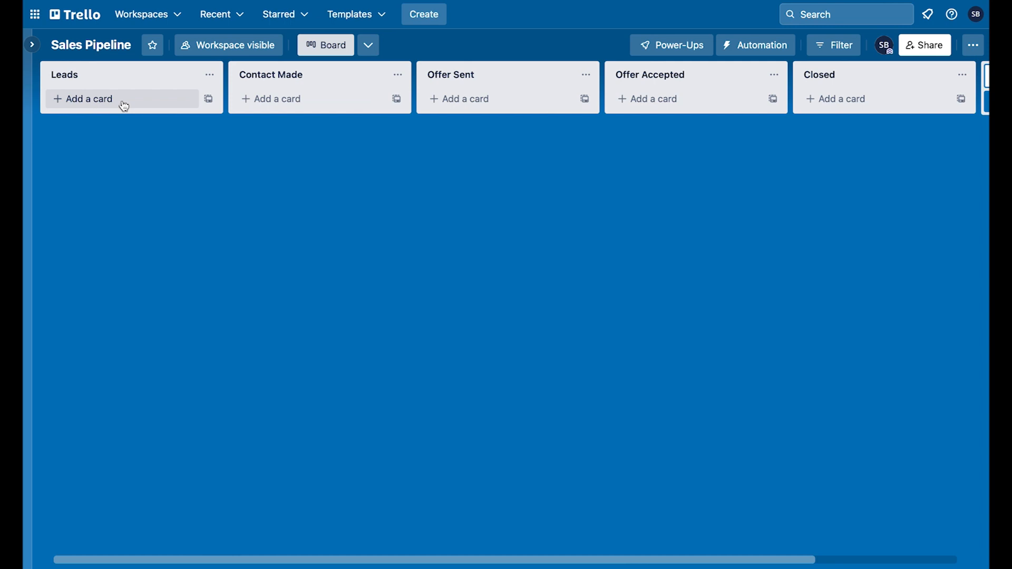
Add a 1100 Main Street card to the pipeline board.
text(1100 Main)
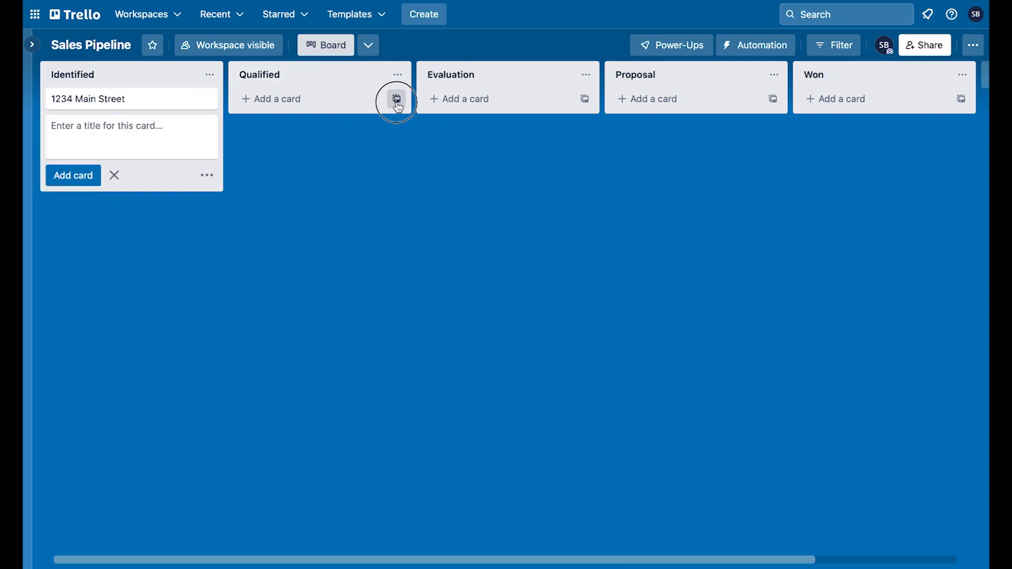
click(396, 99)
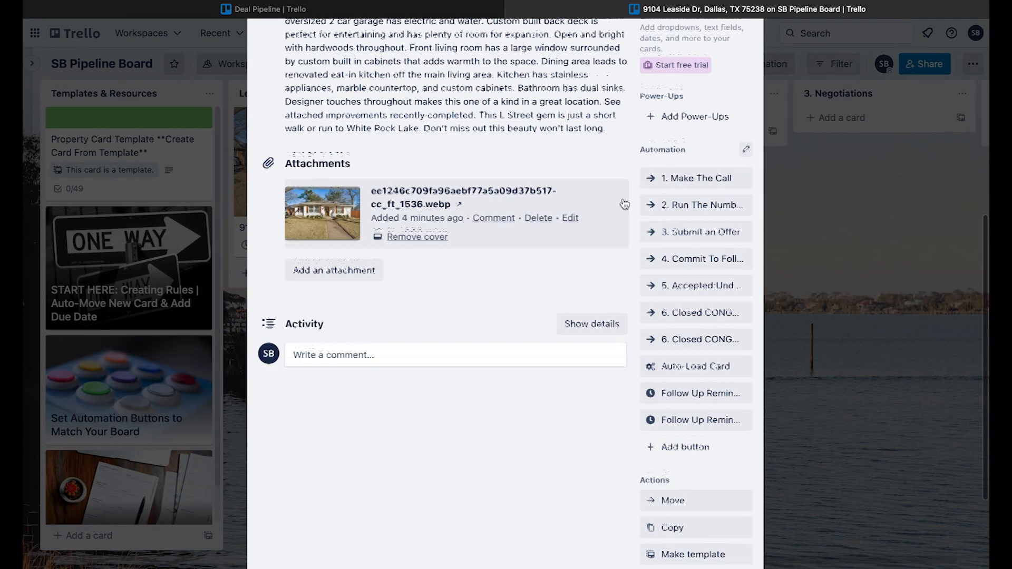
scroll(up, 3)
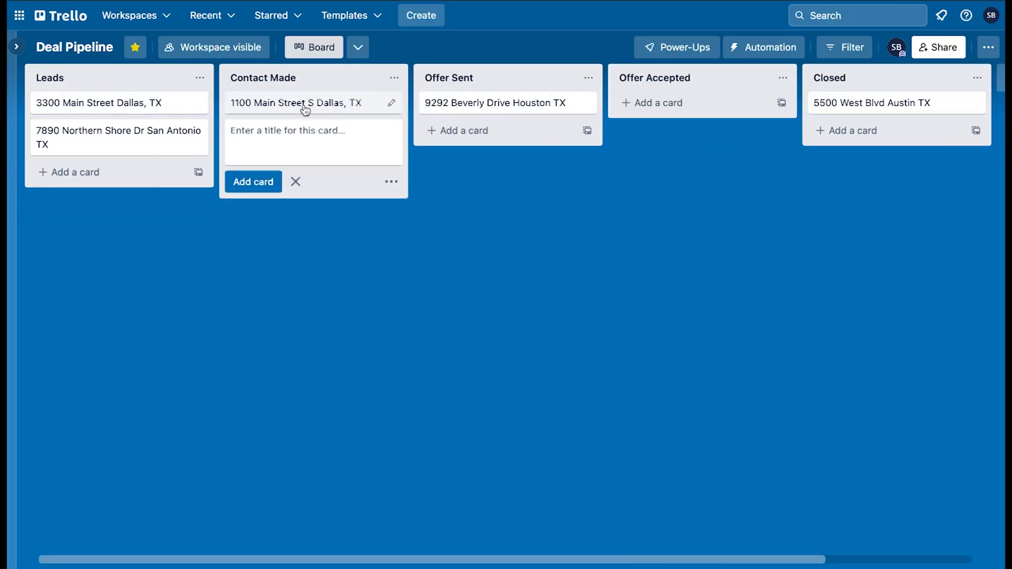
drag(296, 102, 702, 102)
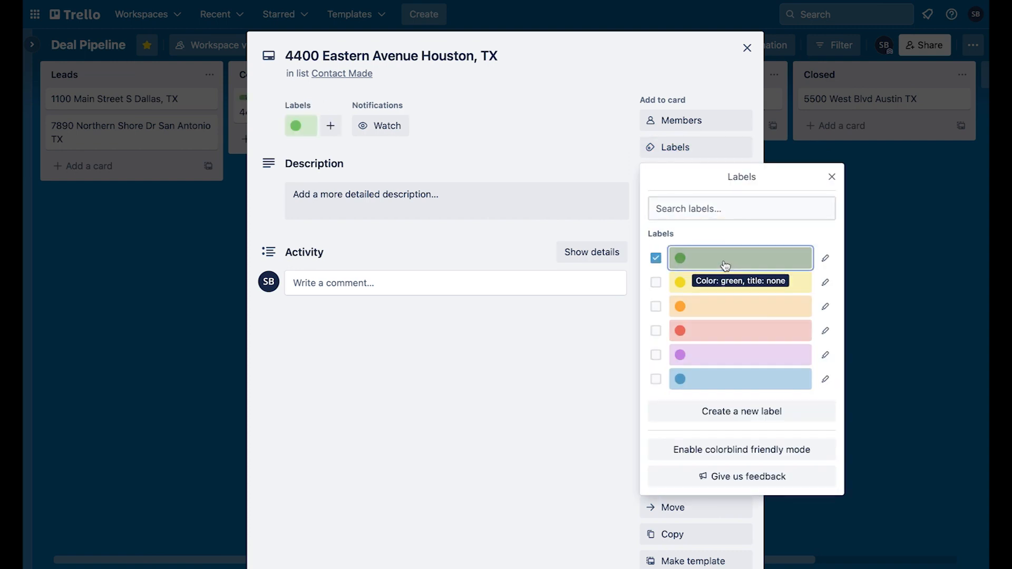
click(655, 258)
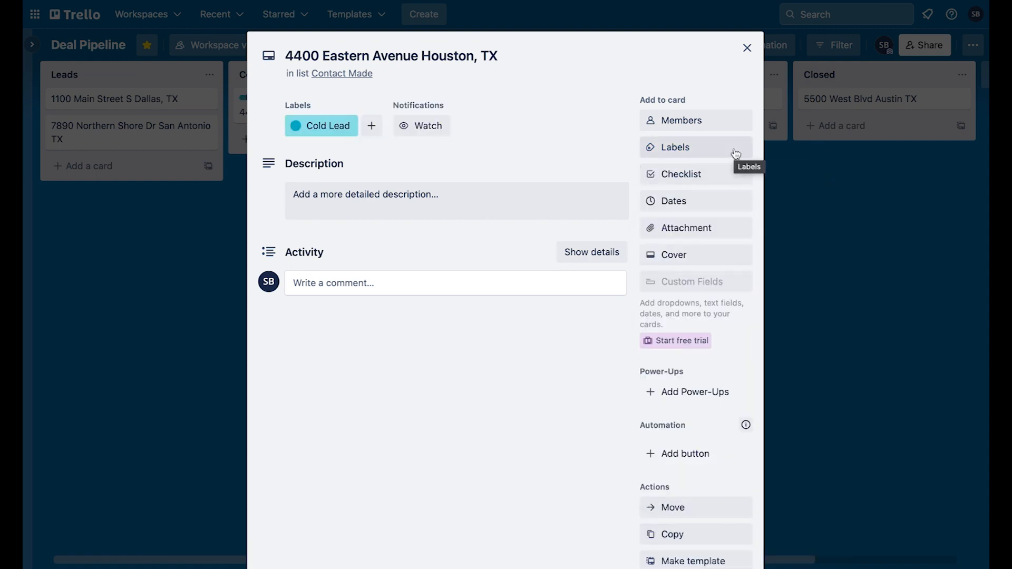
click(679, 174)
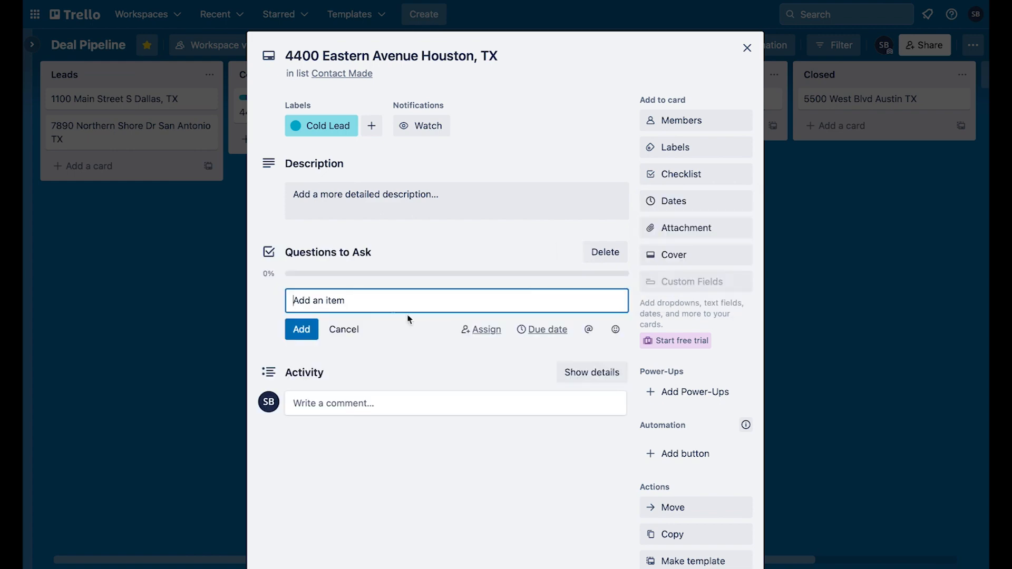
click(748, 47)
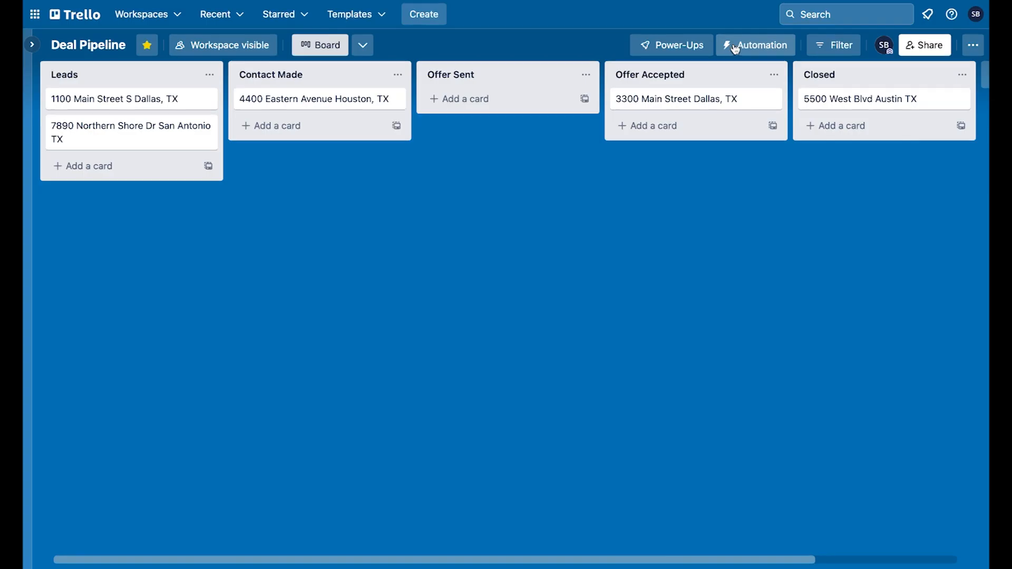
click(316, 99)
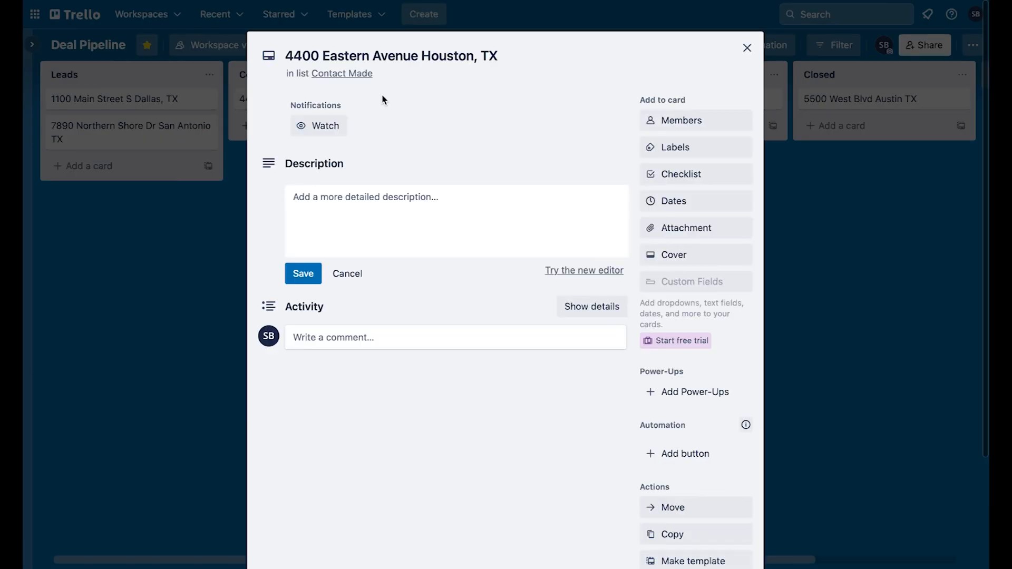
mouse_move(632, 14)
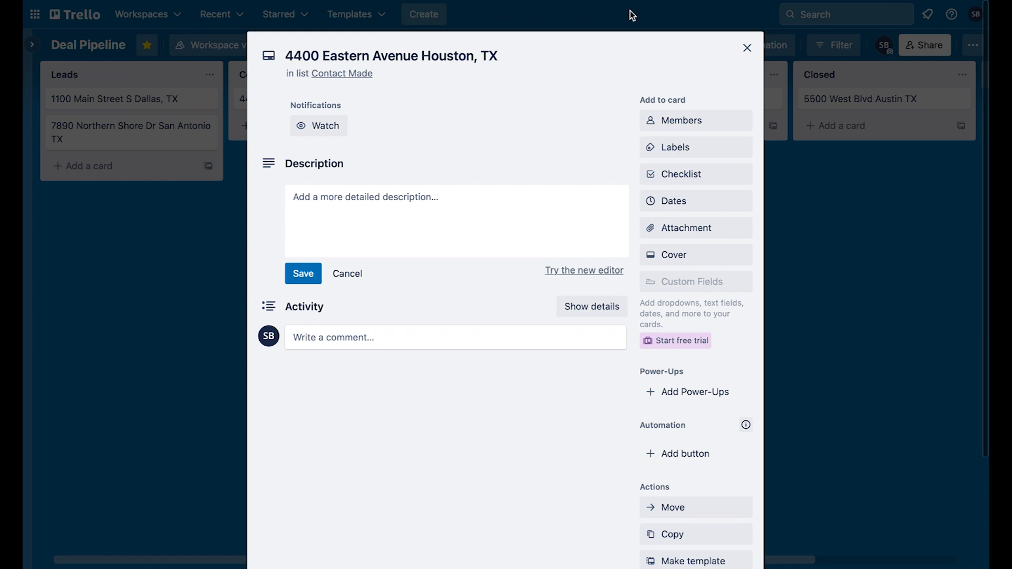
mouse_move(687, 61)
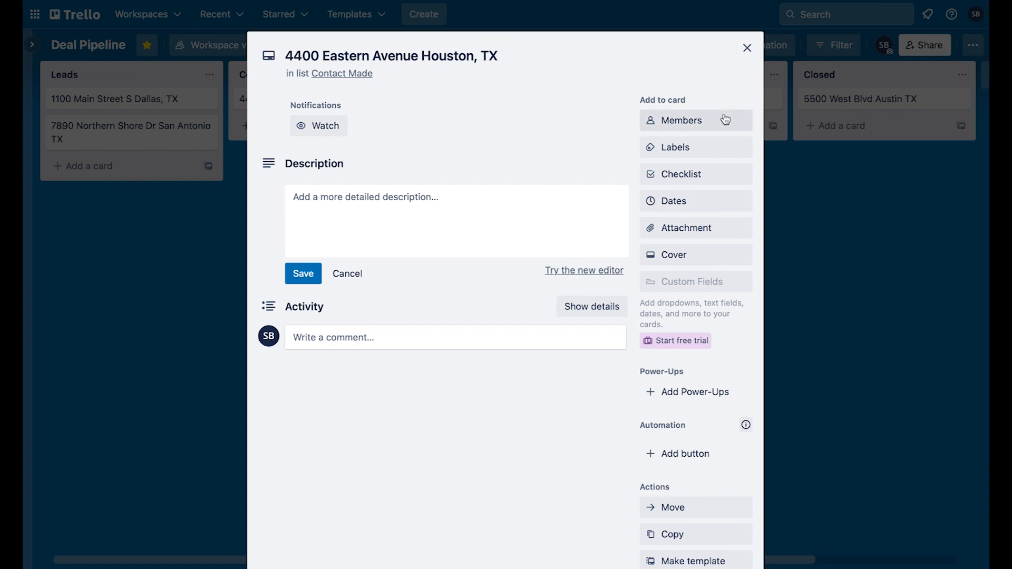
Review assignable members including other workspace members, then go to the card's labels.
click(681, 120)
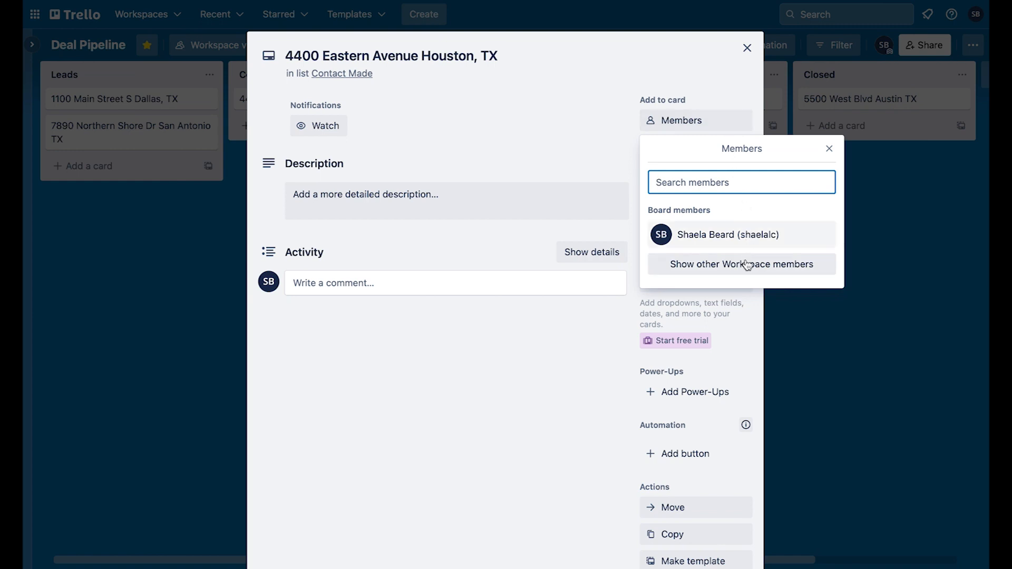
click(742, 264)
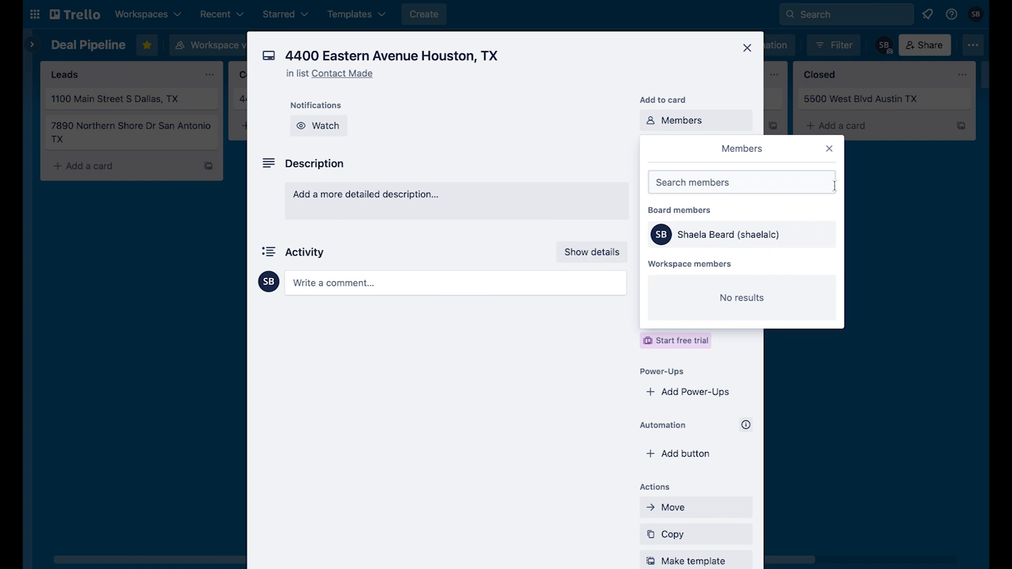
click(676, 148)
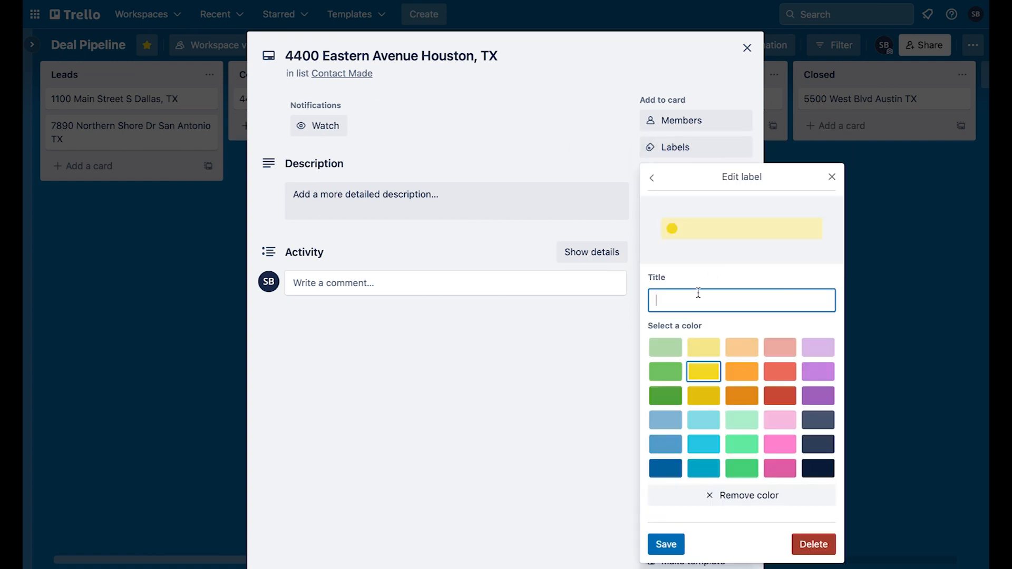
Tag the card with a sky-blue Cold Lead label.
text(Cold Lead)
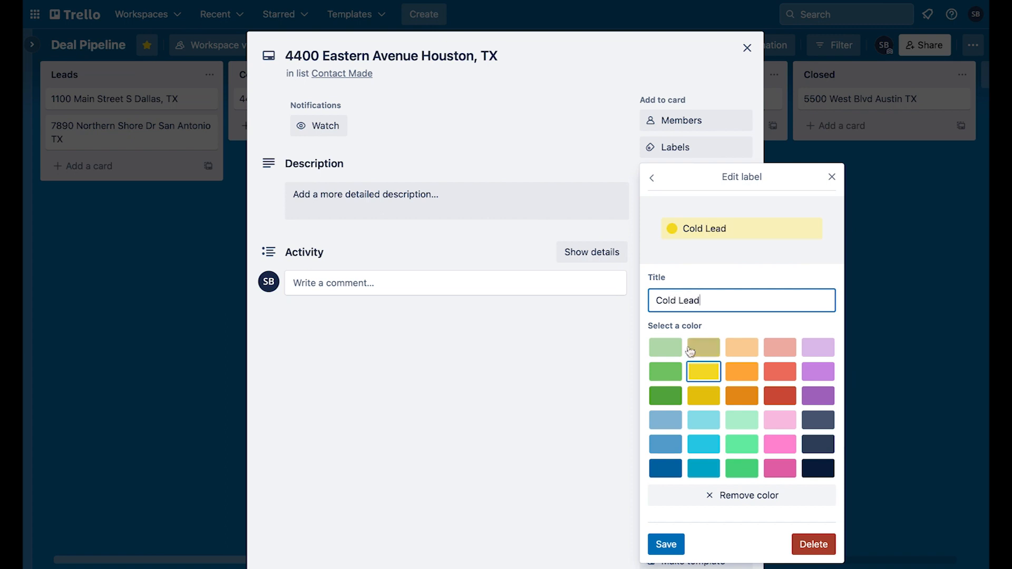
click(704, 468)
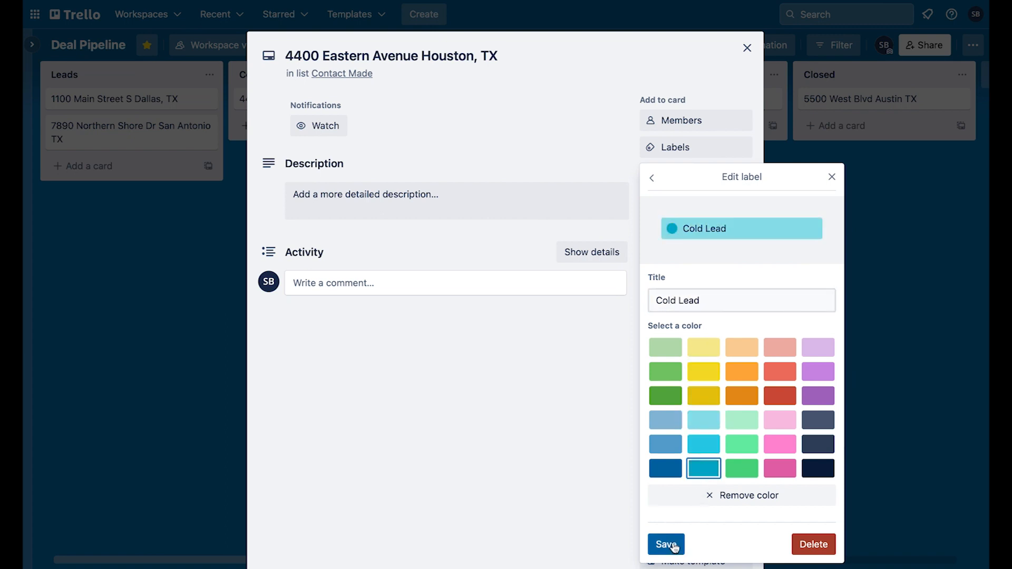
click(666, 545)
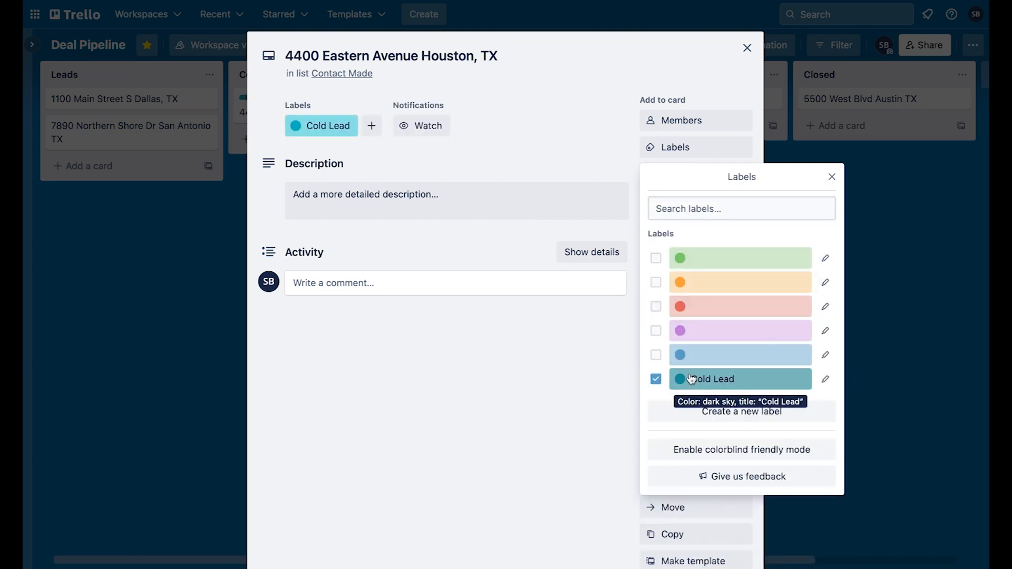
Add a Questions to Ask checklist with items such as Bedrooms / Bathrooms / Garage.
click(682, 174)
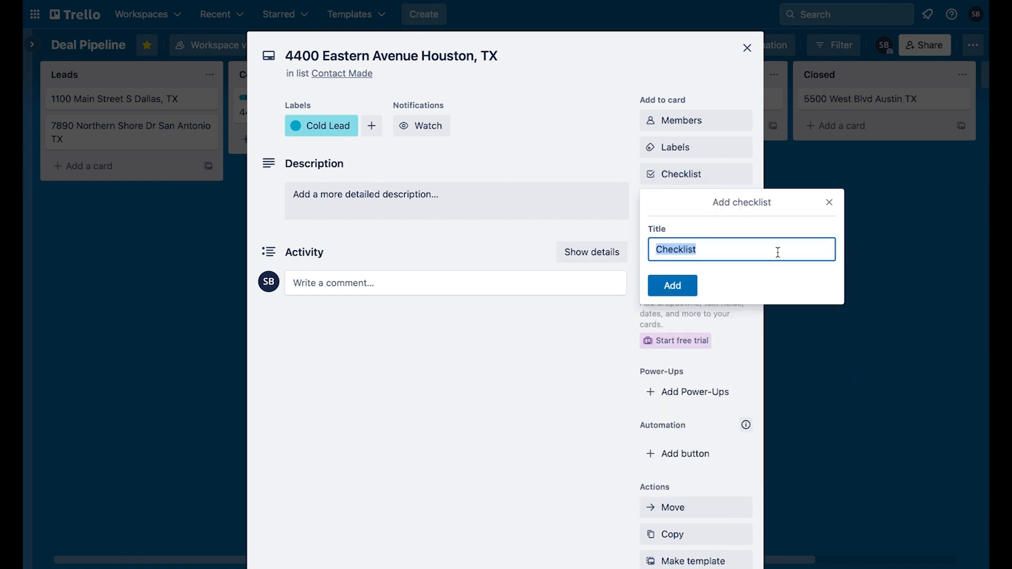
click(672, 286)
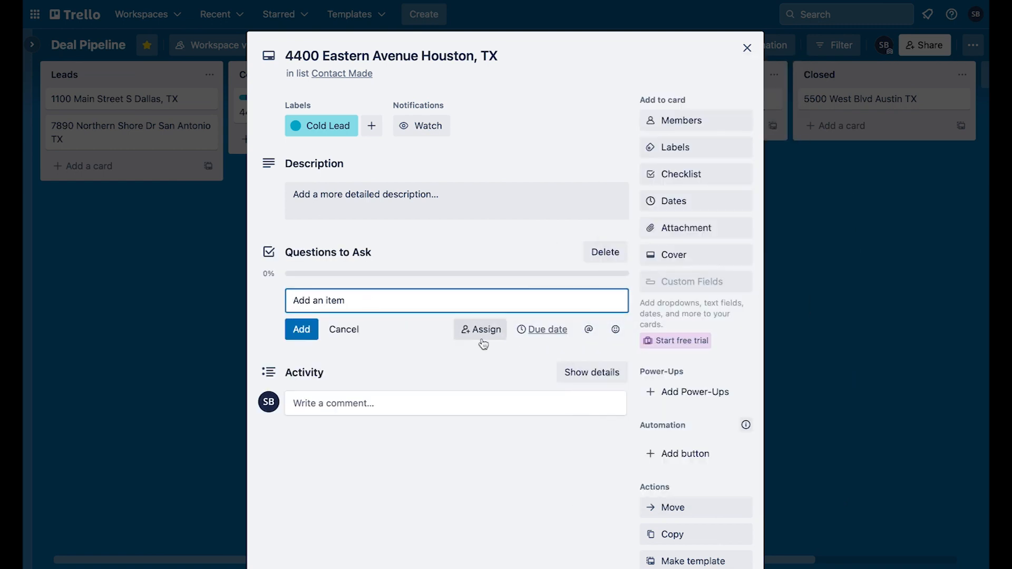
text(What's the physic)
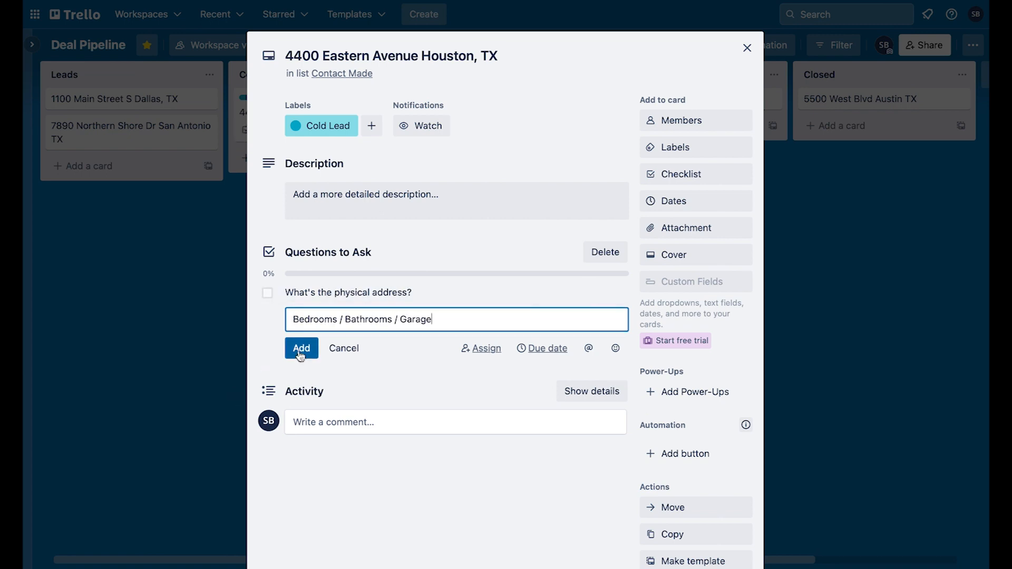
click(300, 348)
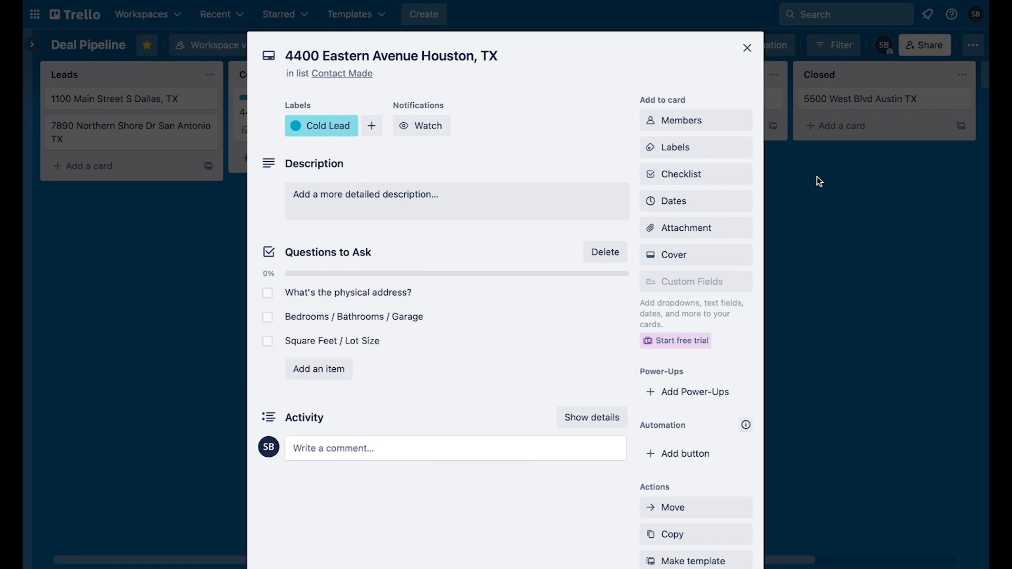
click(674, 200)
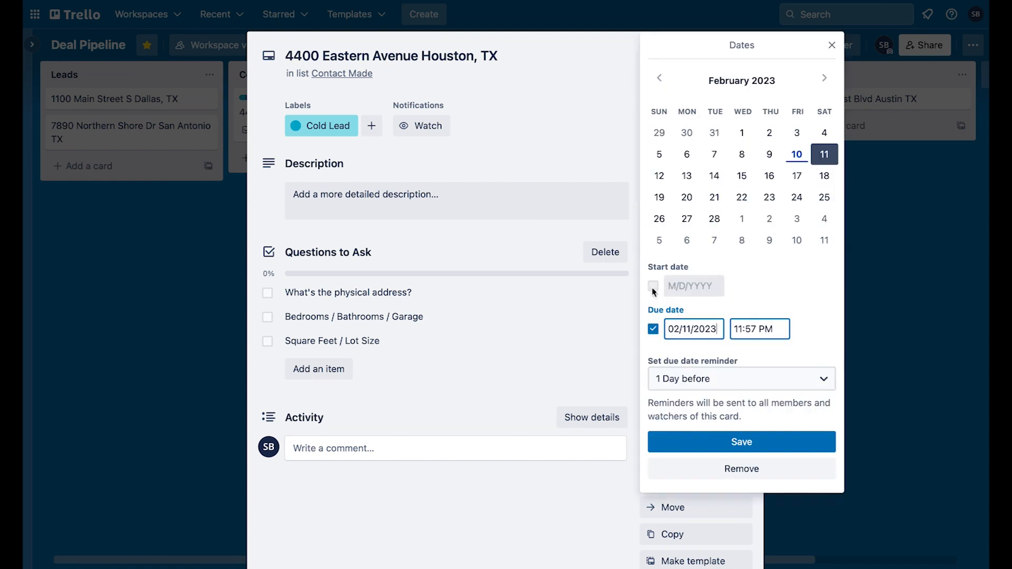
click(741, 379)
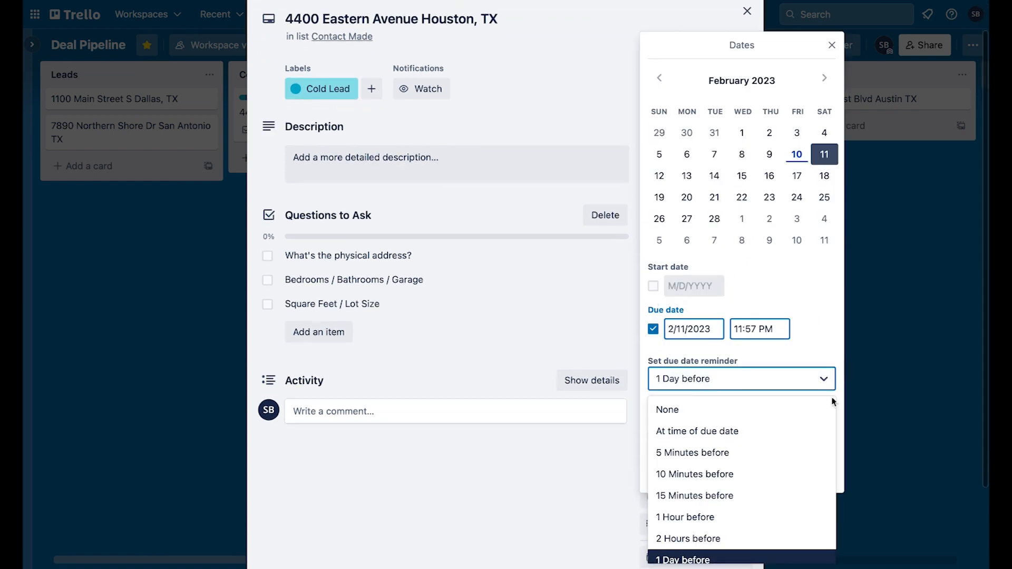
click(668, 409)
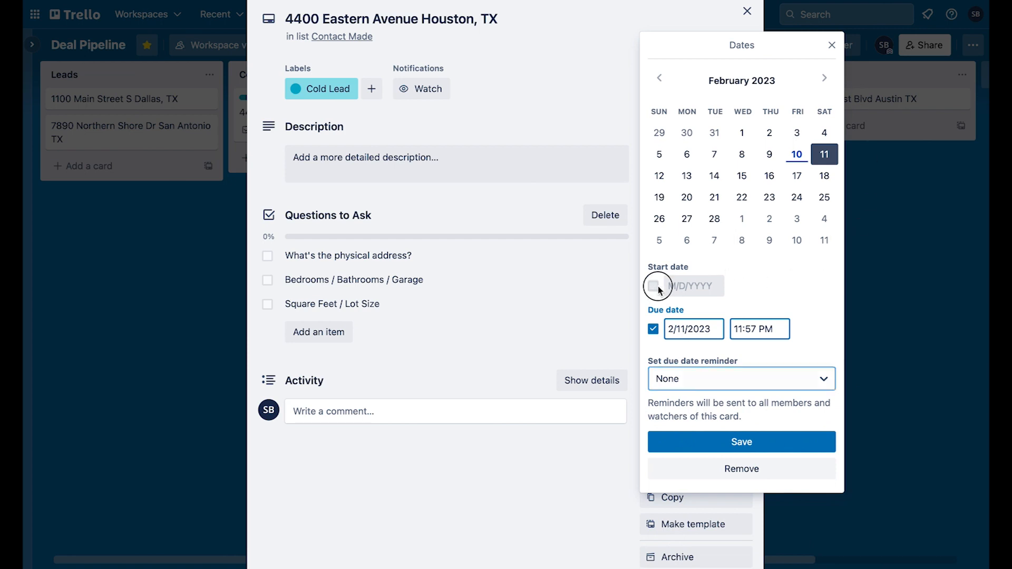
click(746, 10)
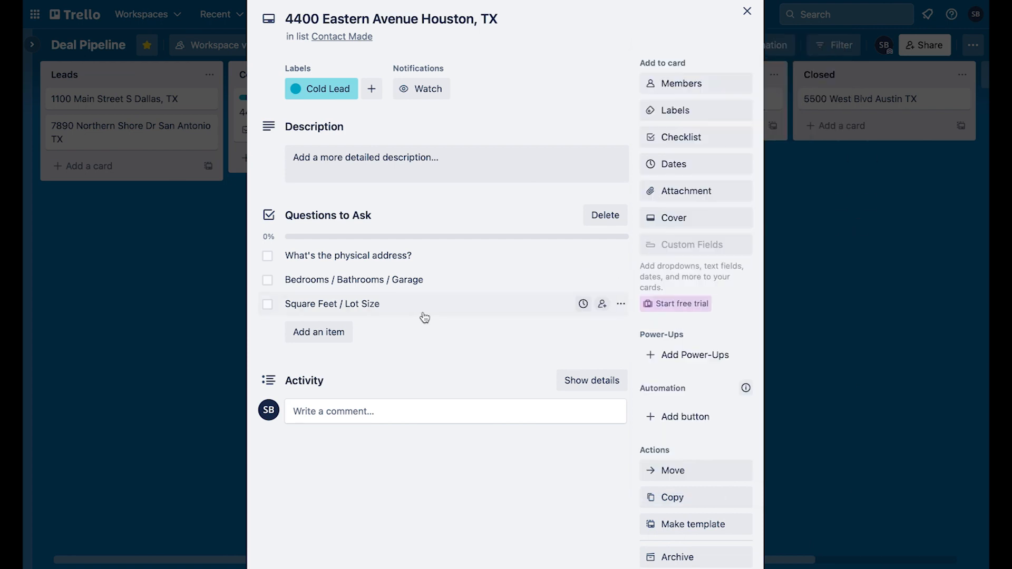
click(688, 190)
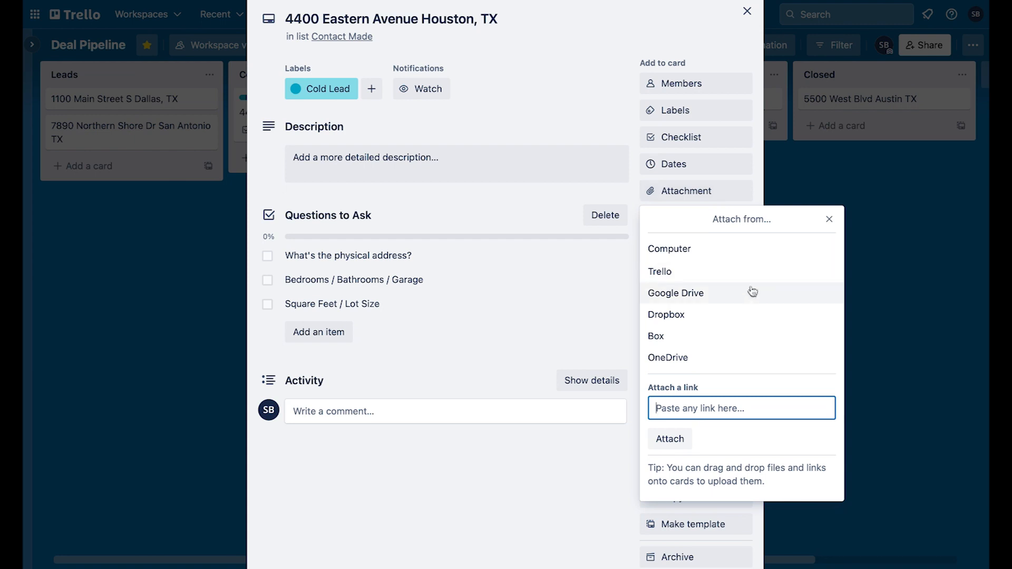
mouse_move(743, 336)
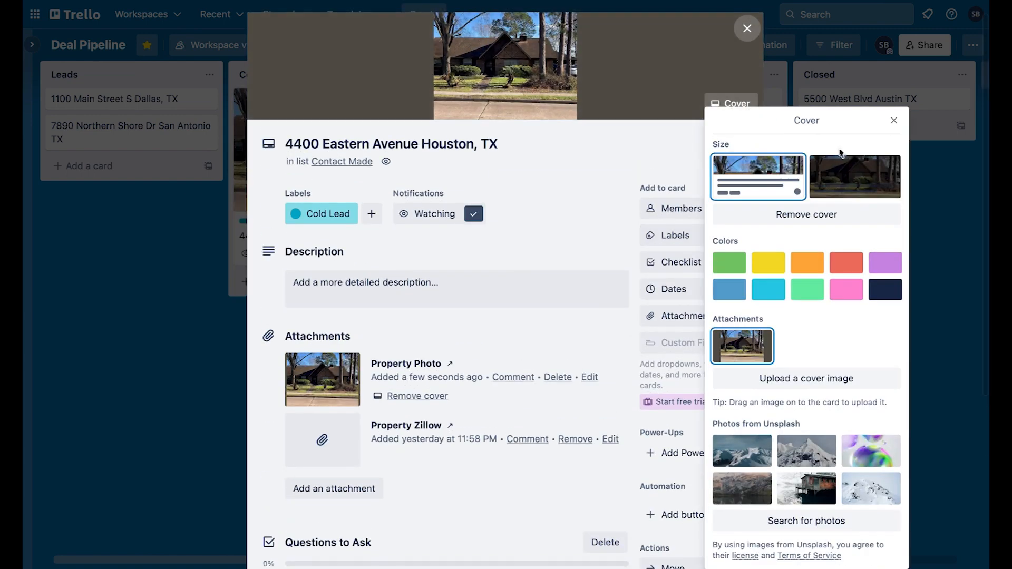
Make the property photo the 4400 Eastern Avenue card's full-size cover via quick edit.
click(893, 120)
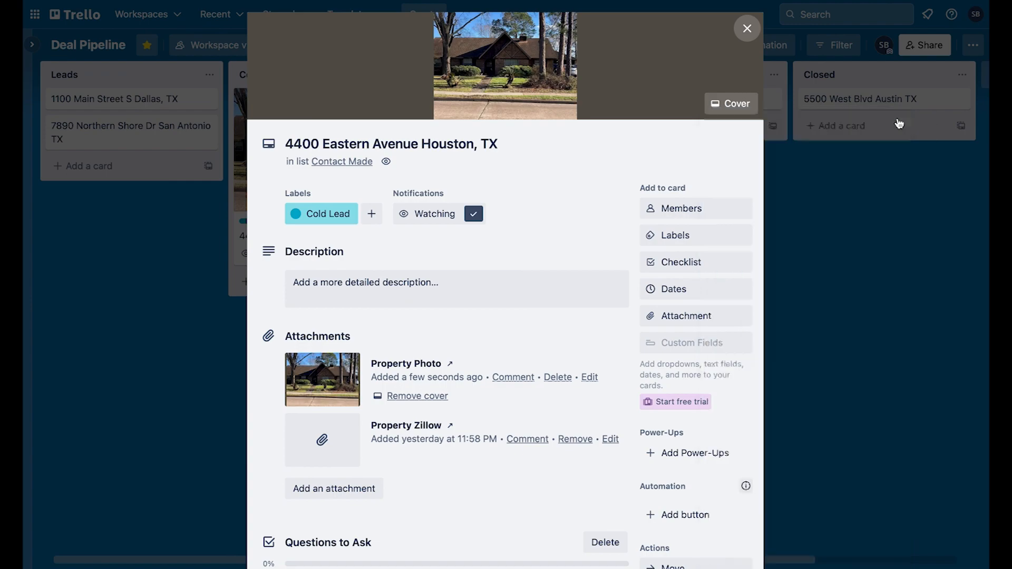
click(747, 28)
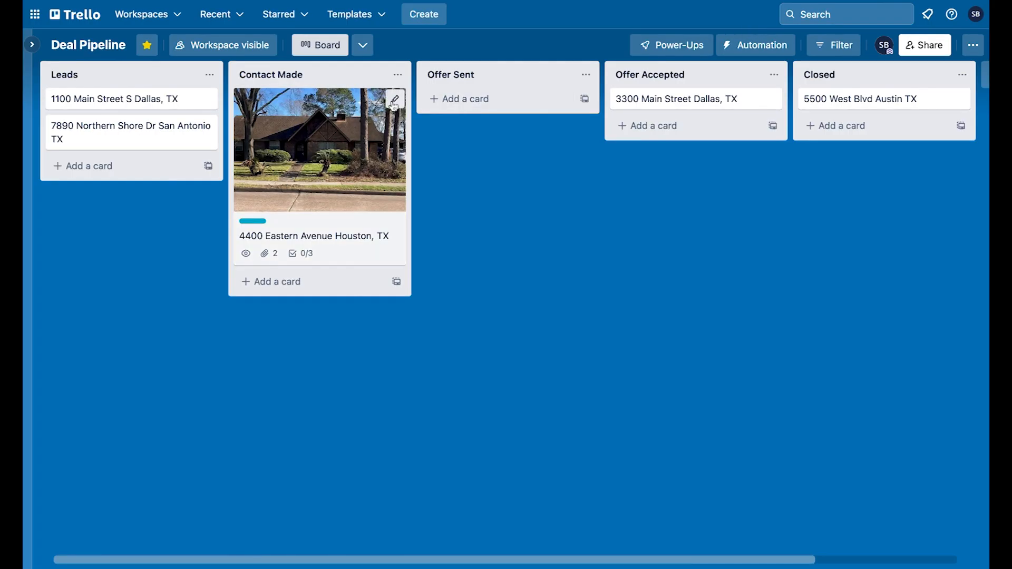
click(395, 99)
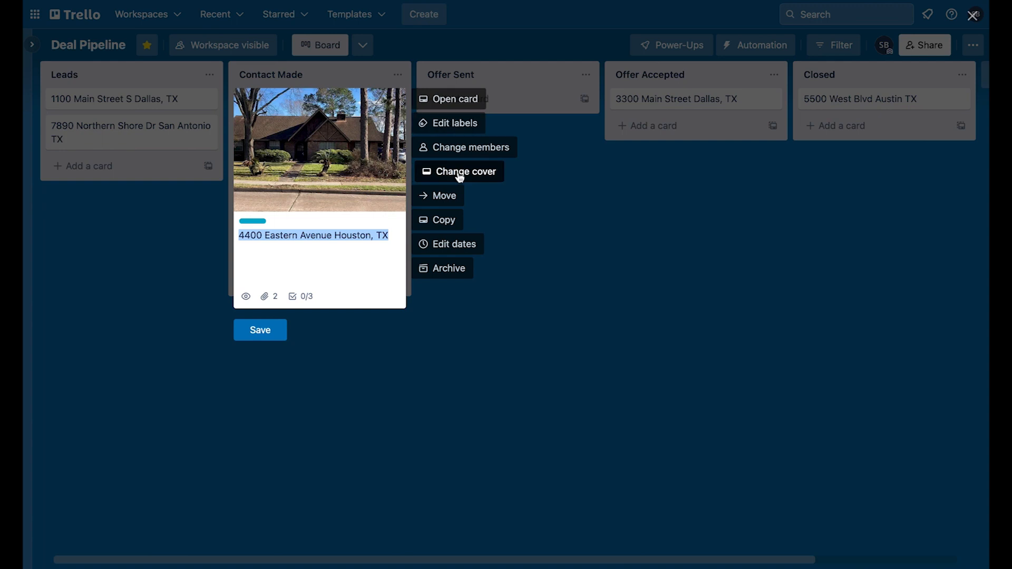
click(465, 172)
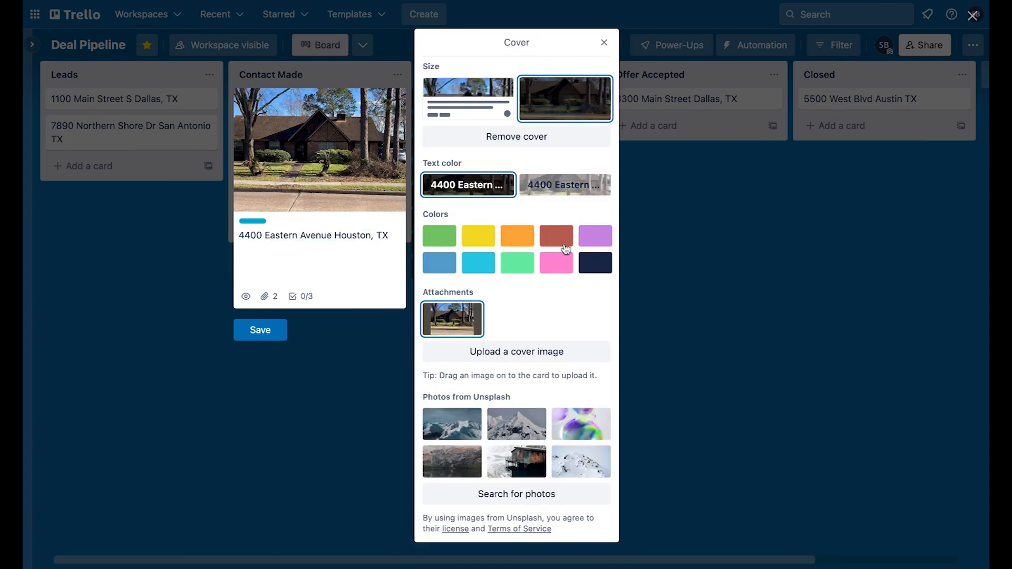
click(604, 42)
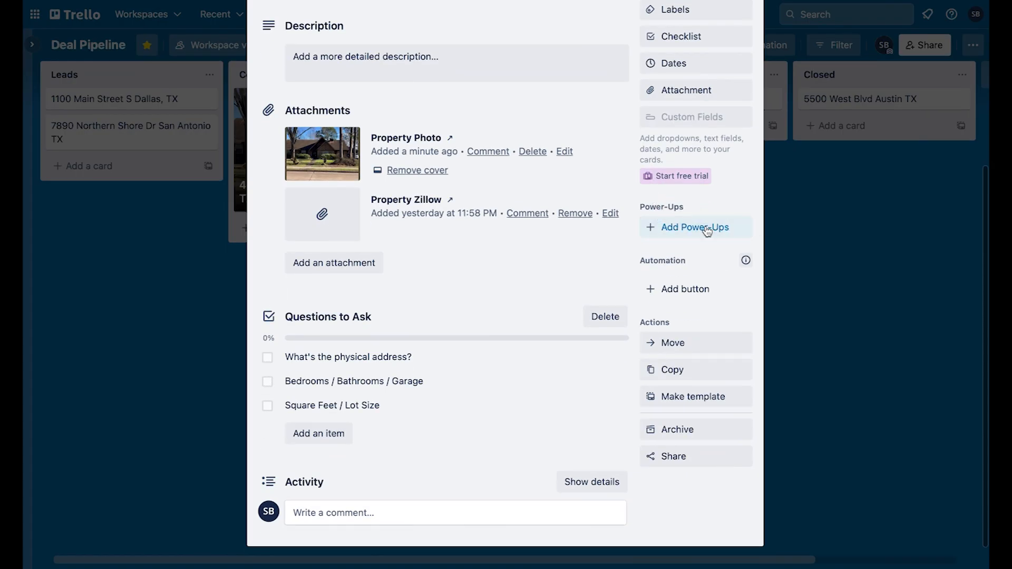
click(696, 228)
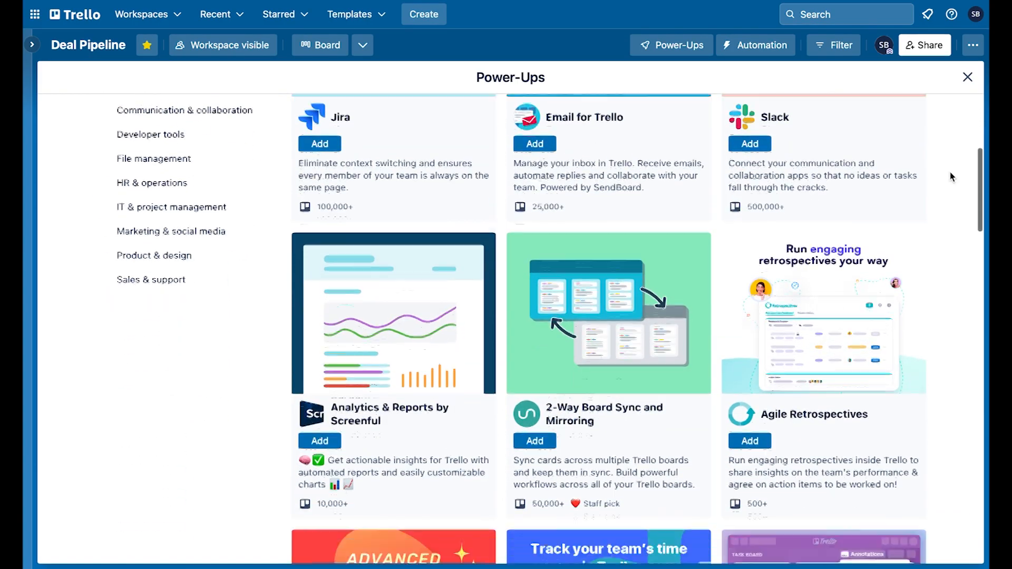
scroll(down, 3)
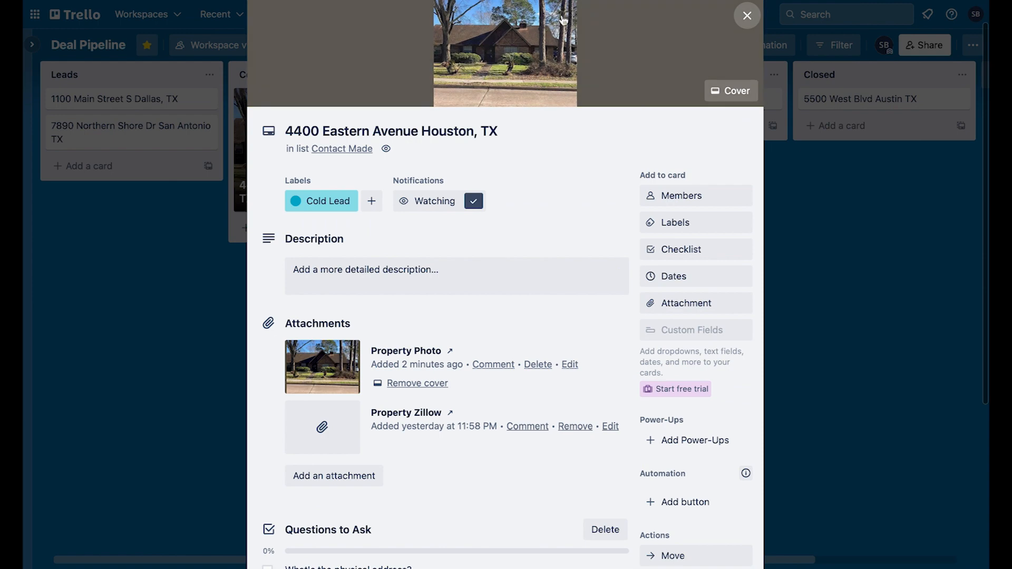
scroll(down, 3)
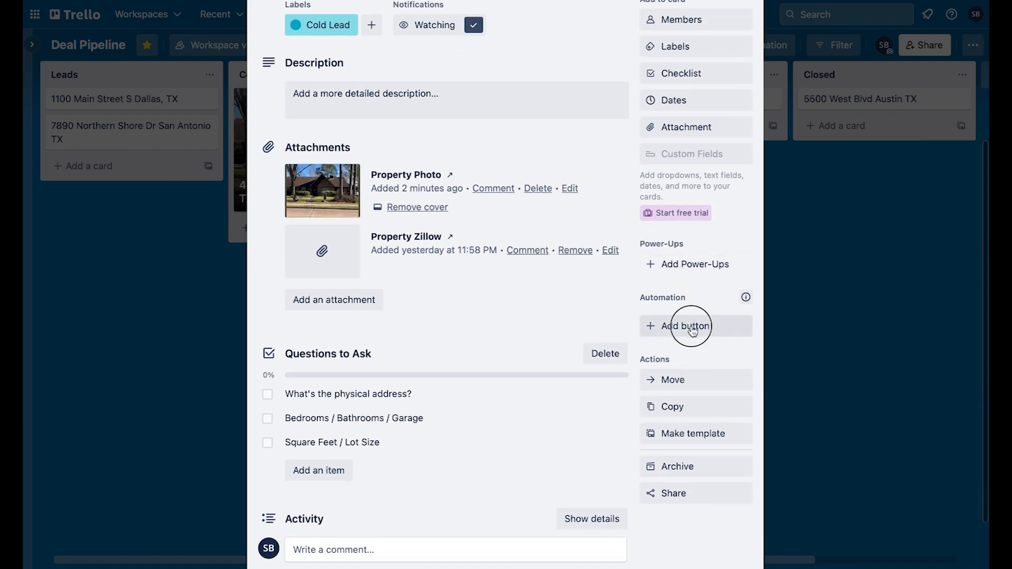
click(685, 326)
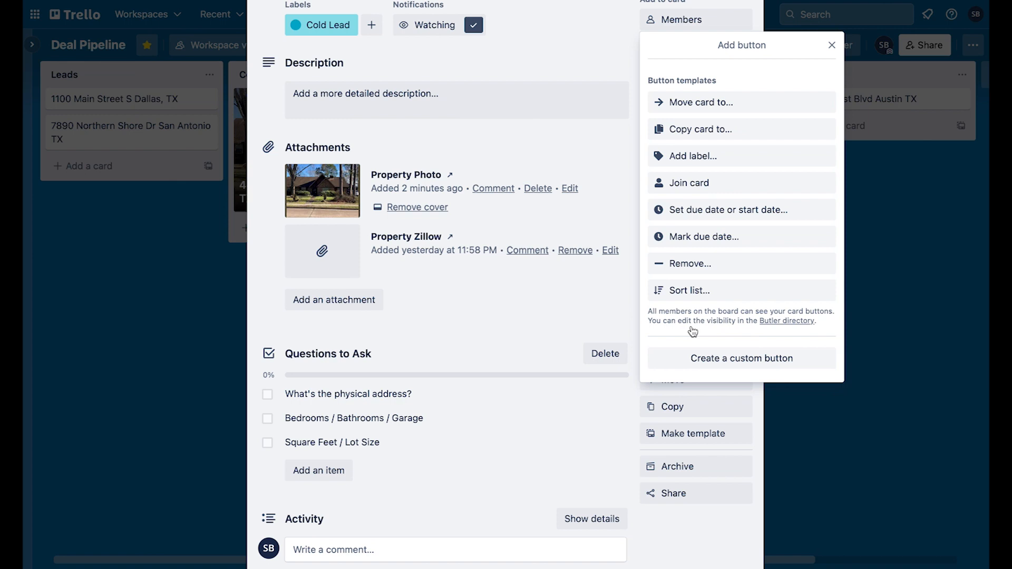
mouse_move(759, 343)
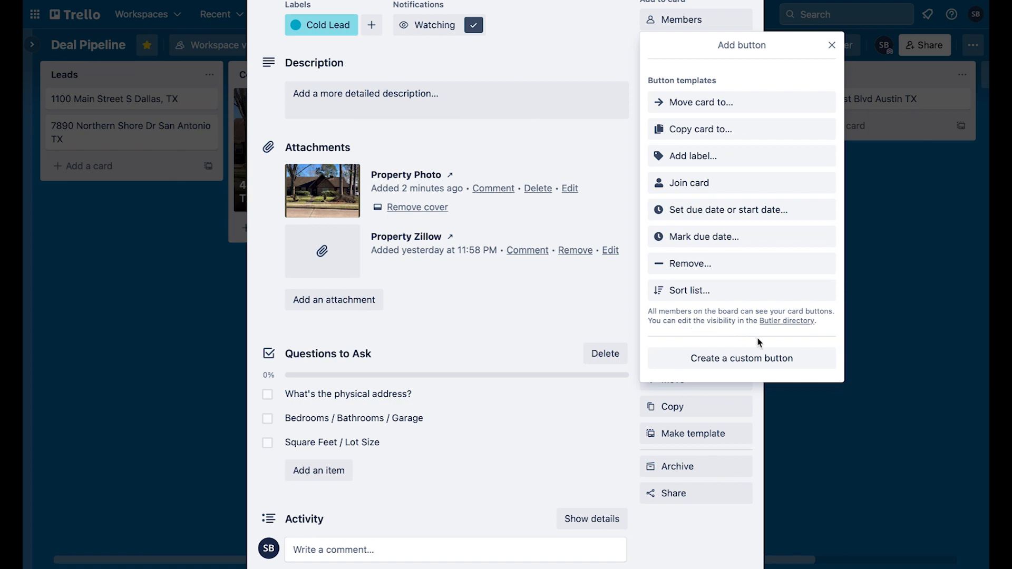
mouse_move(821, 369)
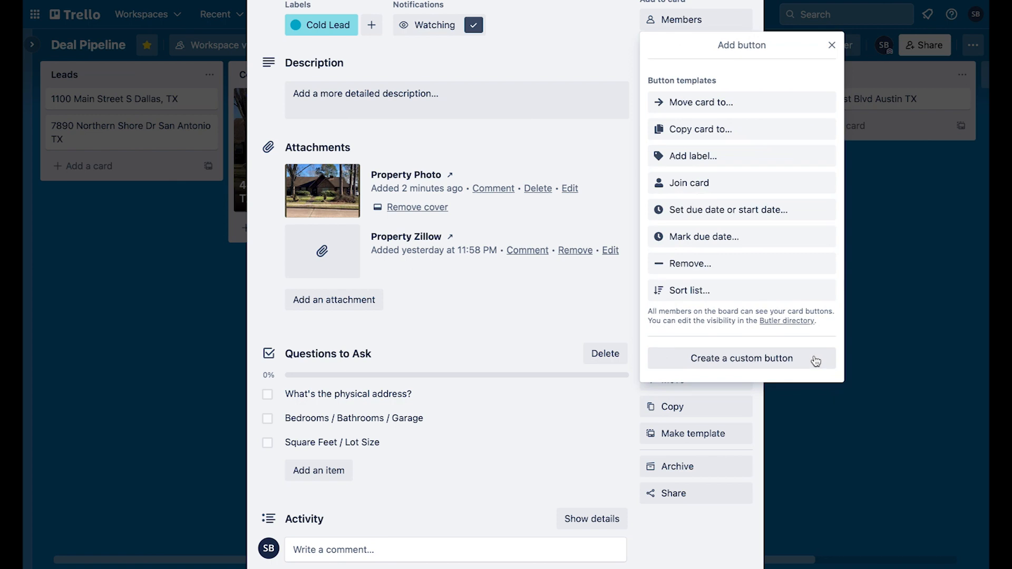
mouse_move(819, 366)
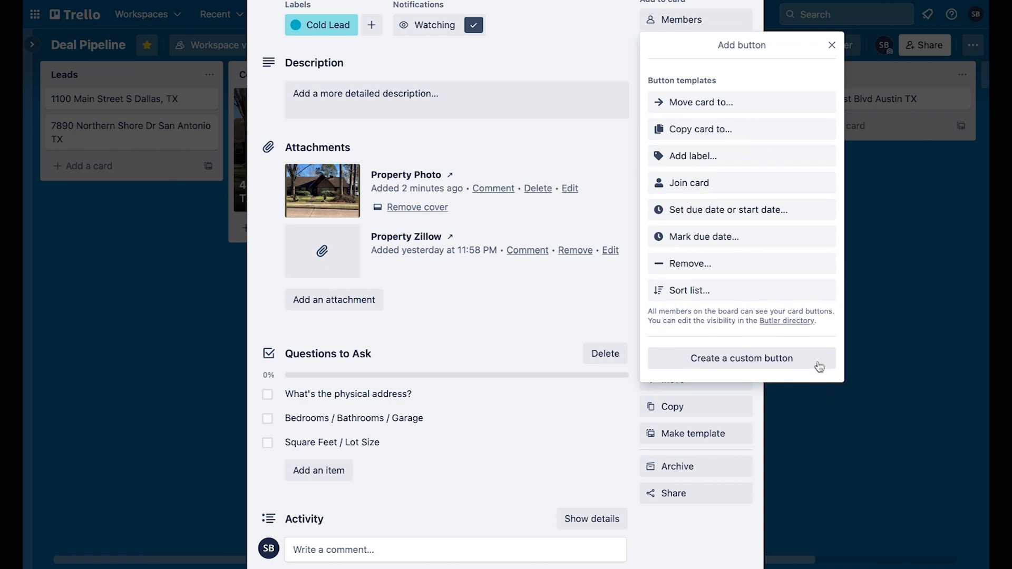
mouse_move(805, 120)
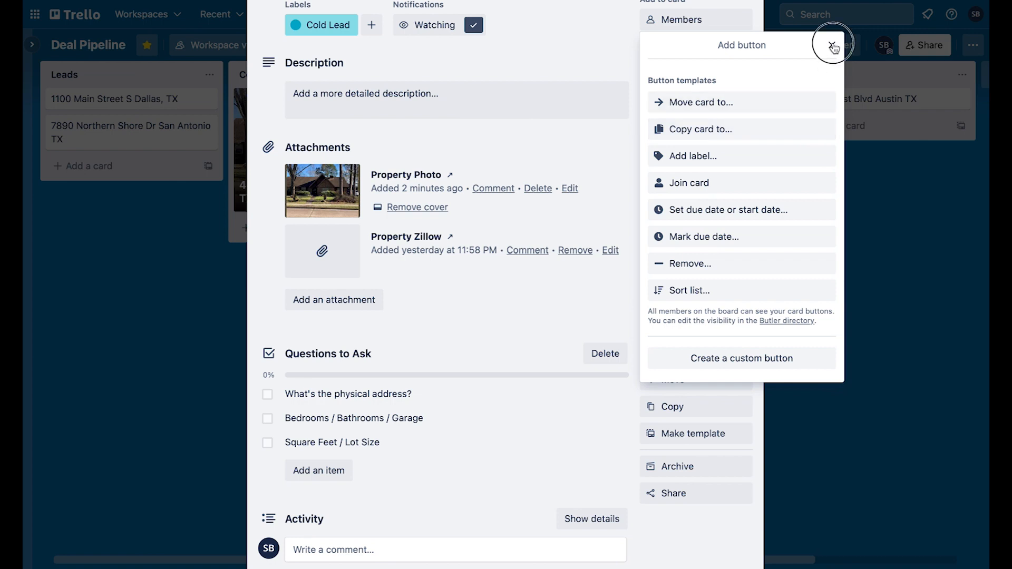
Dismiss the automation button templates and move the 4400 Eastern Avenue card to Leads.
click(833, 46)
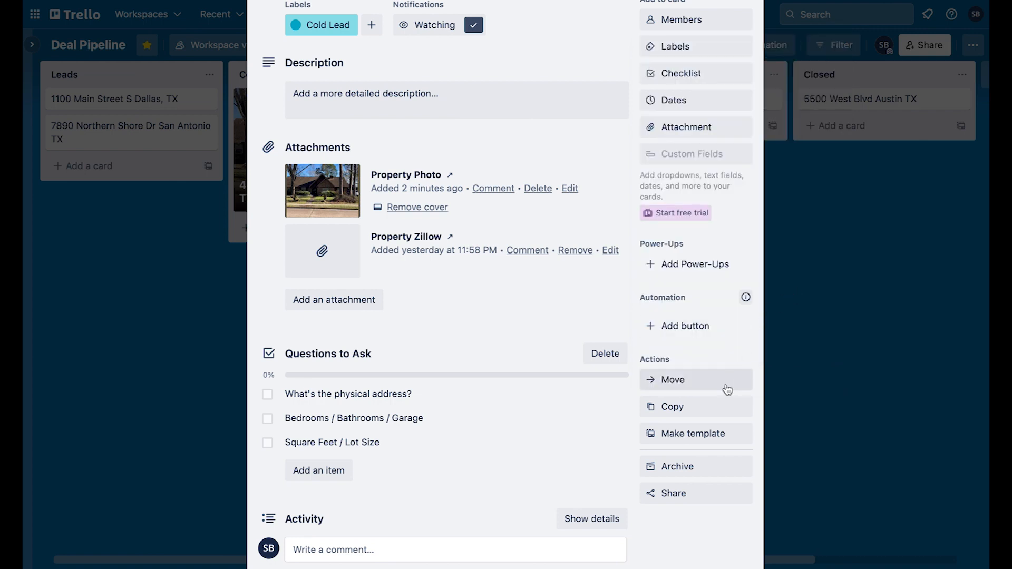
click(673, 379)
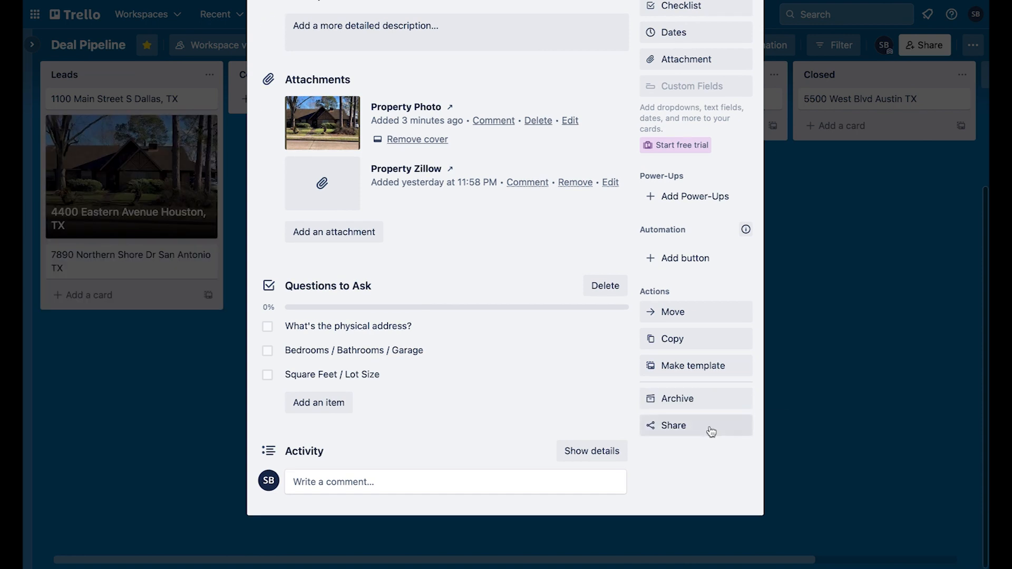
Review the card's Share options, cancelling the print dialog and selecting the card link.
click(674, 425)
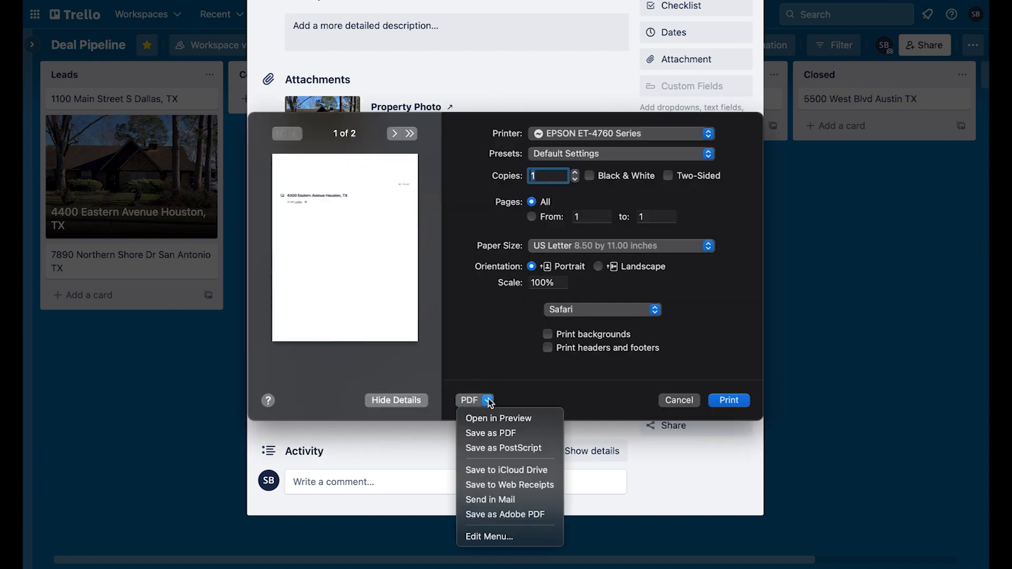
click(490, 434)
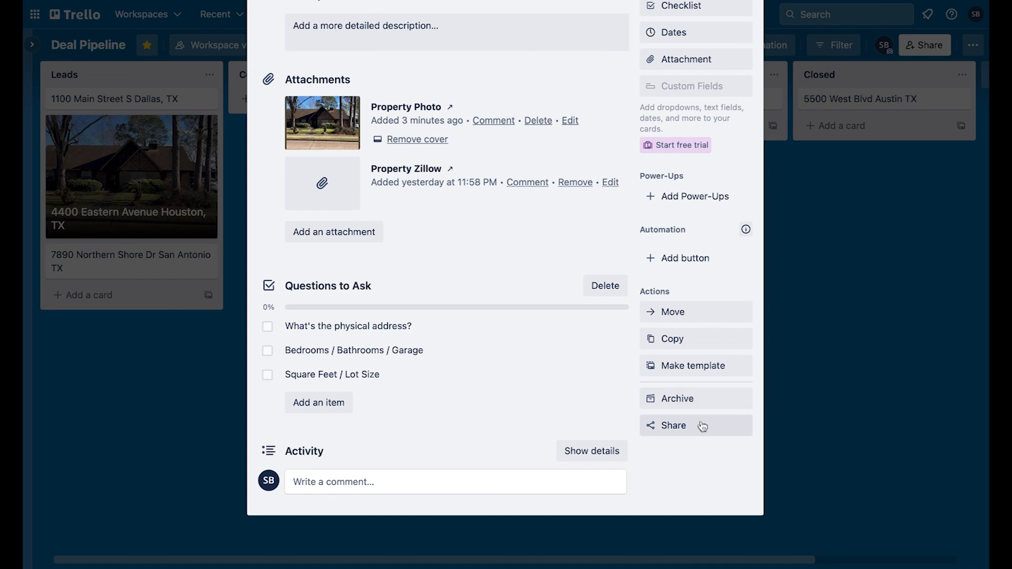
click(674, 425)
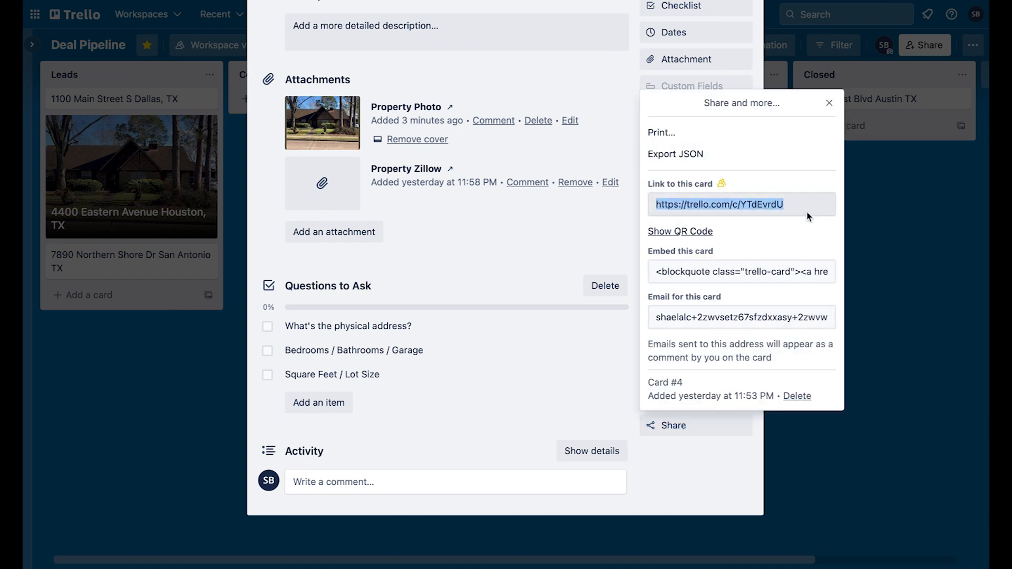
click(740, 203)
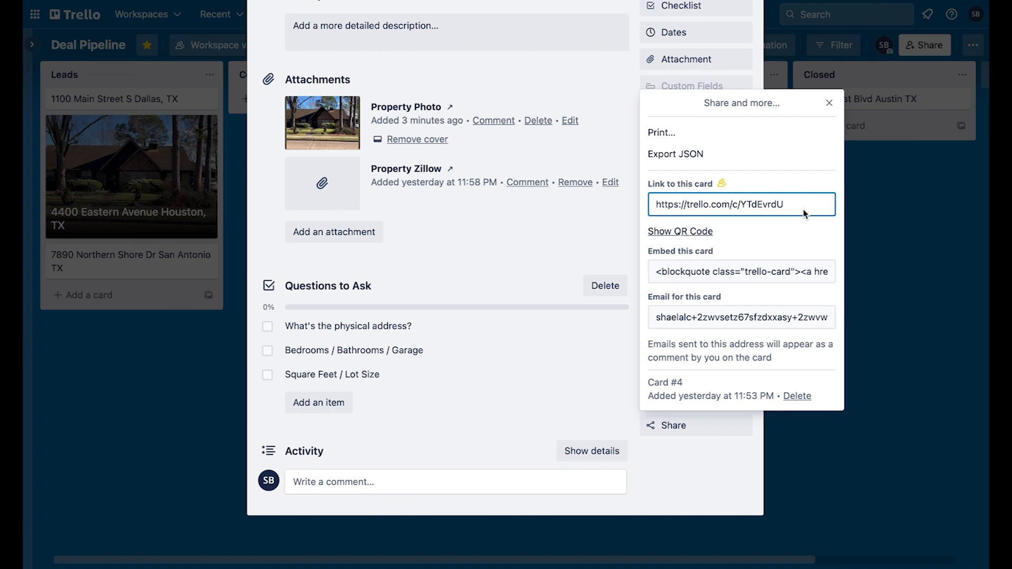
mouse_move(717, 191)
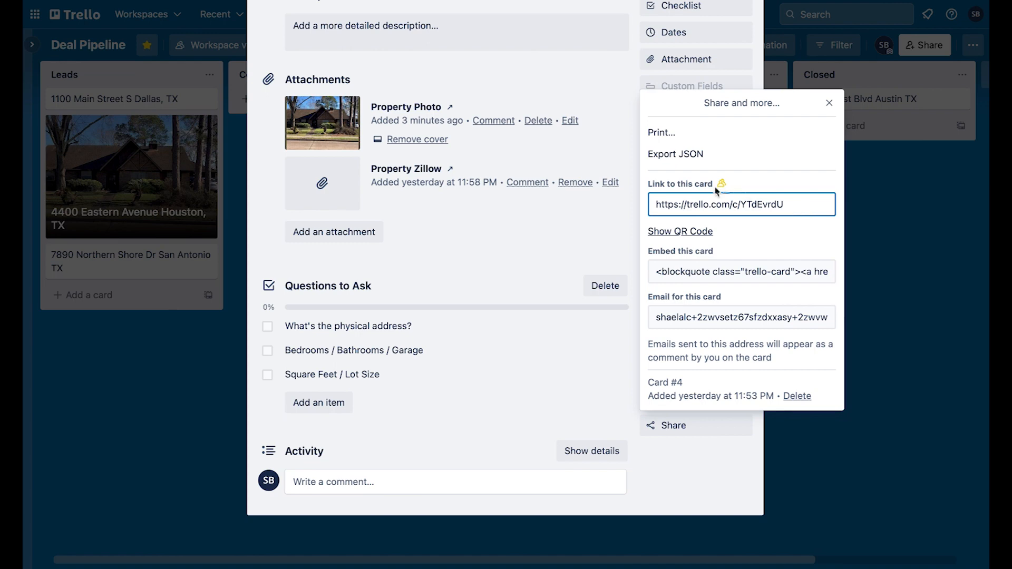
Show the card's QR code and embed code, start Delete, then close the card intact.
click(680, 231)
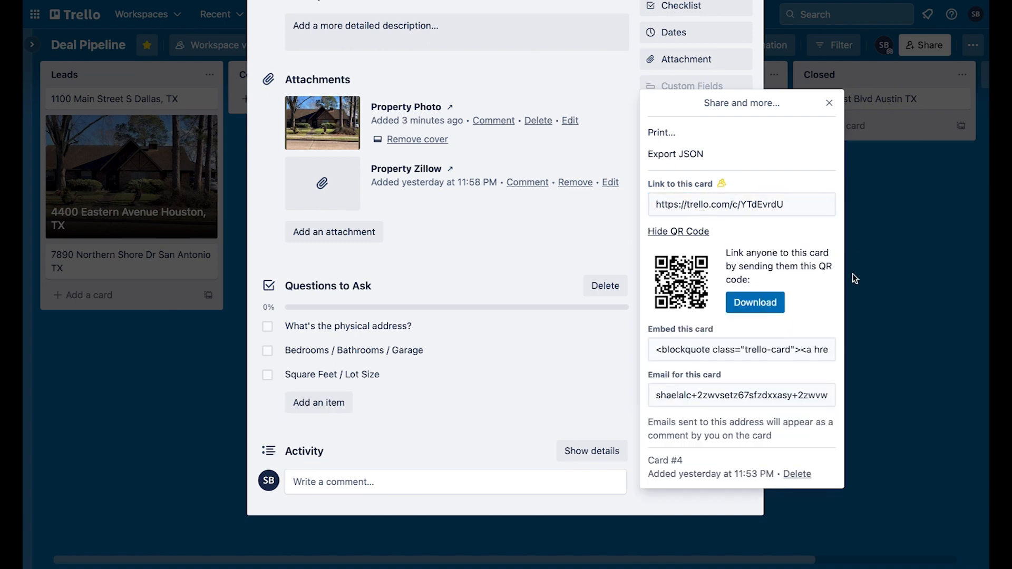
mouse_move(781, 345)
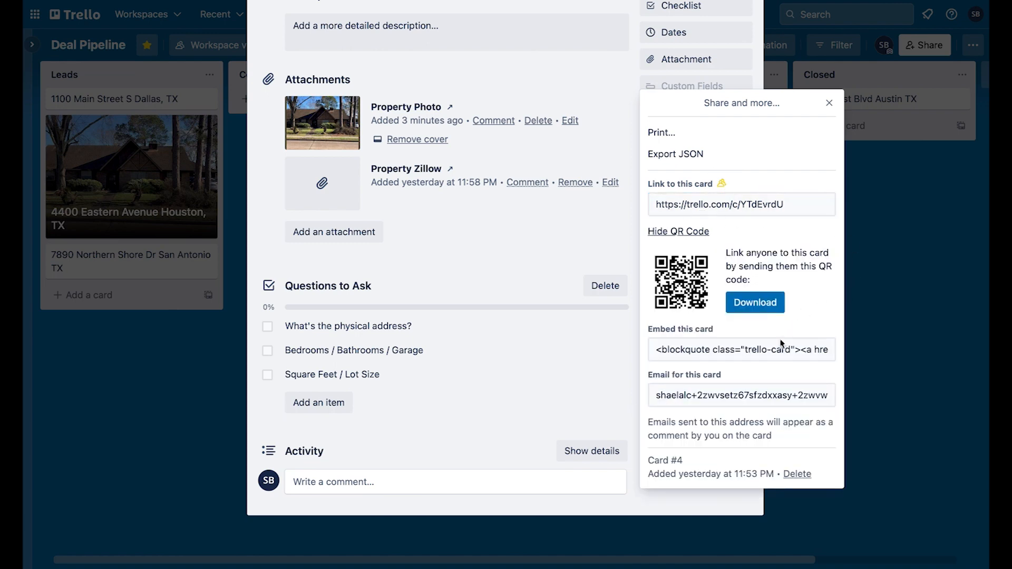
click(740, 349)
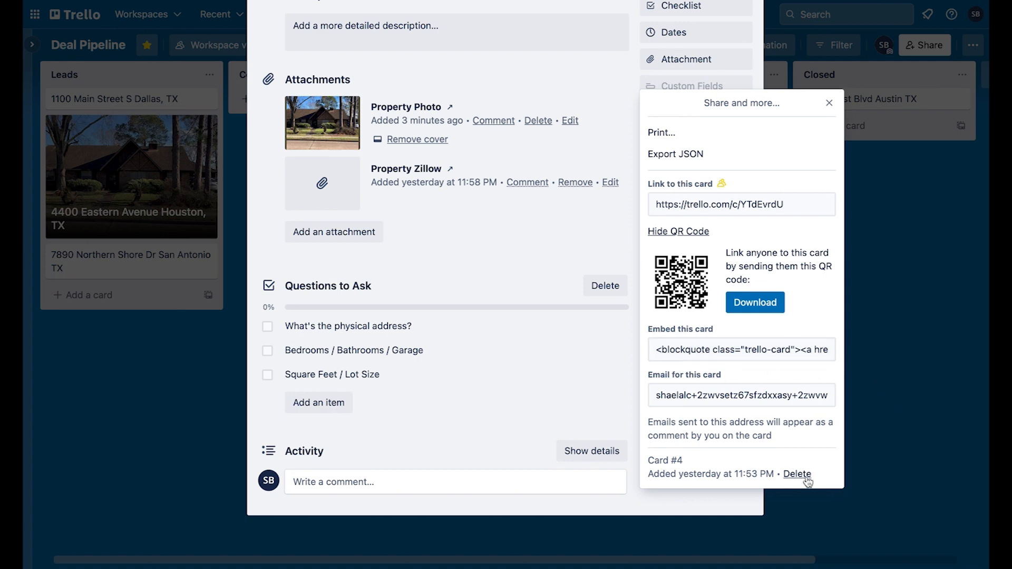
click(797, 474)
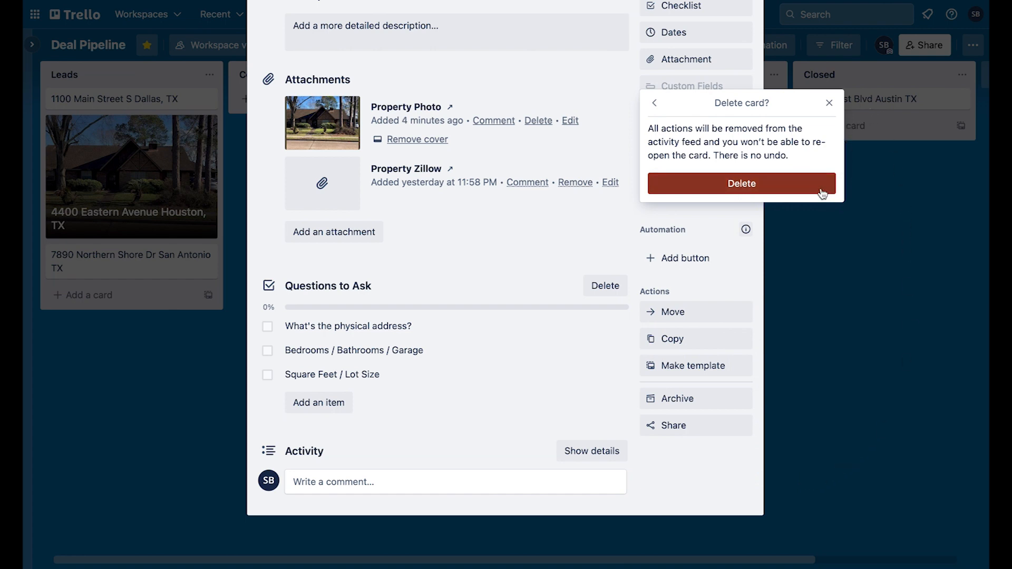
mouse_move(846, 180)
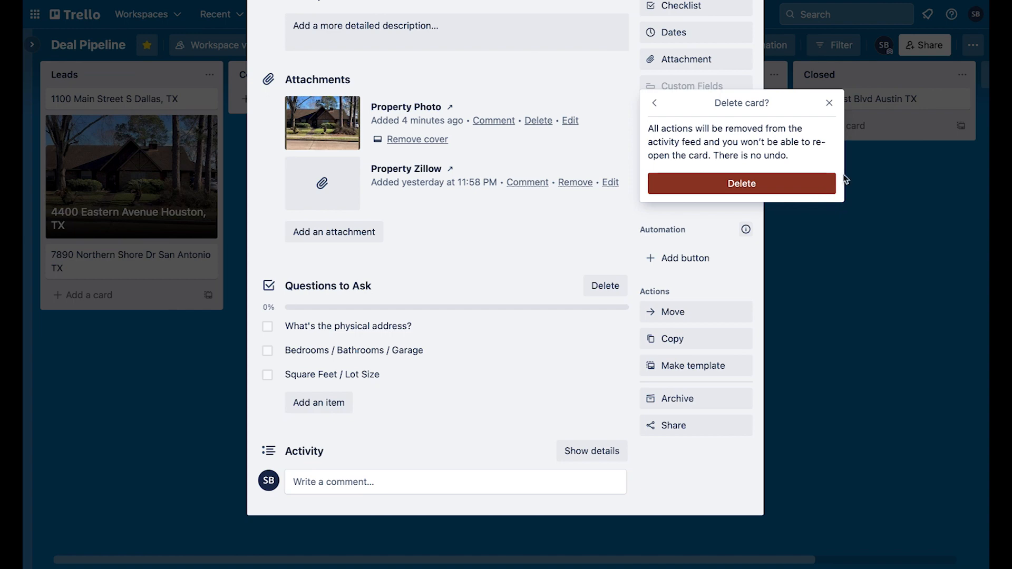
click(741, 183)
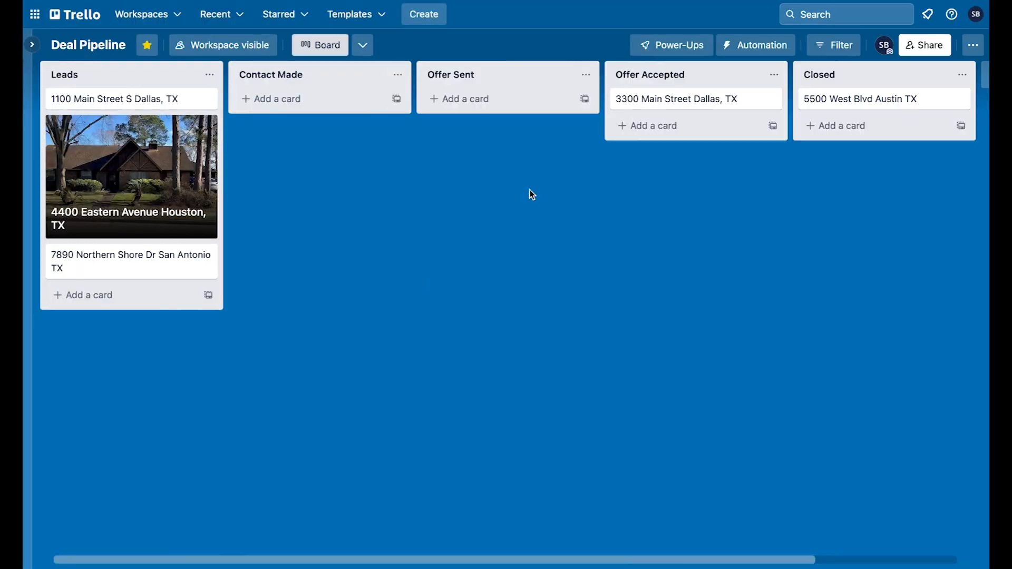
mouse_move(414, 197)
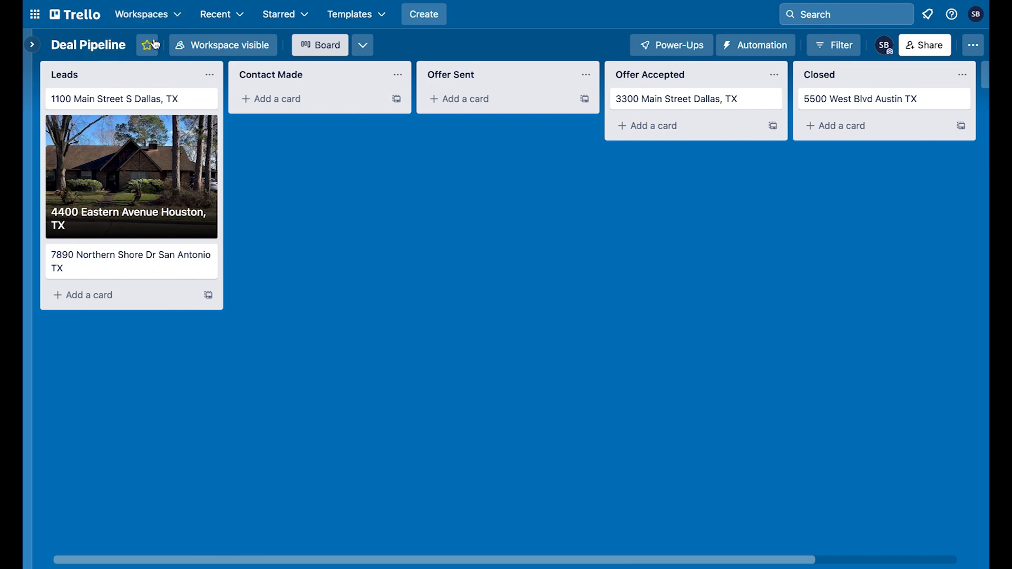
Star the Deal Pipeline board, check its Workspace visibility unchanged, and list the board views.
click(148, 44)
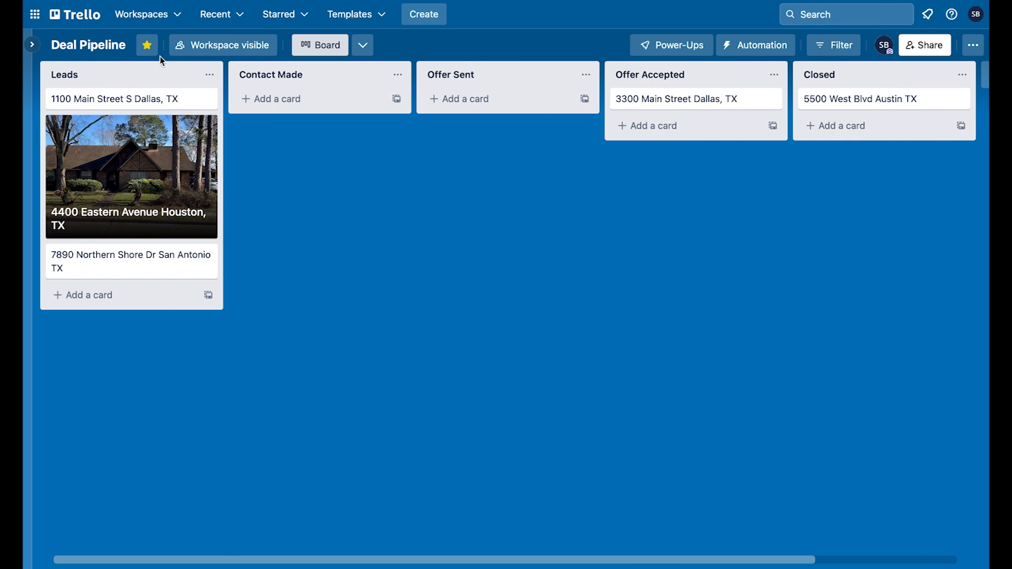
mouse_move(291, 62)
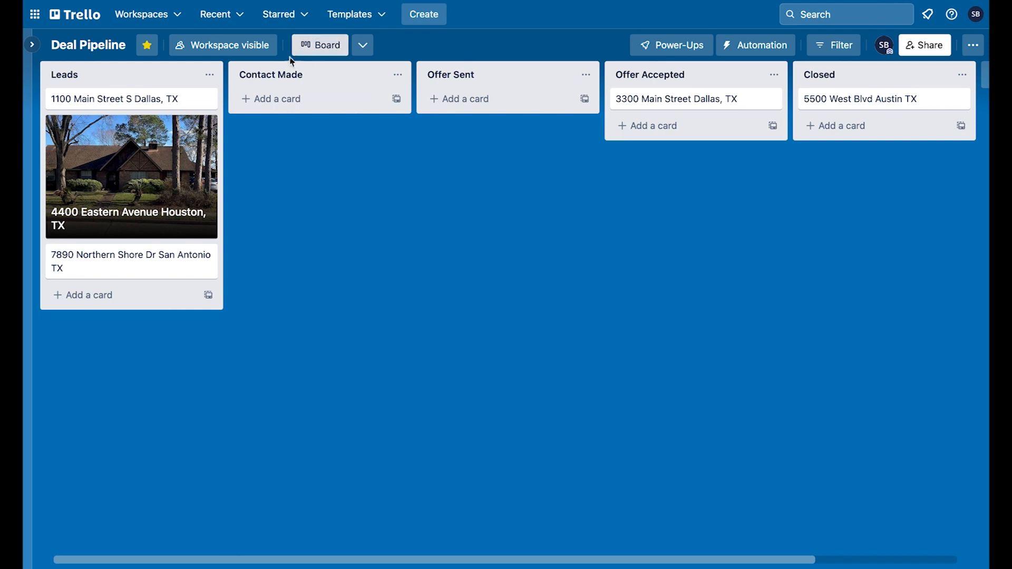
click(223, 44)
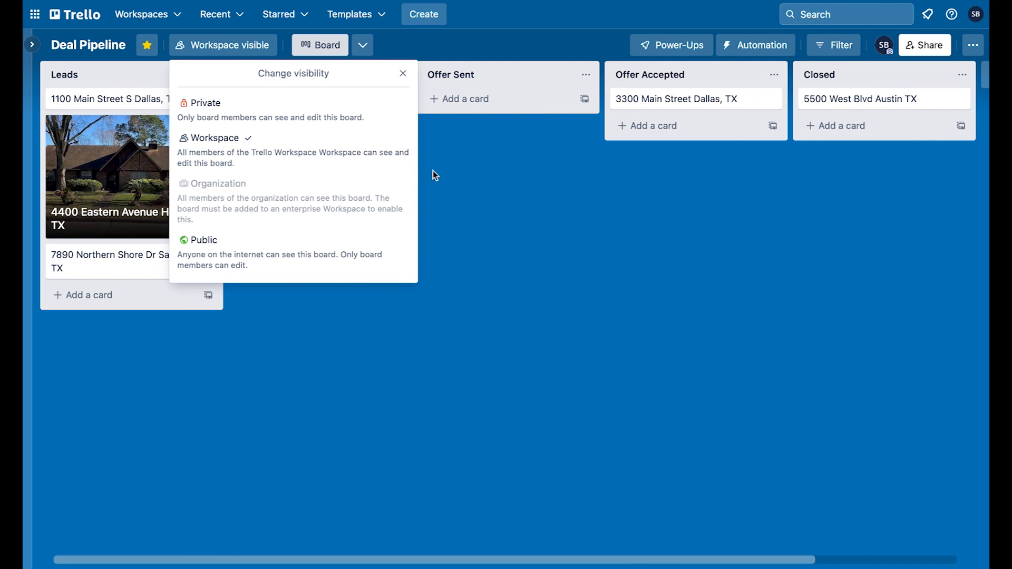
mouse_move(412, 84)
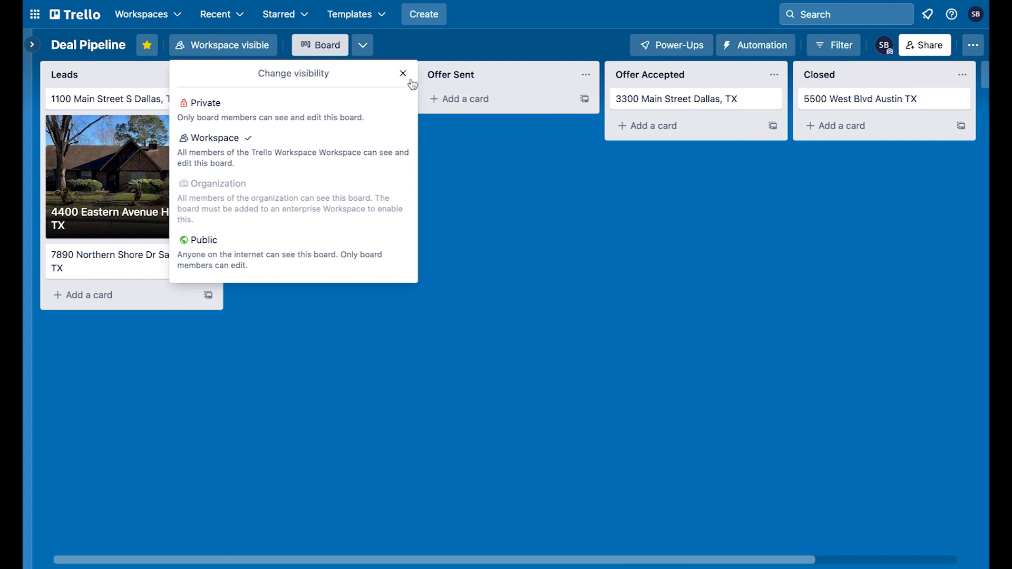
click(403, 73)
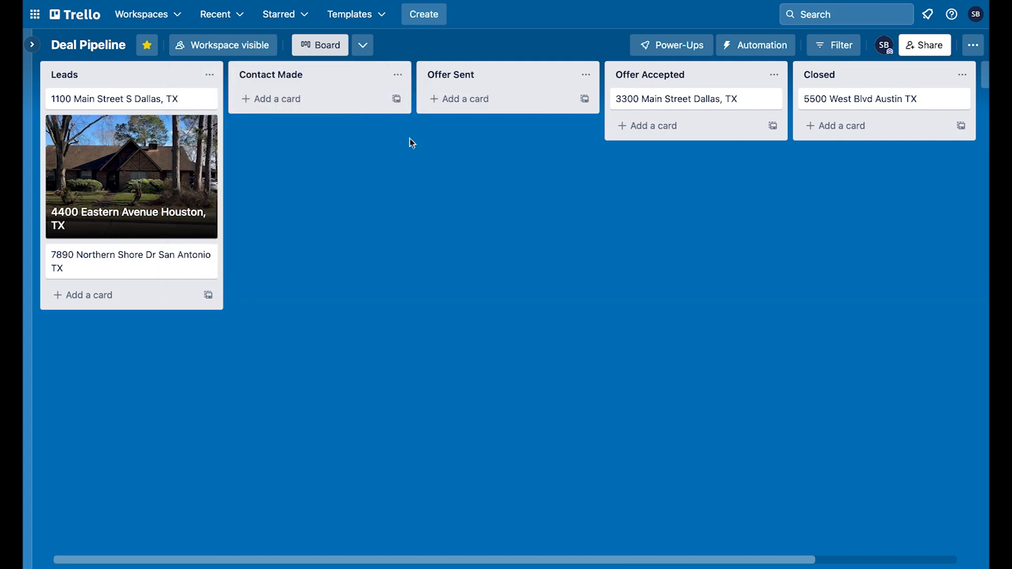
click(362, 46)
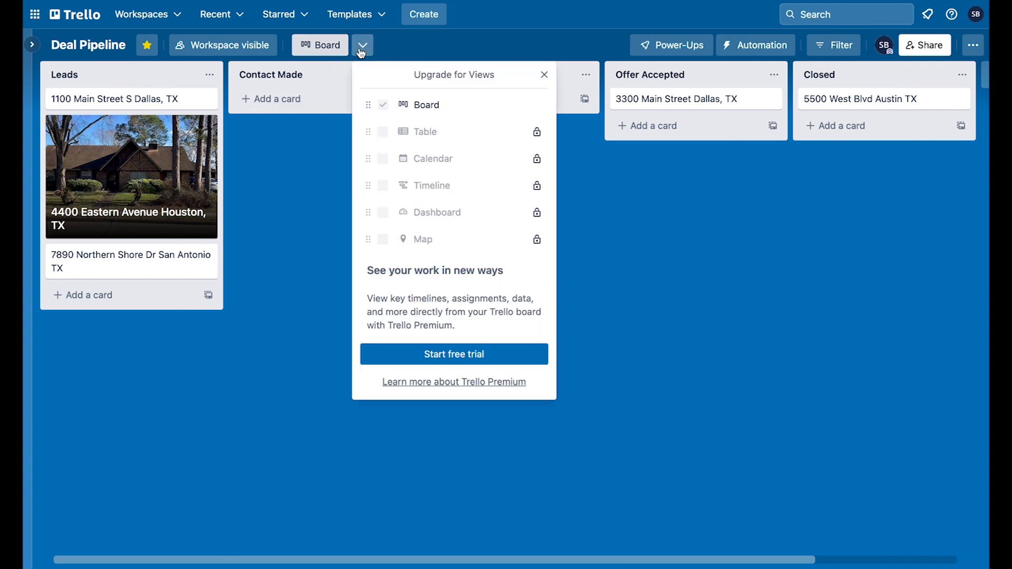
mouse_move(551, 42)
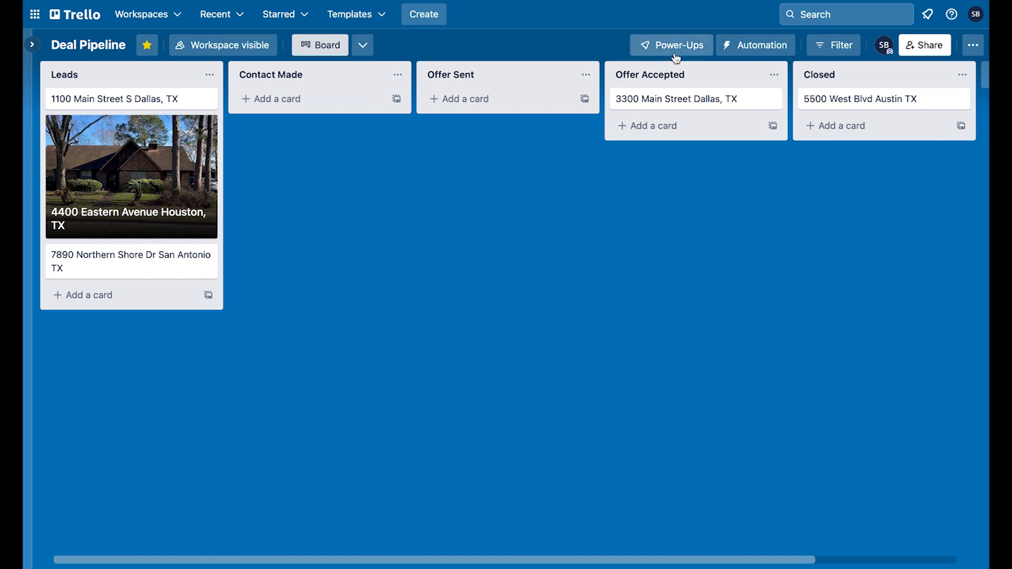
mouse_move(943, 71)
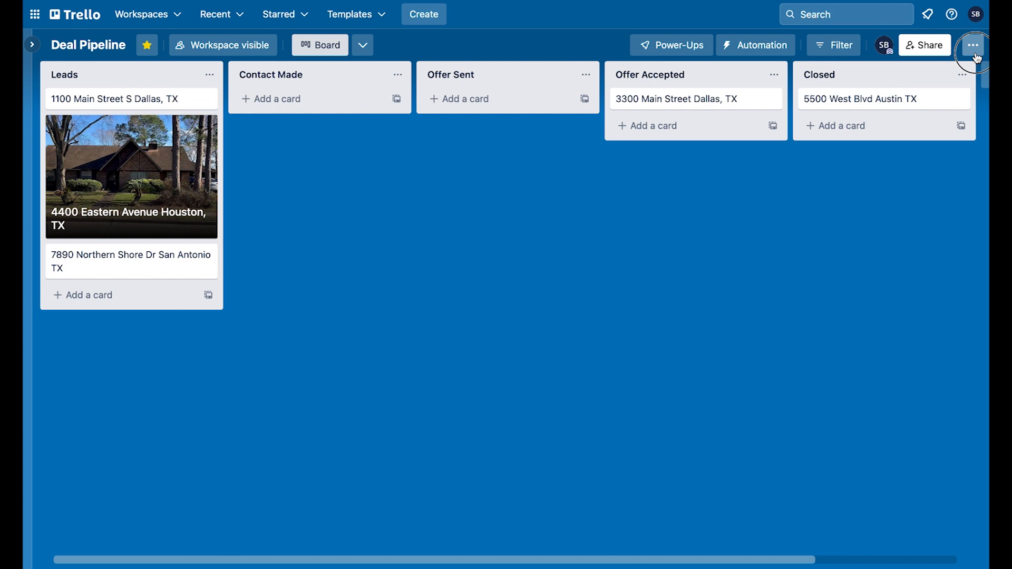
Bring up the board menu and review About this board, then return to the menu.
click(974, 45)
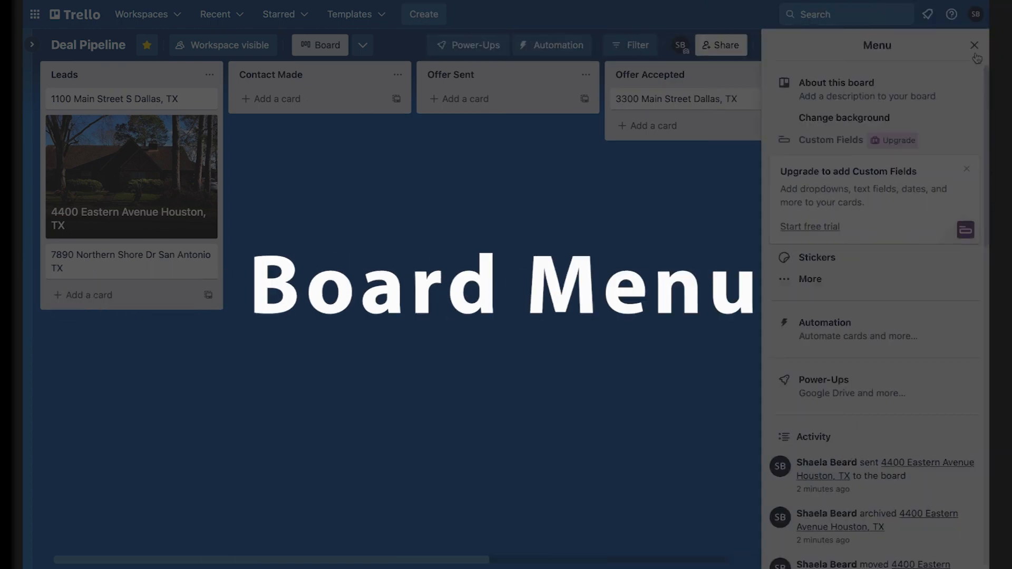
click(974, 44)
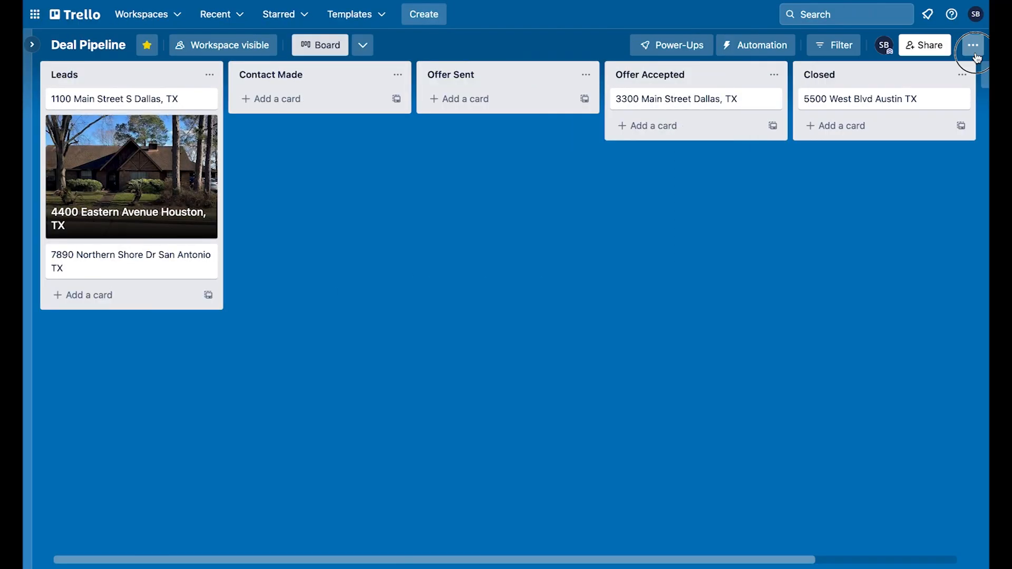
click(973, 46)
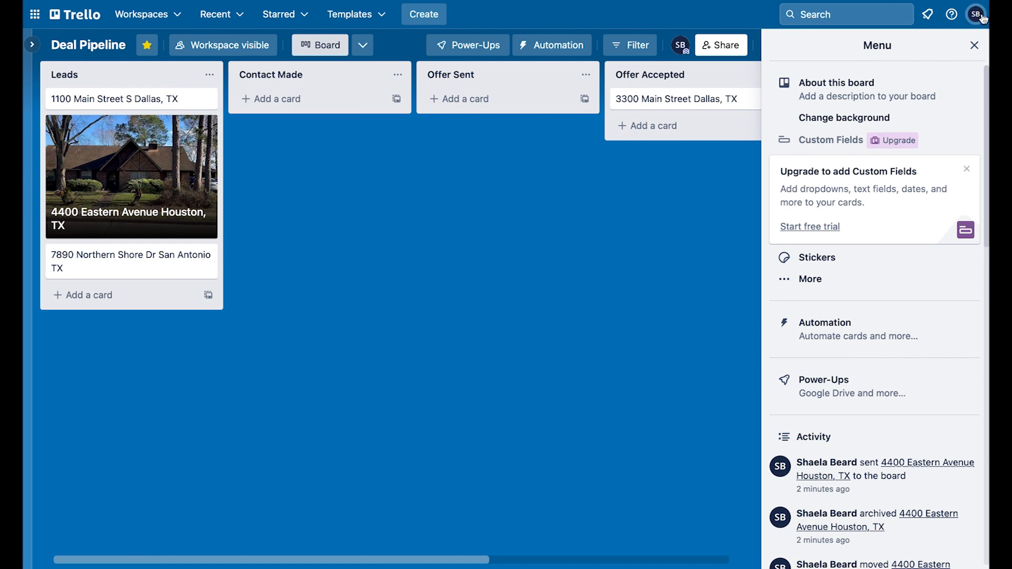
mouse_move(976, 14)
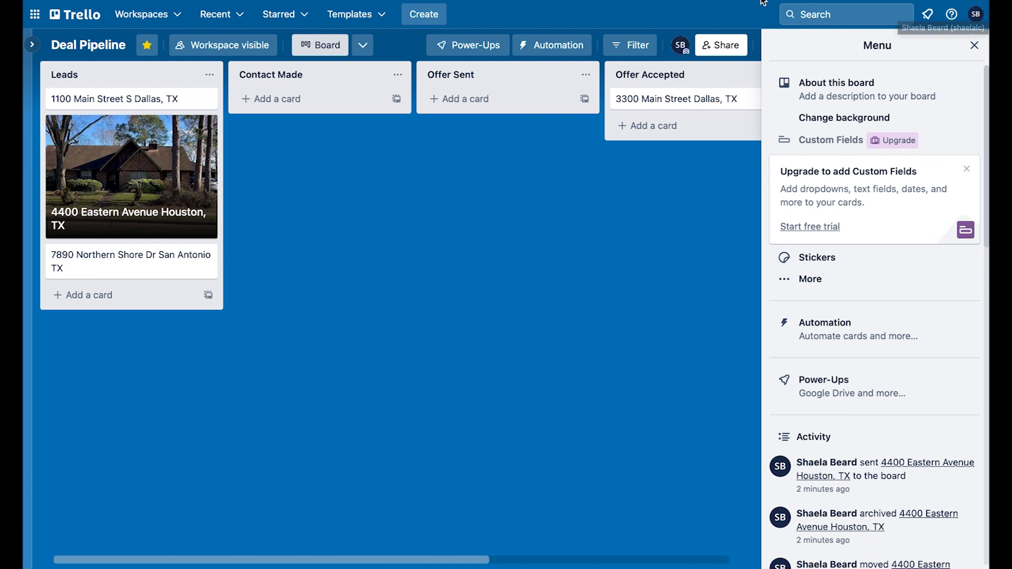
click(836, 82)
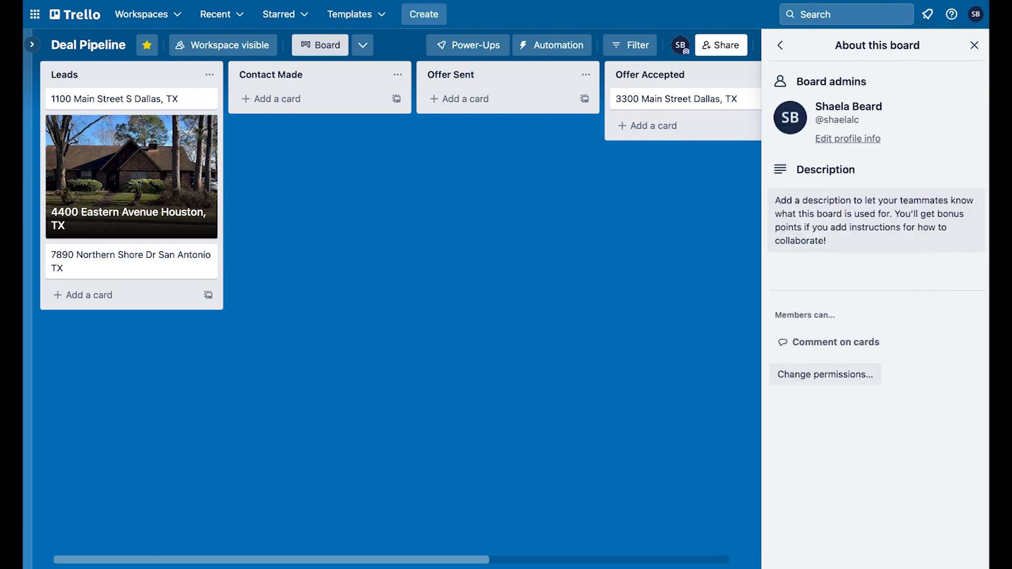
mouse_move(987, 93)
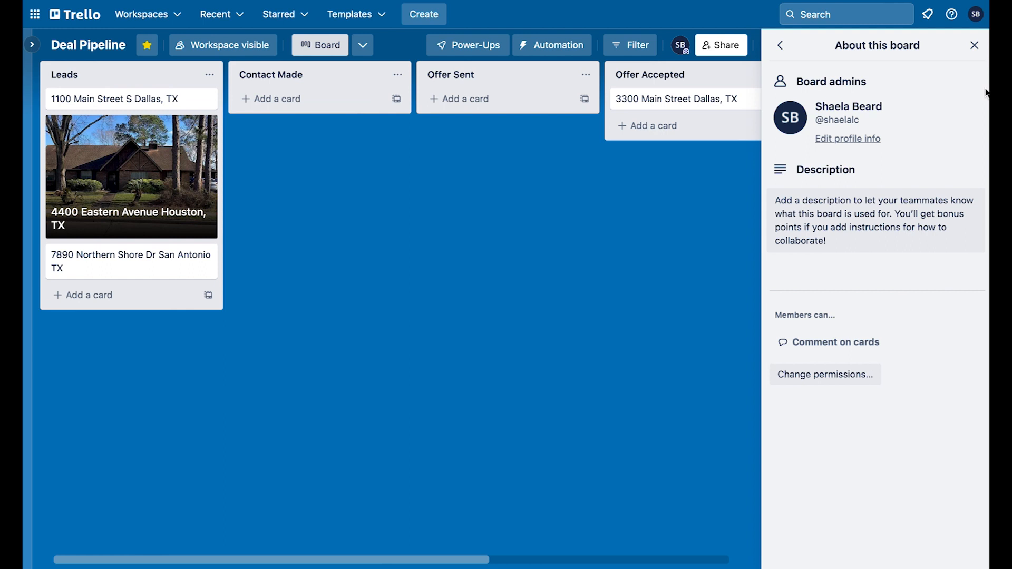
mouse_move(862, 379)
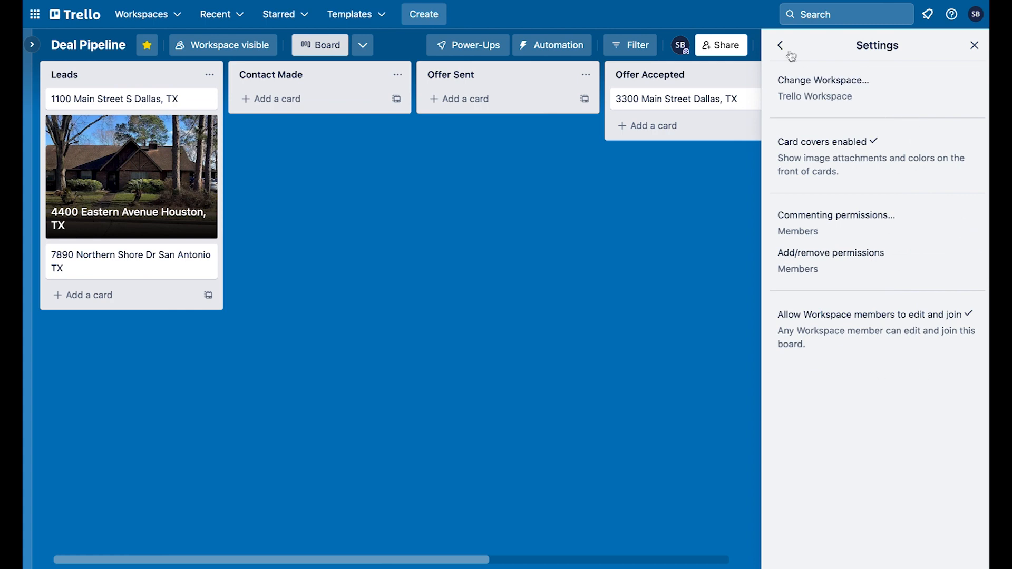
click(781, 45)
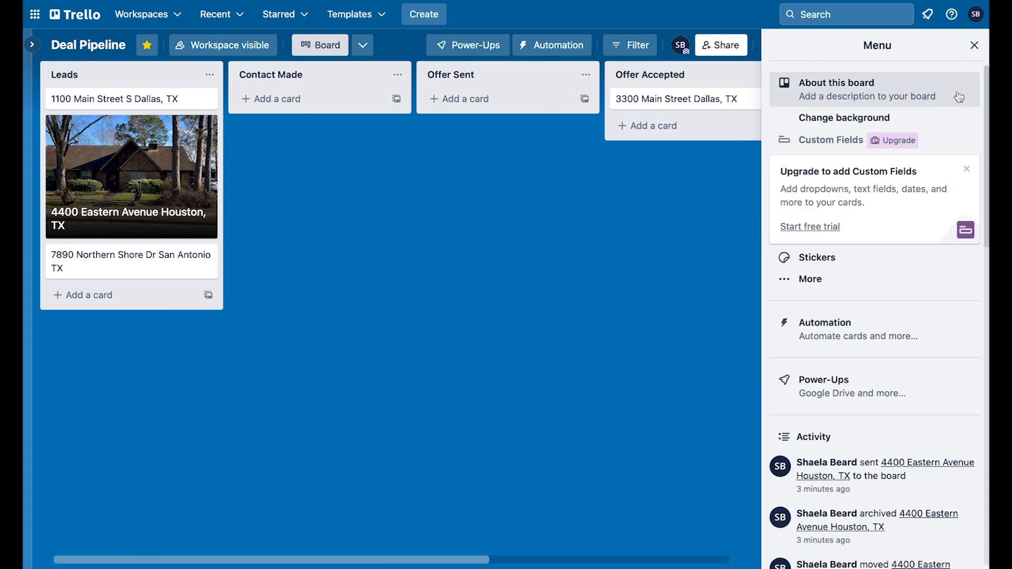
Preview the Change background colour options and return to the main menu unchanged.
click(845, 117)
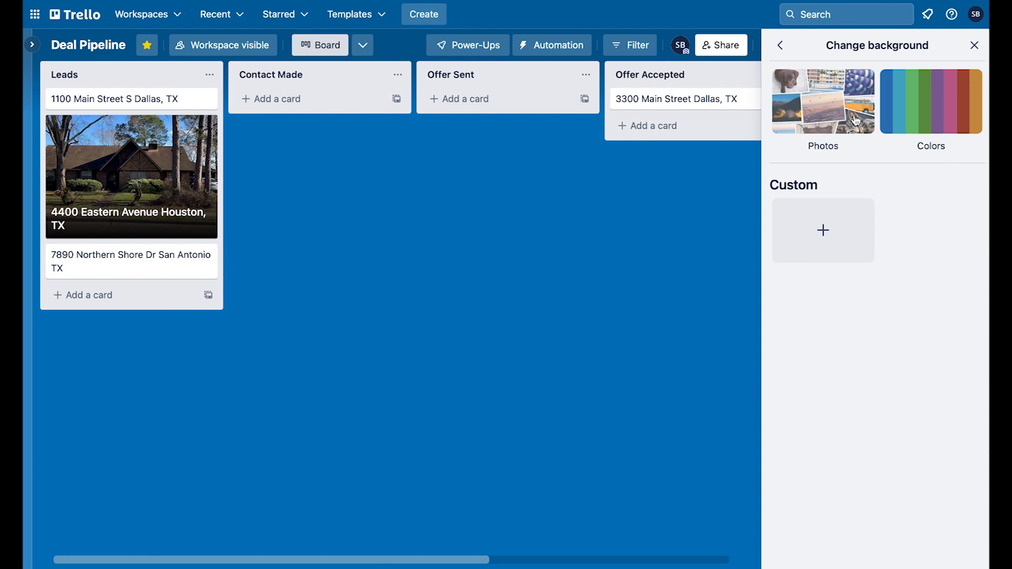
click(823, 101)
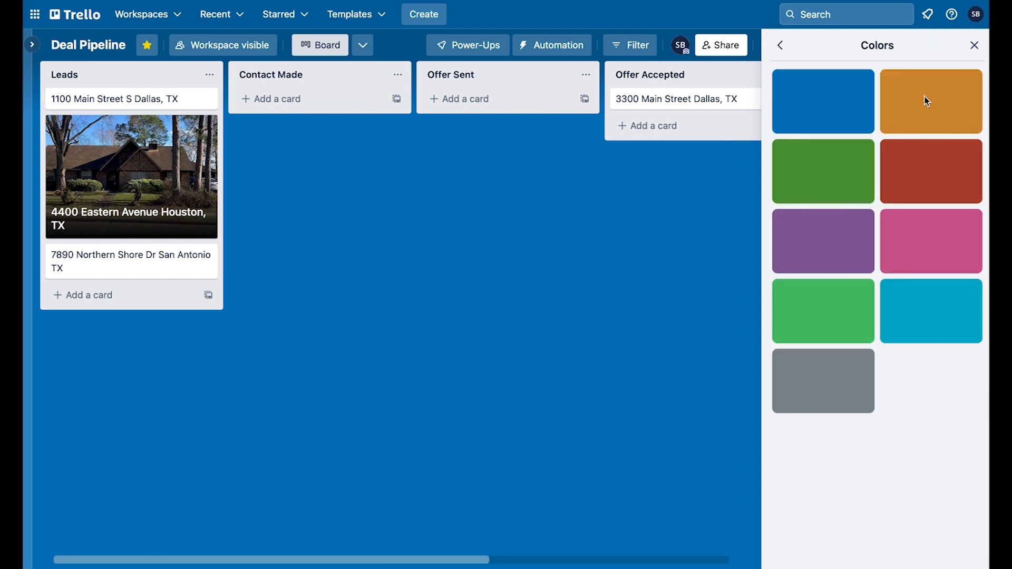
click(780, 45)
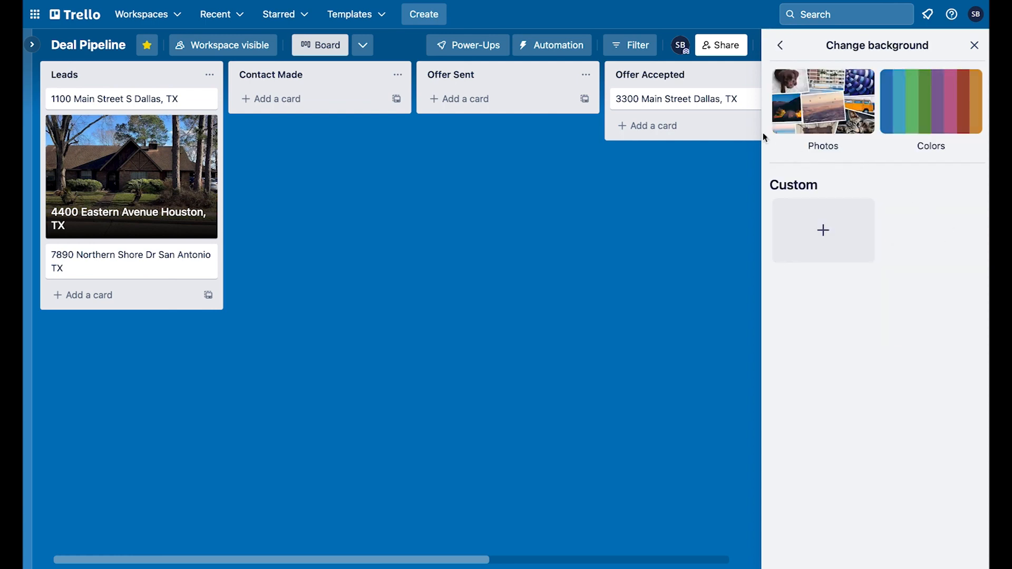
click(780, 45)
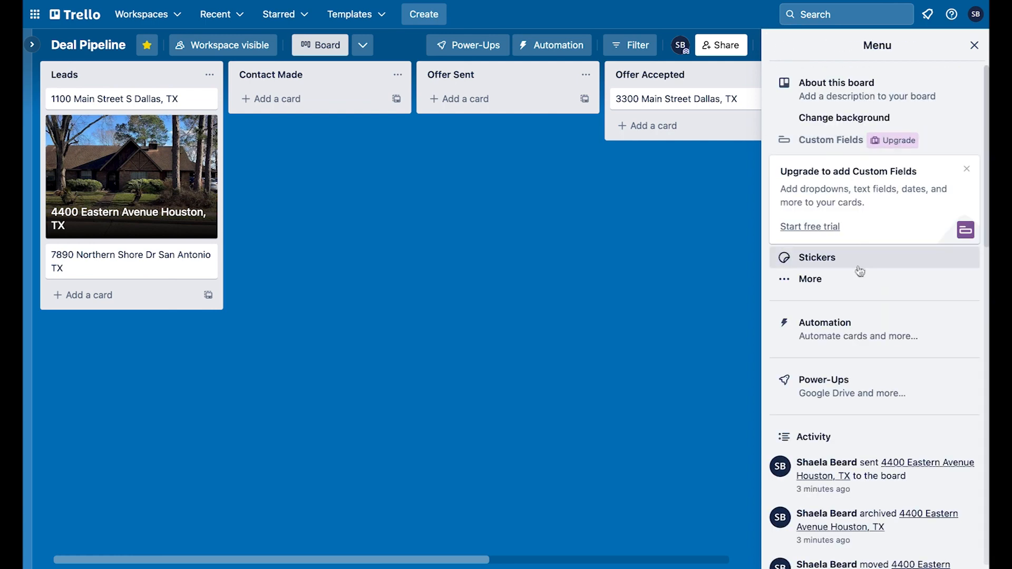
Browse the stickers and scroll through the board's recent activity list.
click(817, 258)
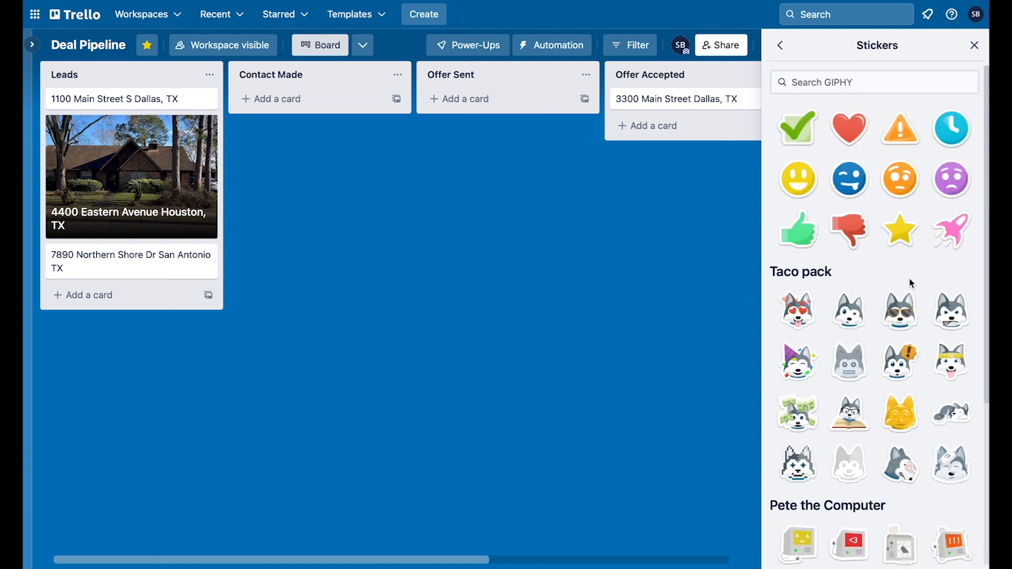
scroll(down, 3)
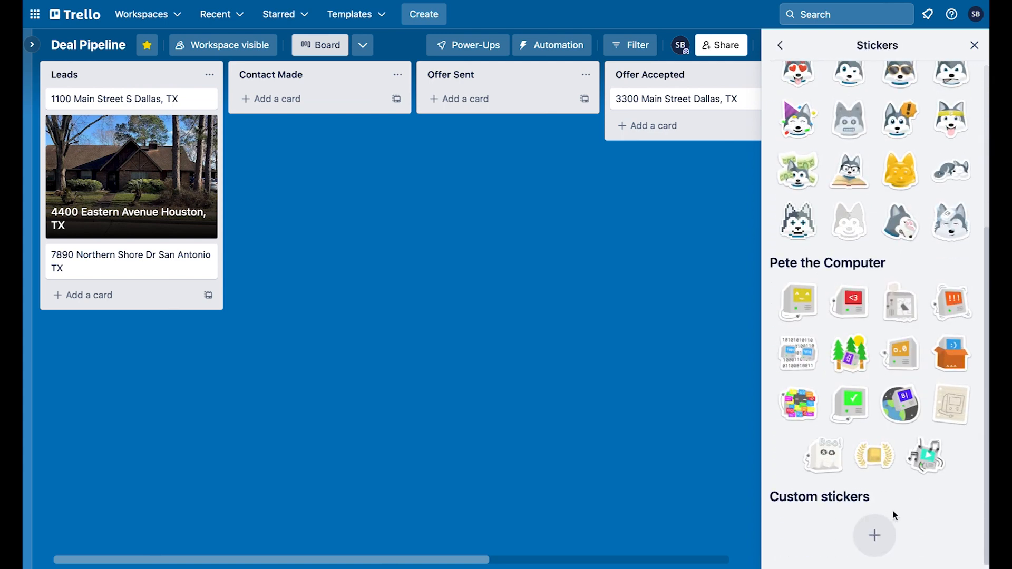
mouse_move(875, 536)
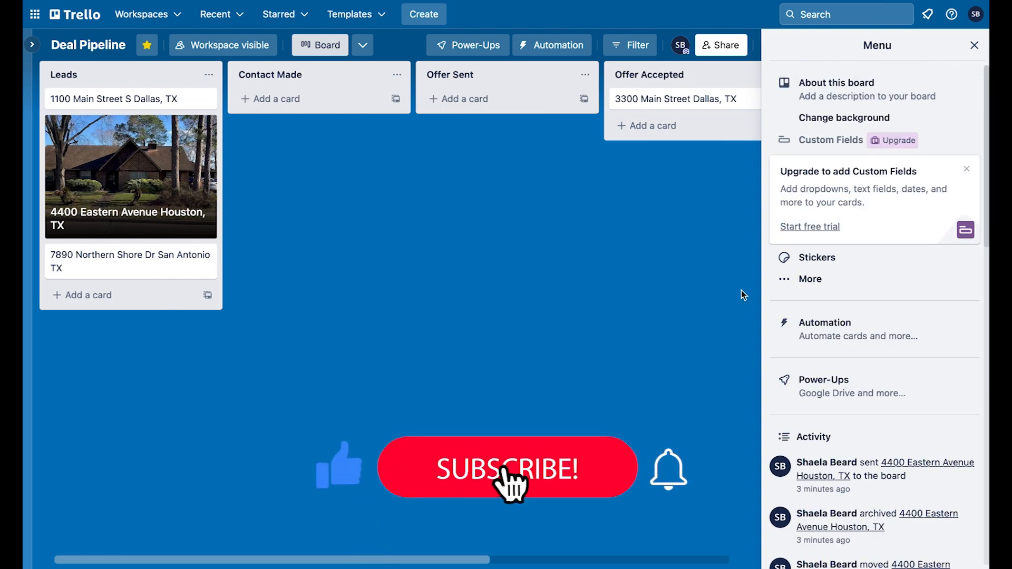
click(507, 467)
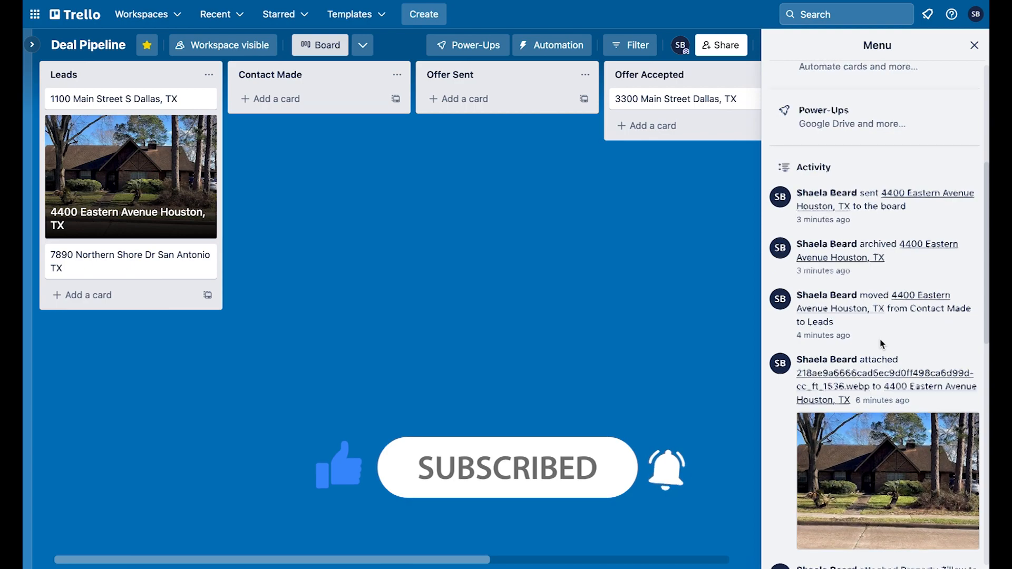
scroll(down, 3)
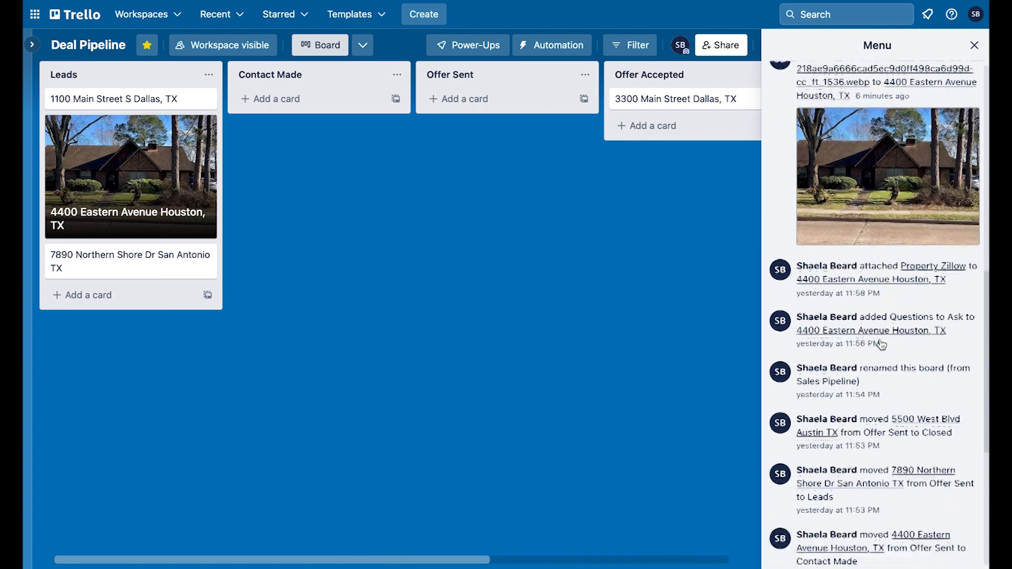
scroll(down, 3)
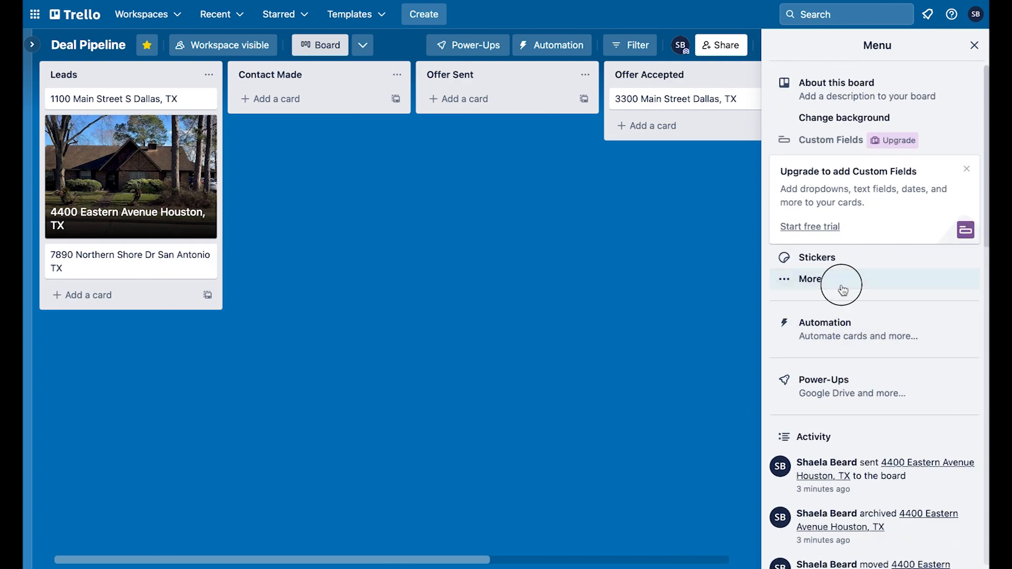
In More, review the board Settings, its Workspace, and the empty Archived items.
click(809, 278)
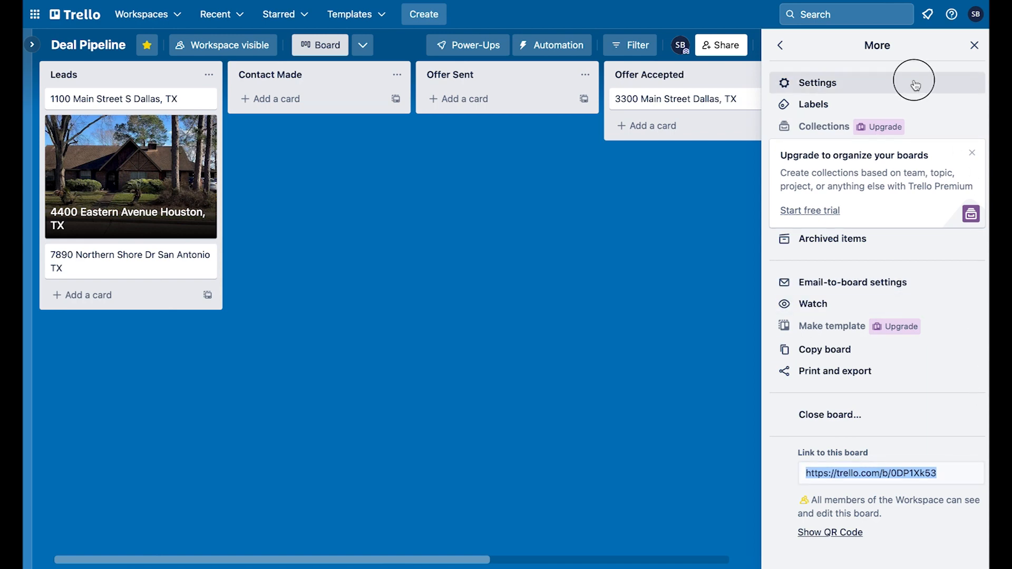
click(818, 82)
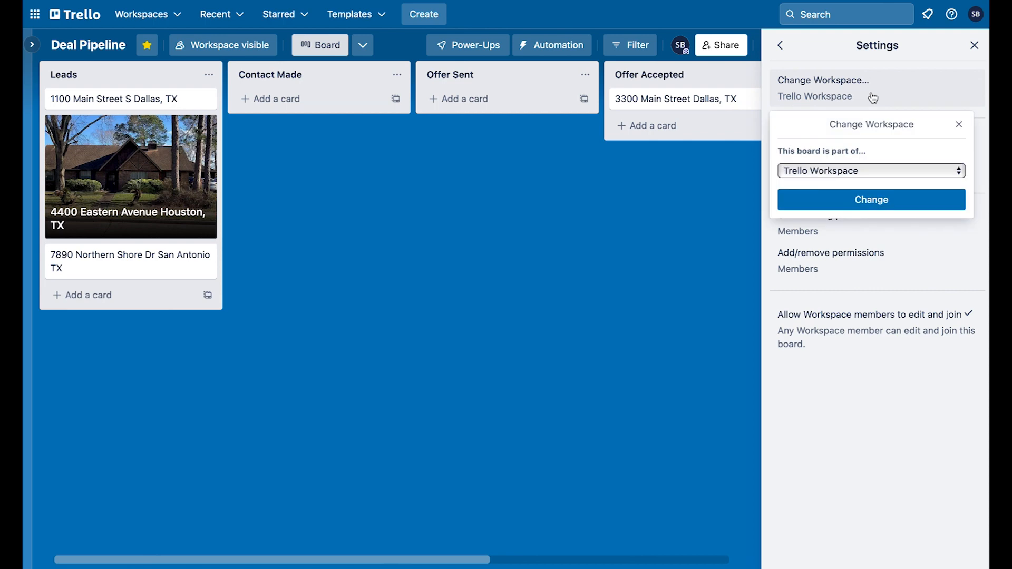
click(960, 124)
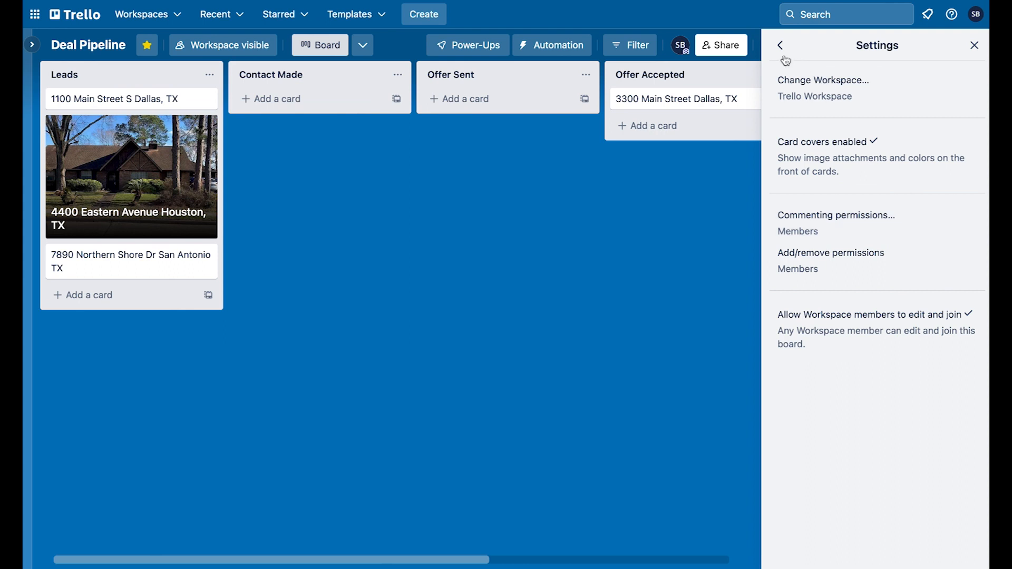
click(781, 45)
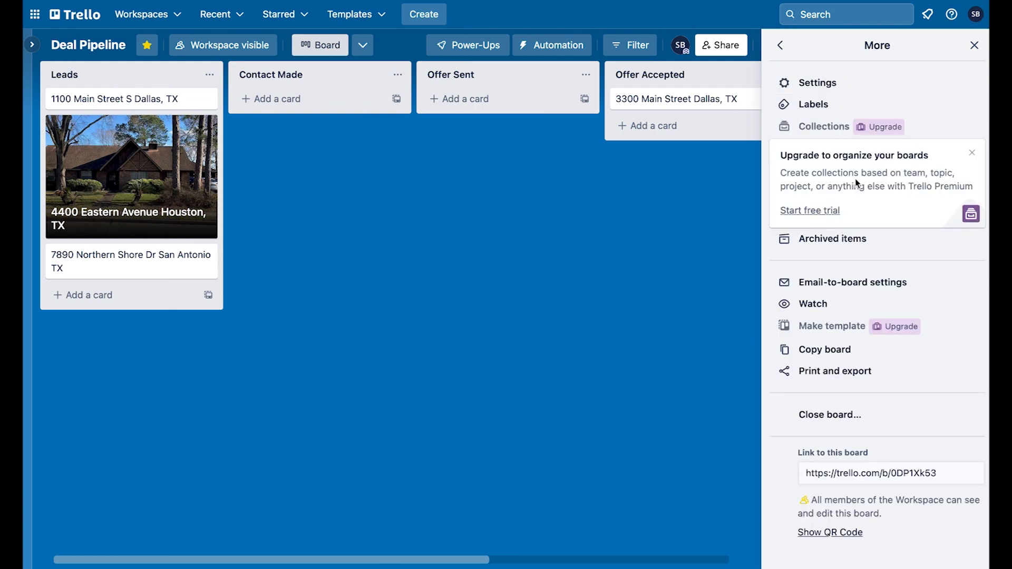
mouse_move(812, 104)
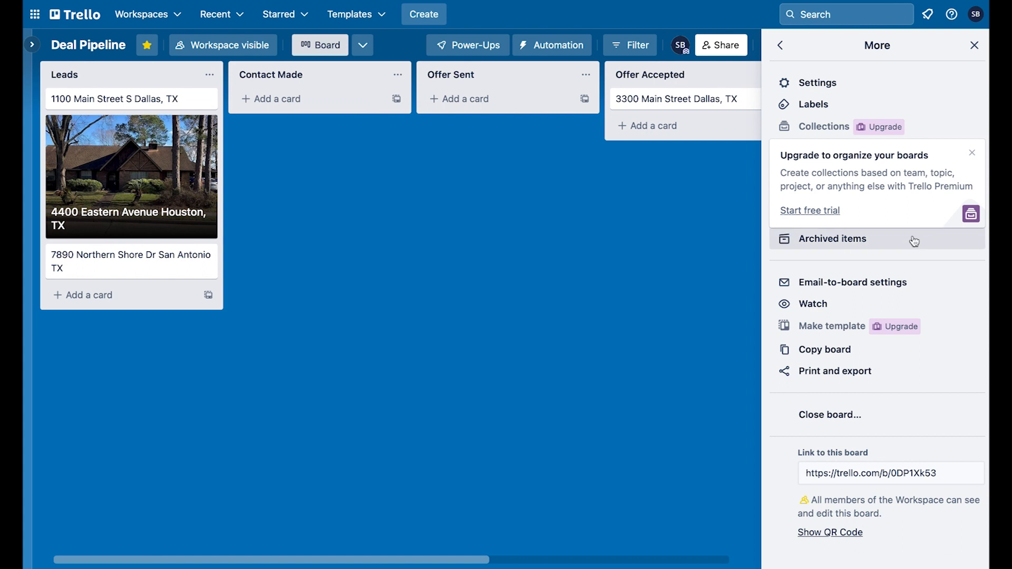
mouse_move(868, 247)
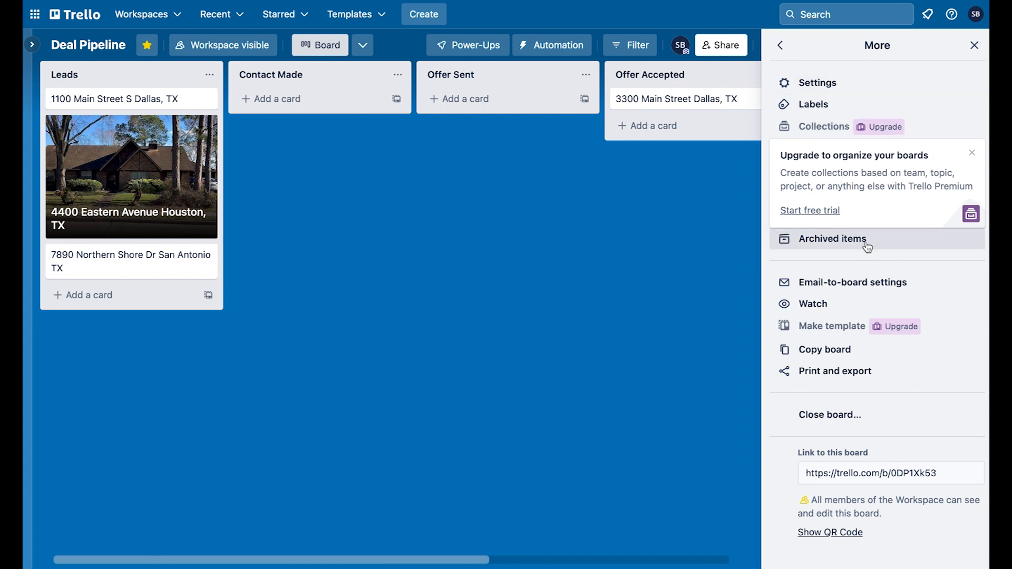
click(833, 239)
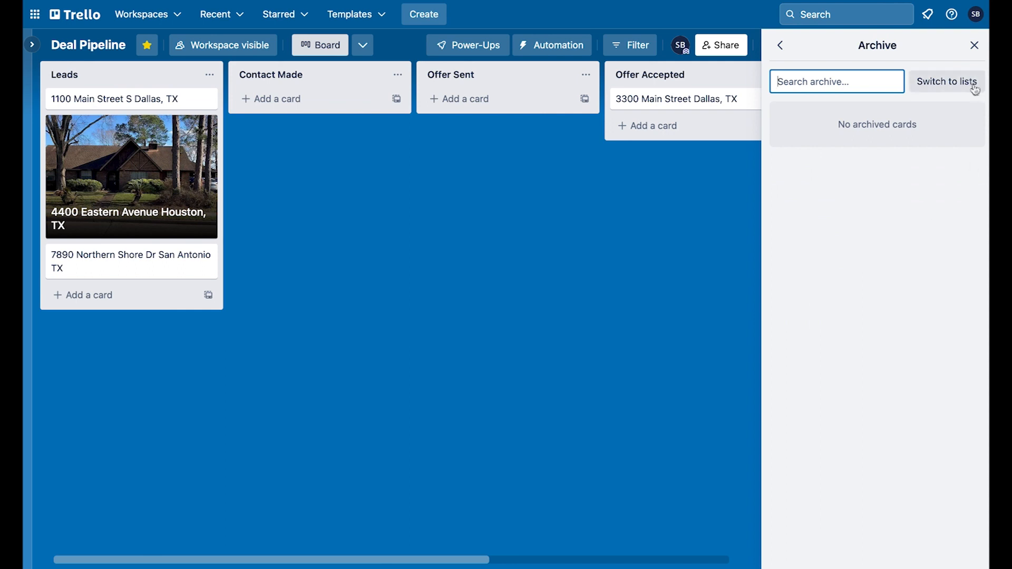
click(781, 45)
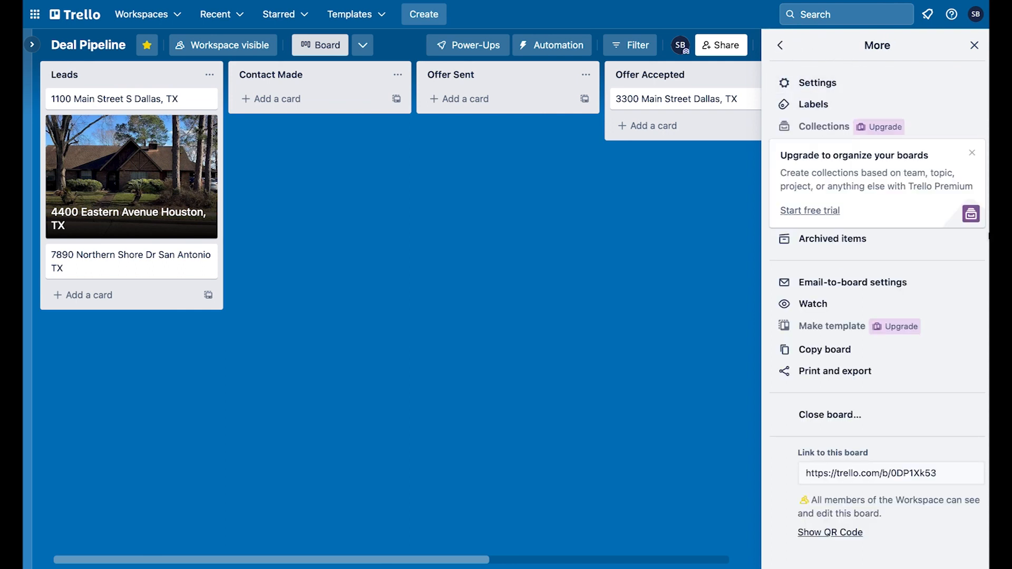
mouse_move(853, 283)
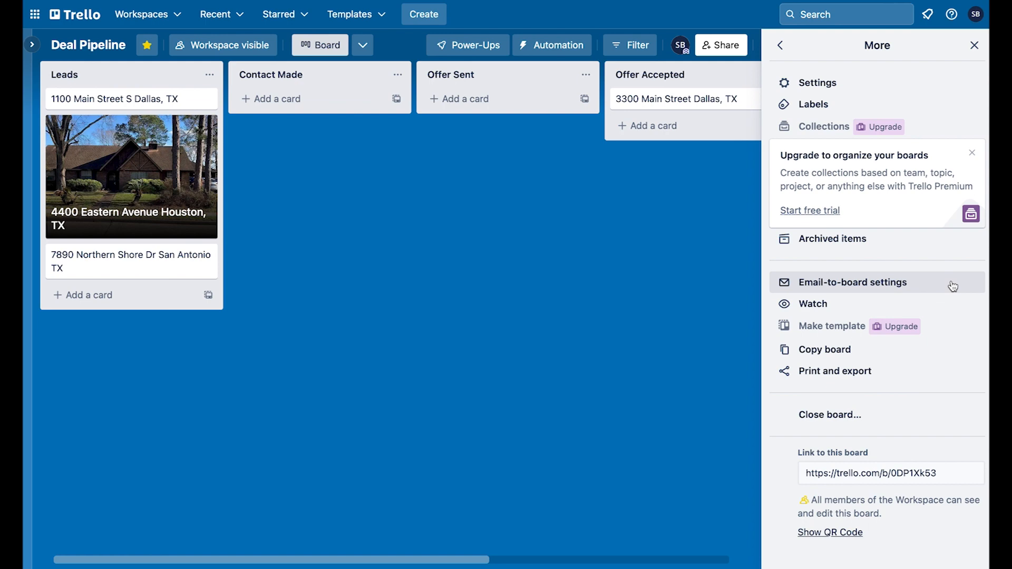
mouse_move(949, 289)
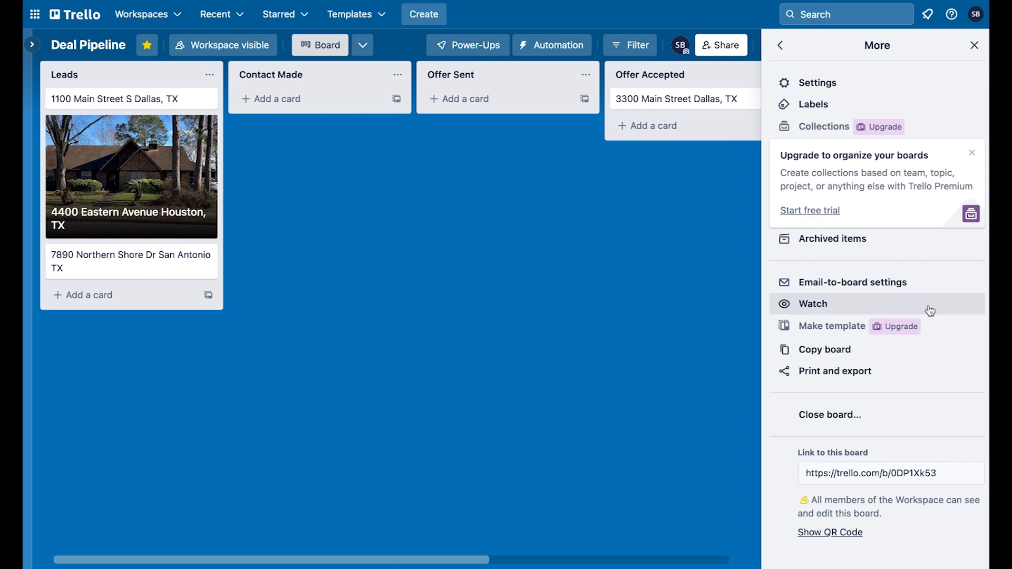
Toggle Watch on and off again, then follow the shared Single Family Pipeline TEMPLATE link.
click(813, 304)
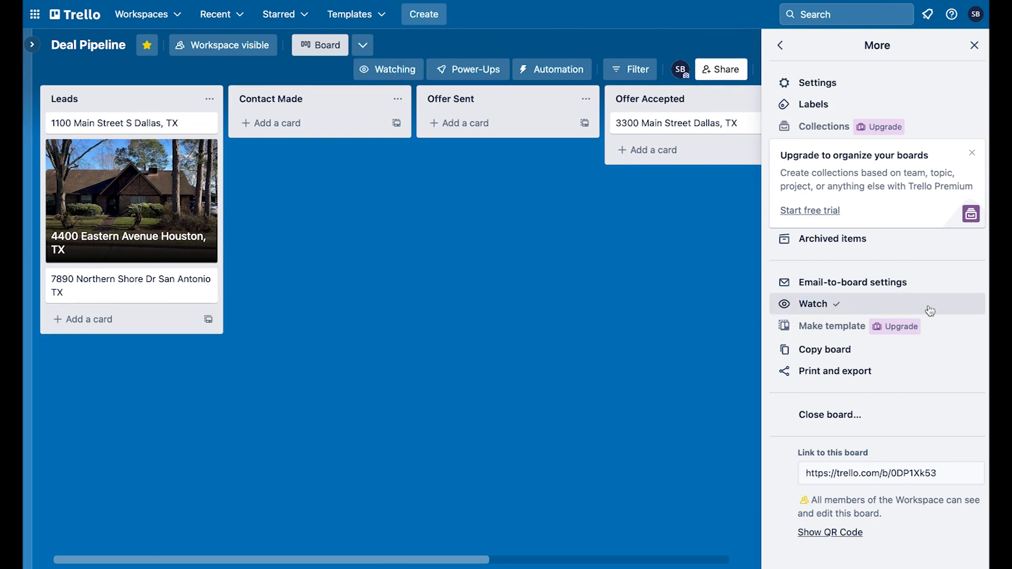
click(388, 70)
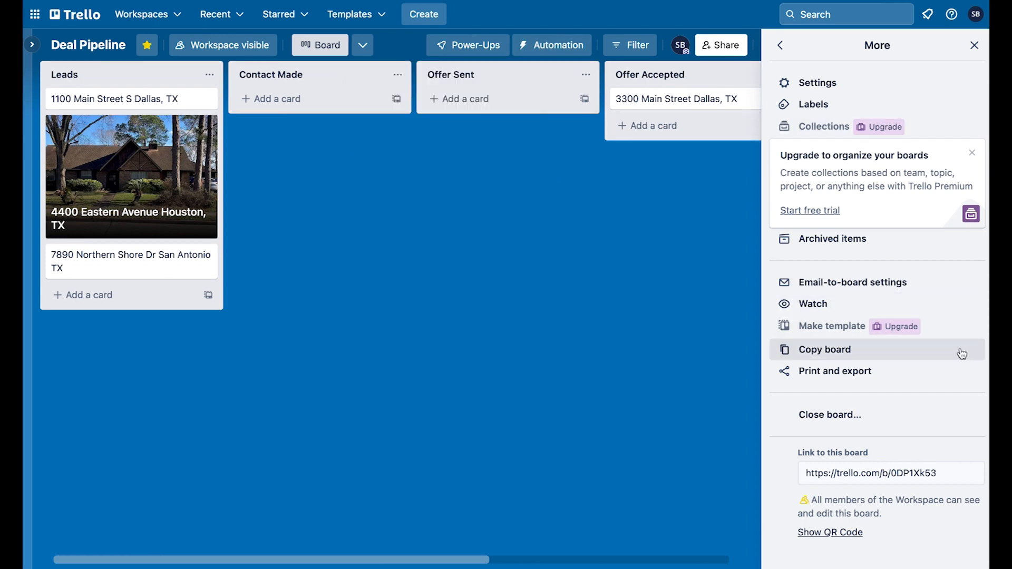
click(835, 370)
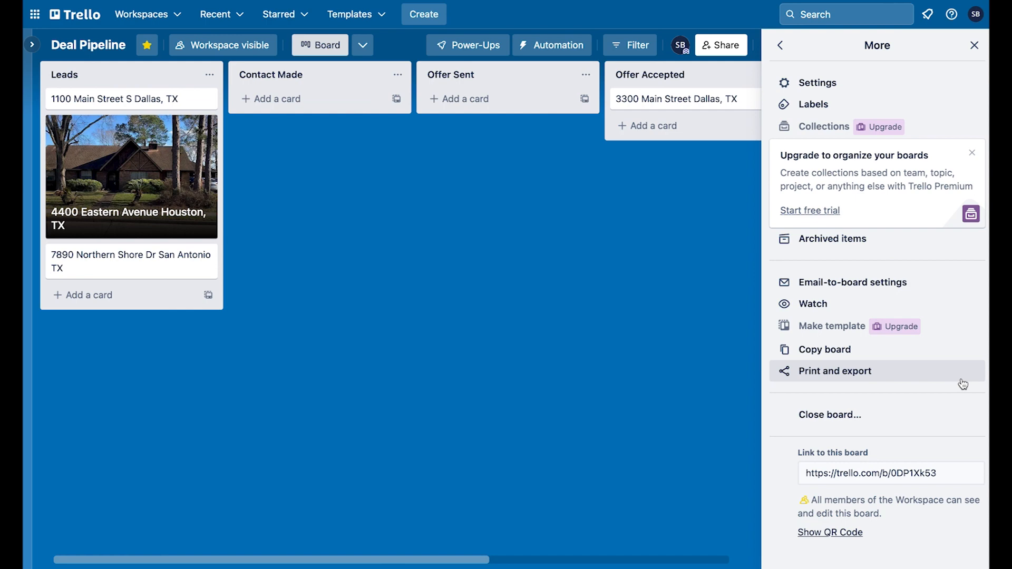
mouse_move(983, 477)
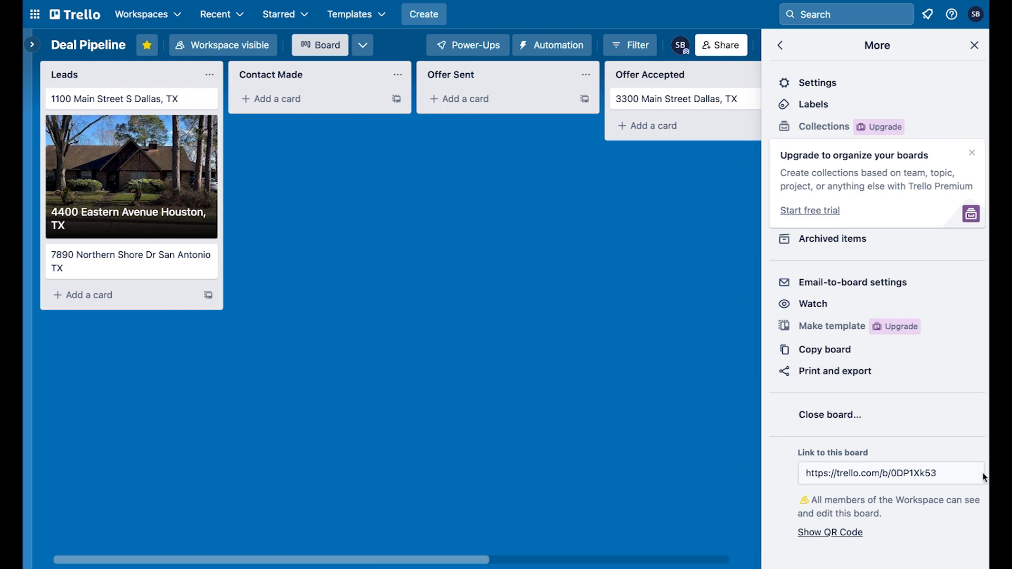
mouse_move(982, 155)
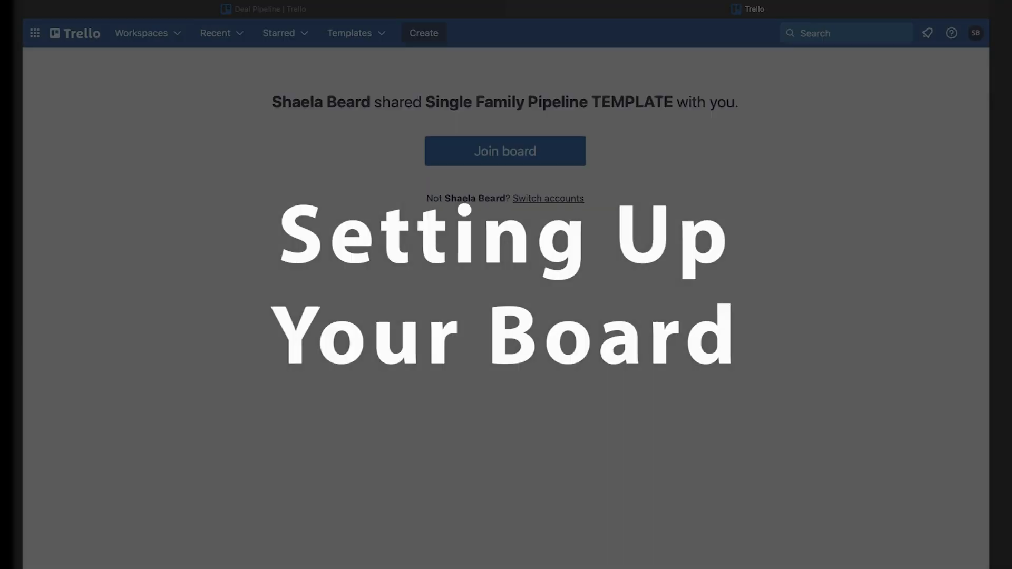
Join the Single Family Pipeline TEMPLATE board and review its About info.
click(505, 151)
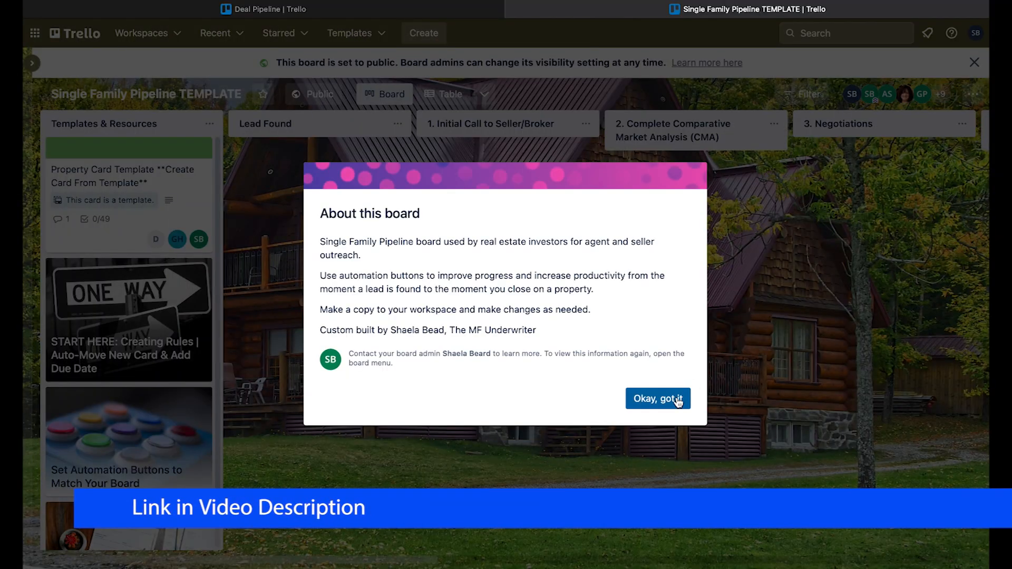
click(657, 399)
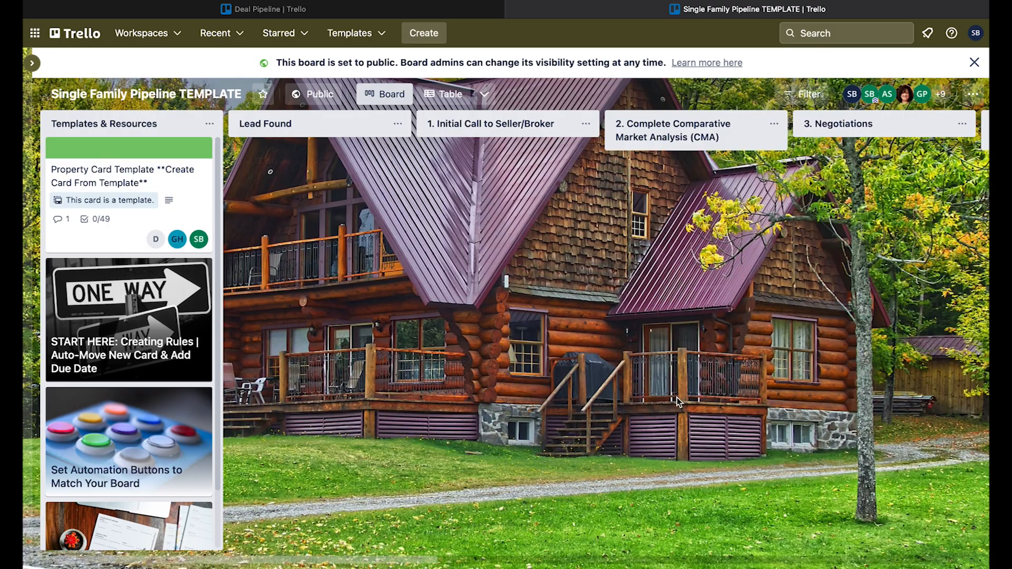
mouse_move(968, 237)
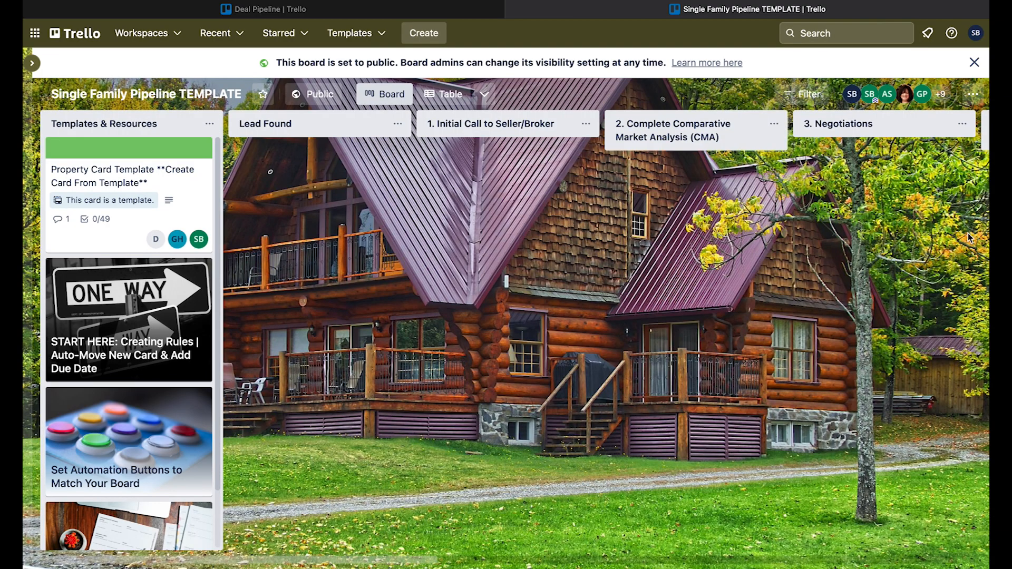
click(973, 94)
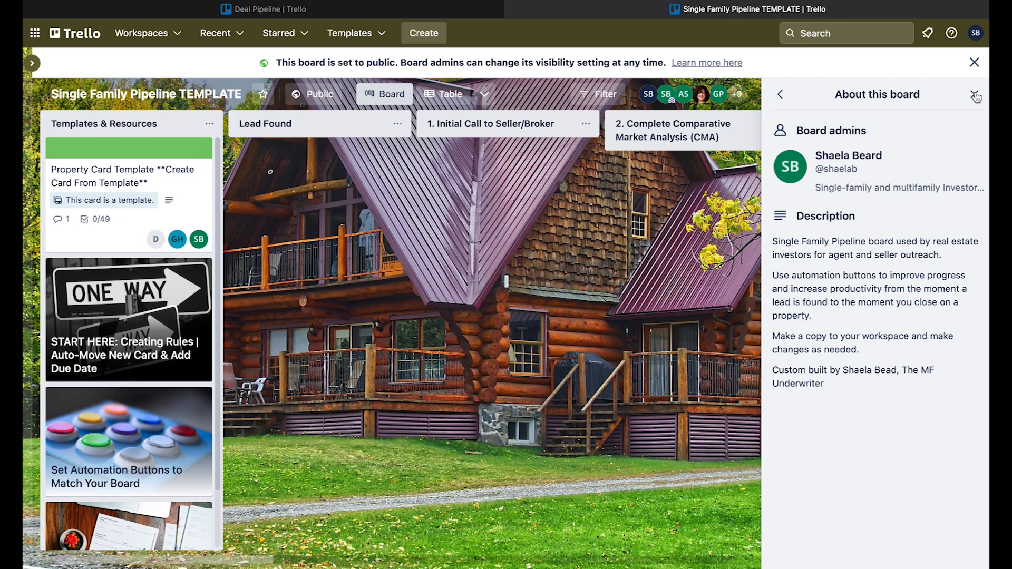
click(780, 94)
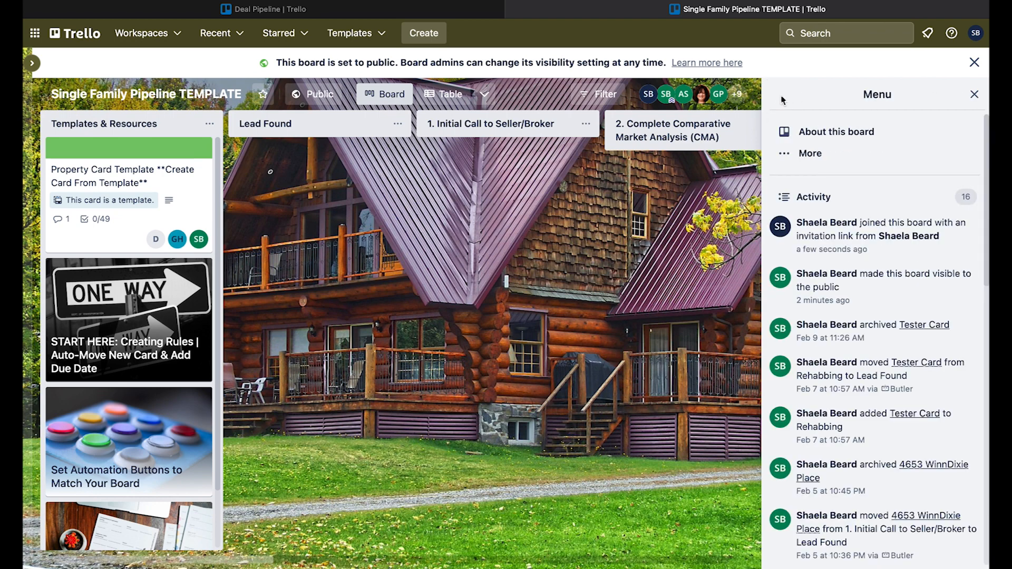
Bring up the template board's More options from its menu.
click(810, 153)
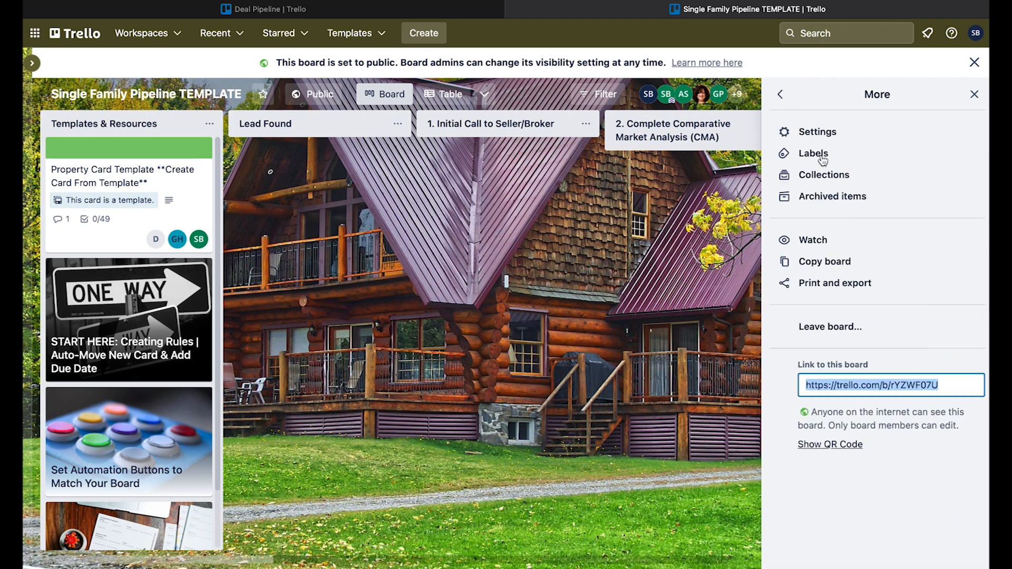
click(780, 94)
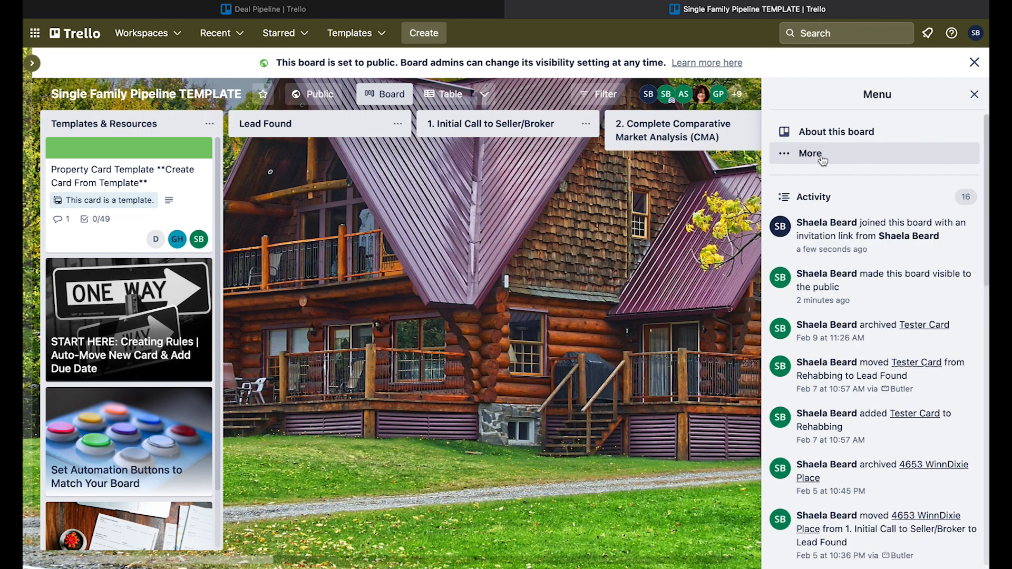
click(810, 154)
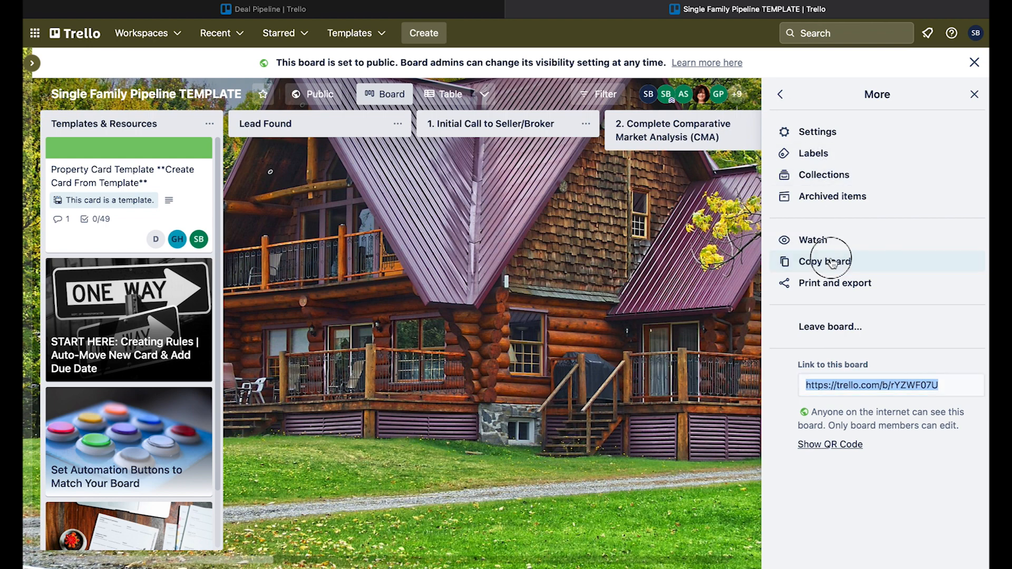
Copy the template as 'SB Pipeline Board' with Keep cards unchecked and create it.
click(821, 261)
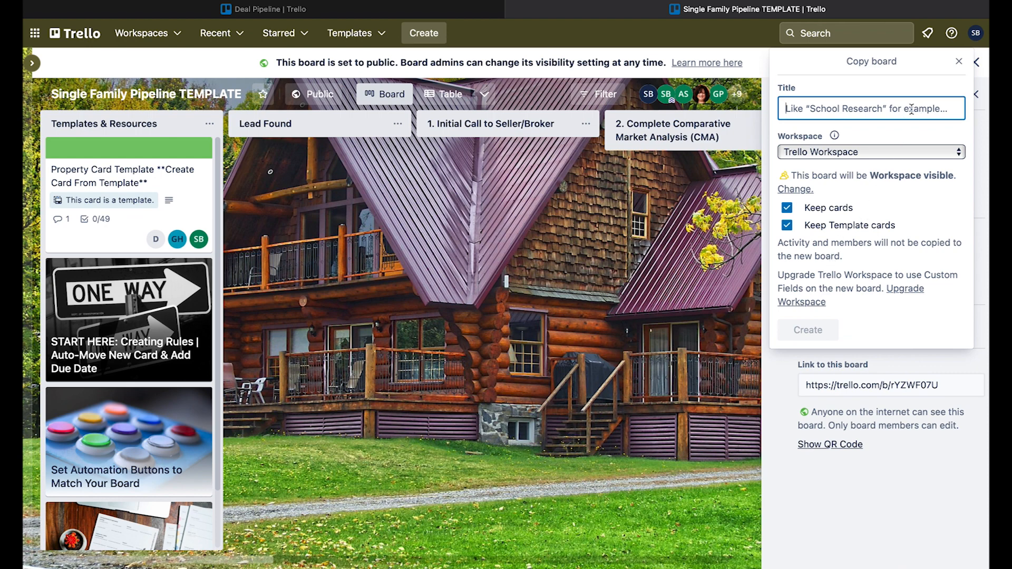
text(SB Pipeline Board)
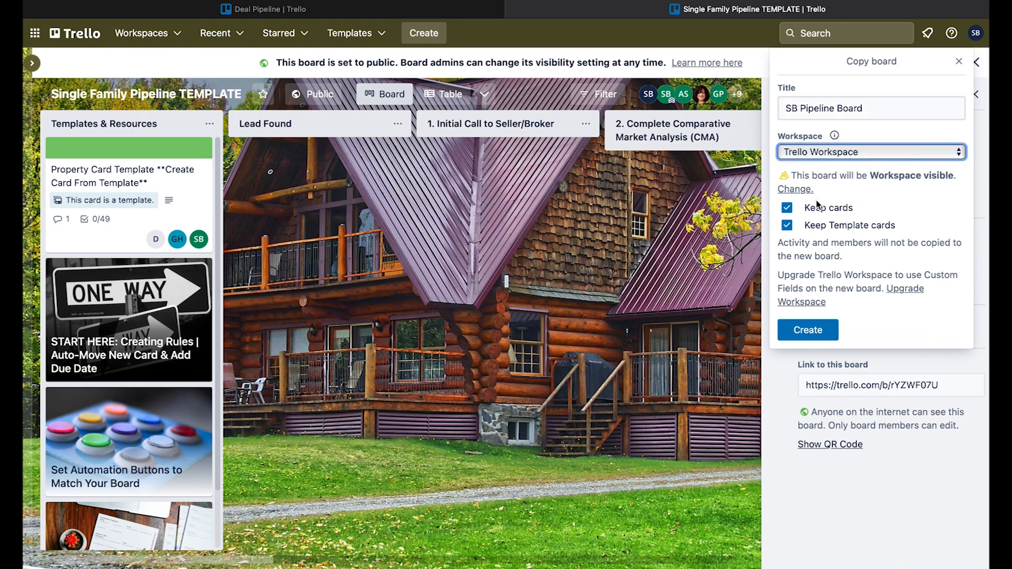
click(787, 208)
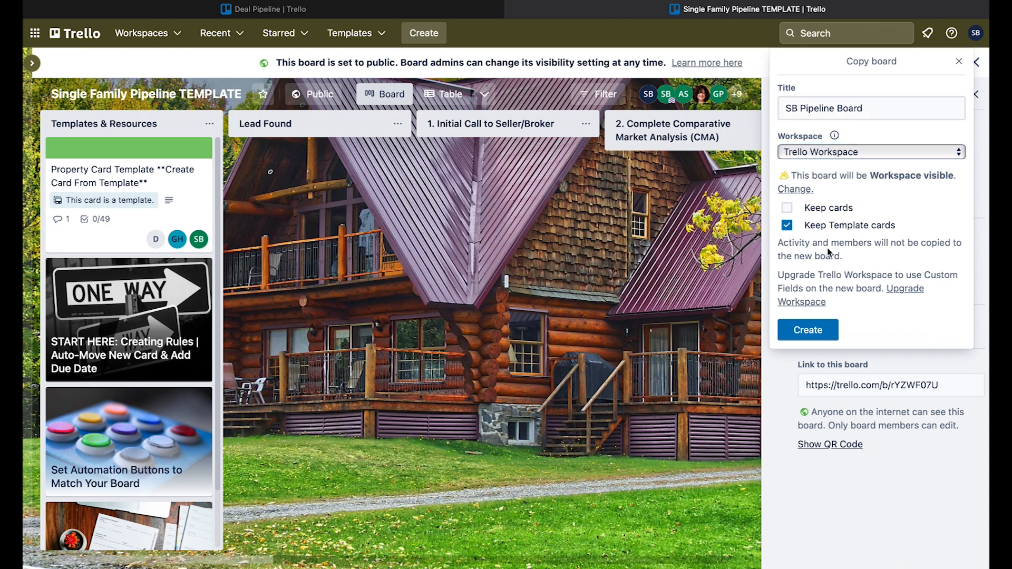
click(807, 331)
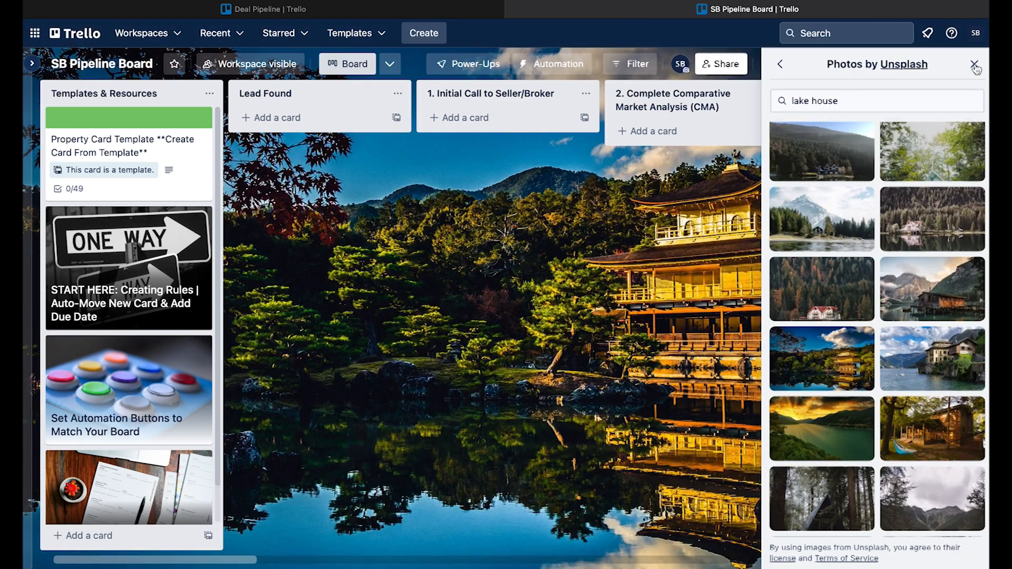
Apply the lake house photo background and go to the board's Automation Rules.
click(977, 64)
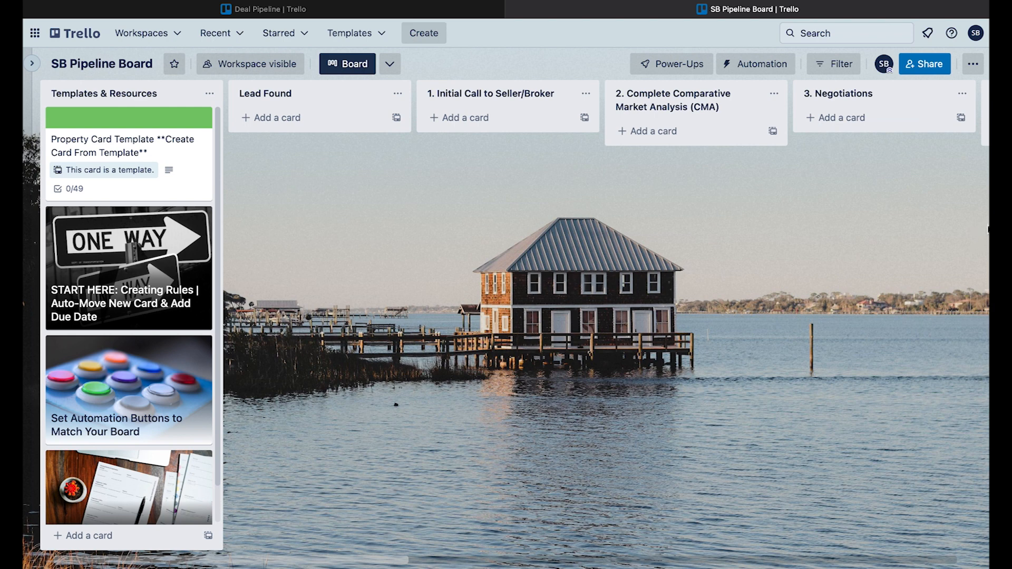
mouse_move(529, 229)
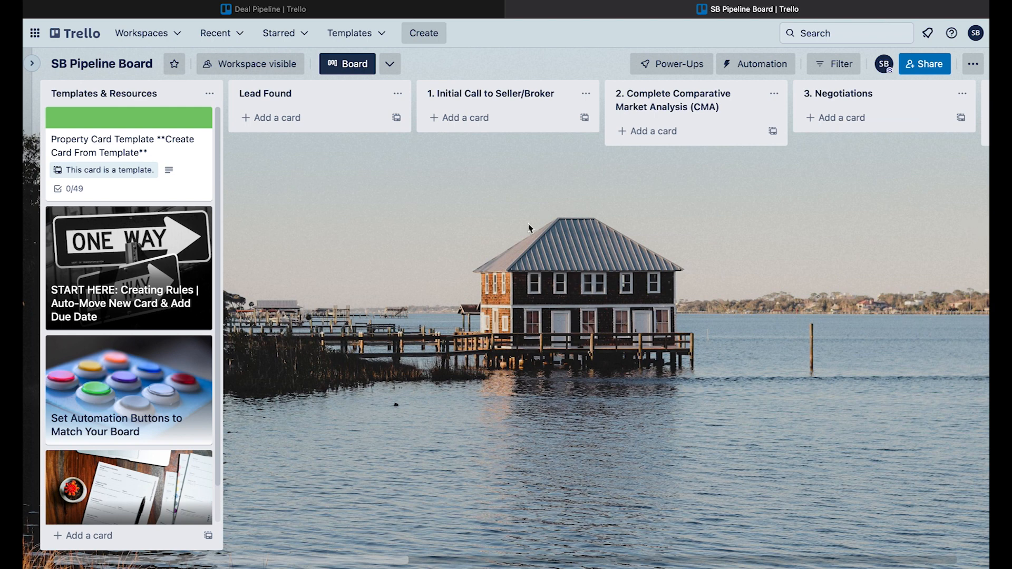
click(127, 268)
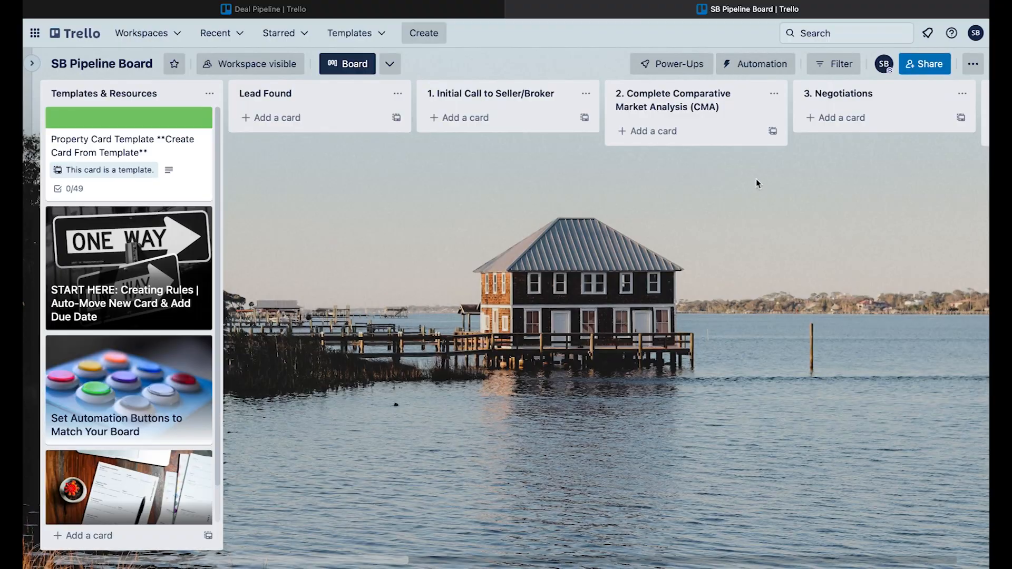
click(761, 64)
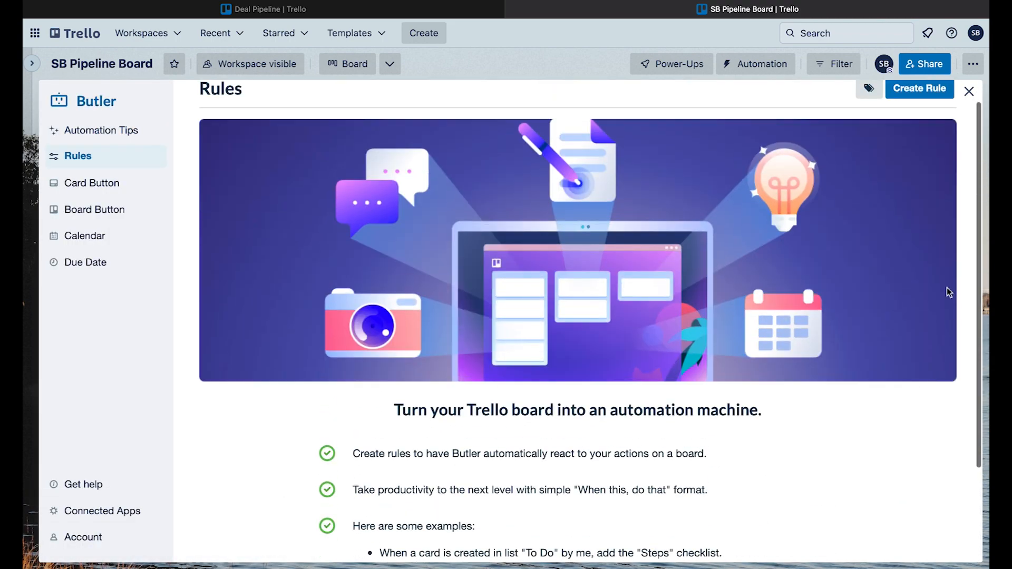
Create a rule moving cards added to the board to the top of Lead Found, then close Butler.
click(920, 89)
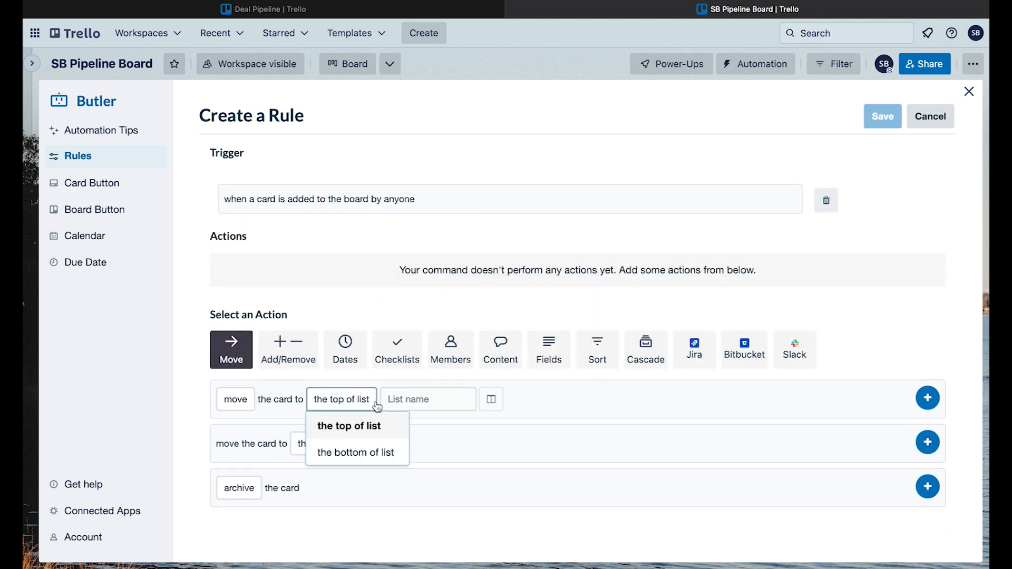
click(883, 116)
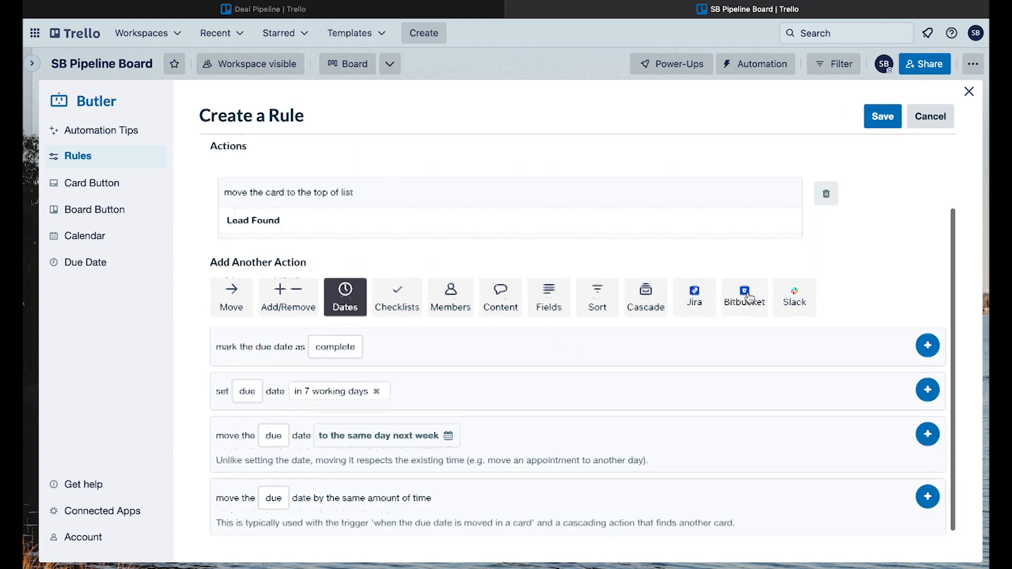
click(969, 91)
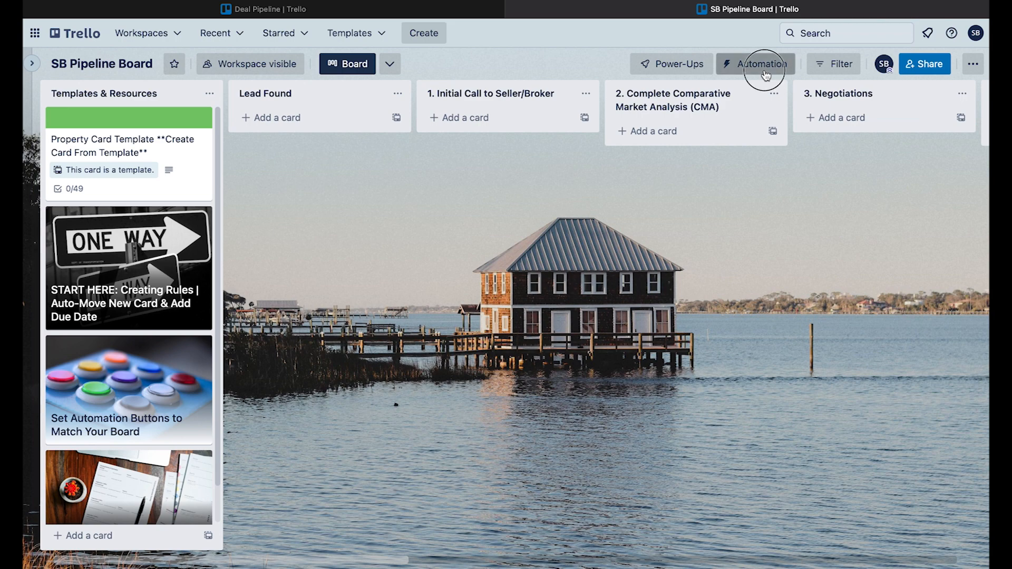
Re-point the Make The Call, Run The Numbers and Submit an Offer card buttons to SB Pipeline Board.
click(755, 64)
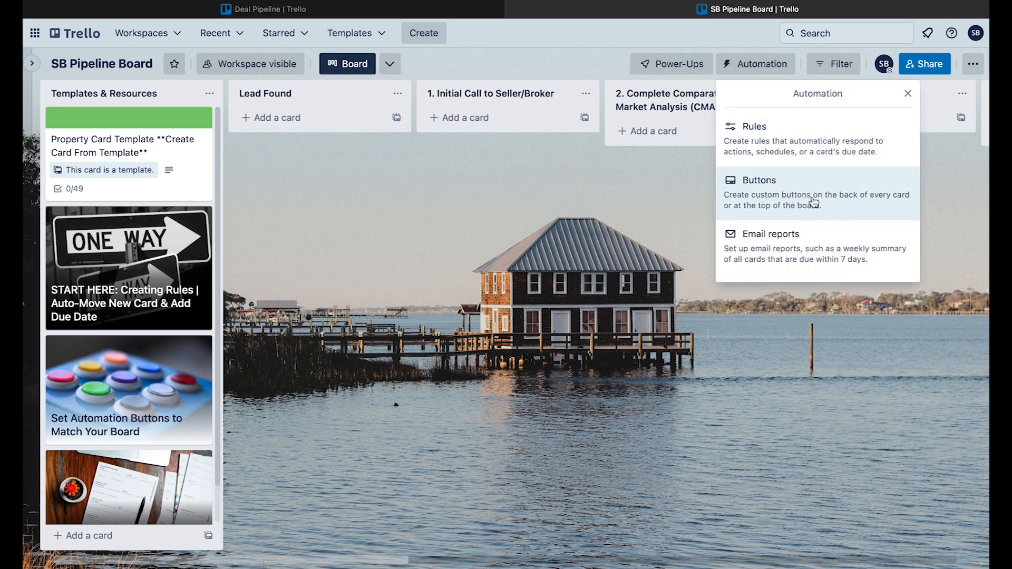
click(758, 180)
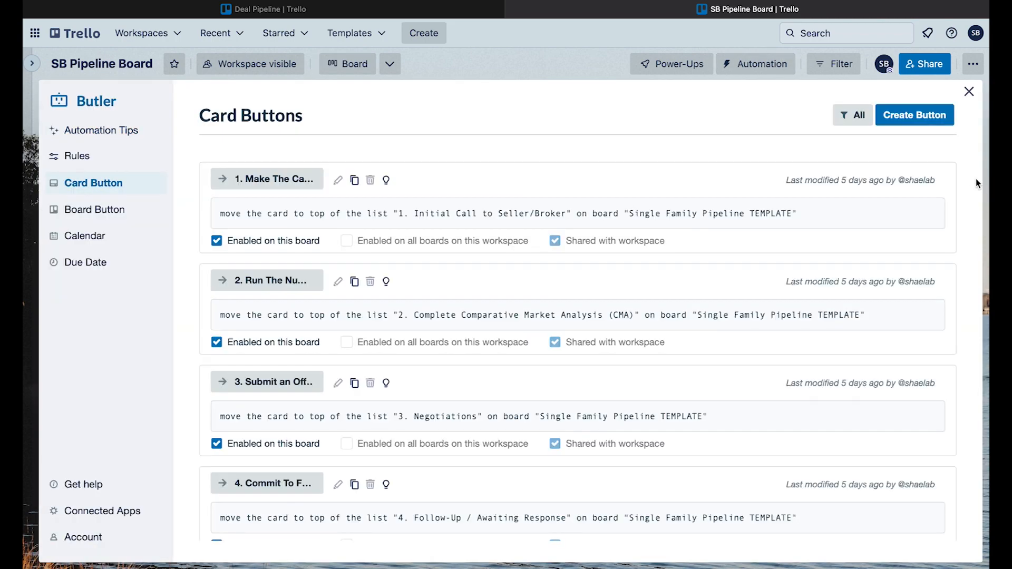
mouse_move(341, 155)
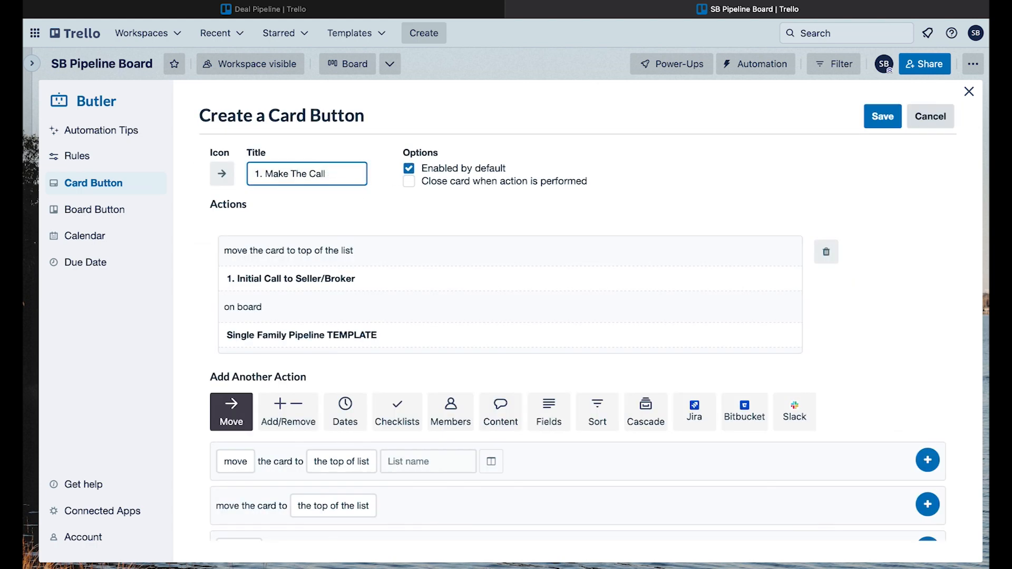
click(882, 116)
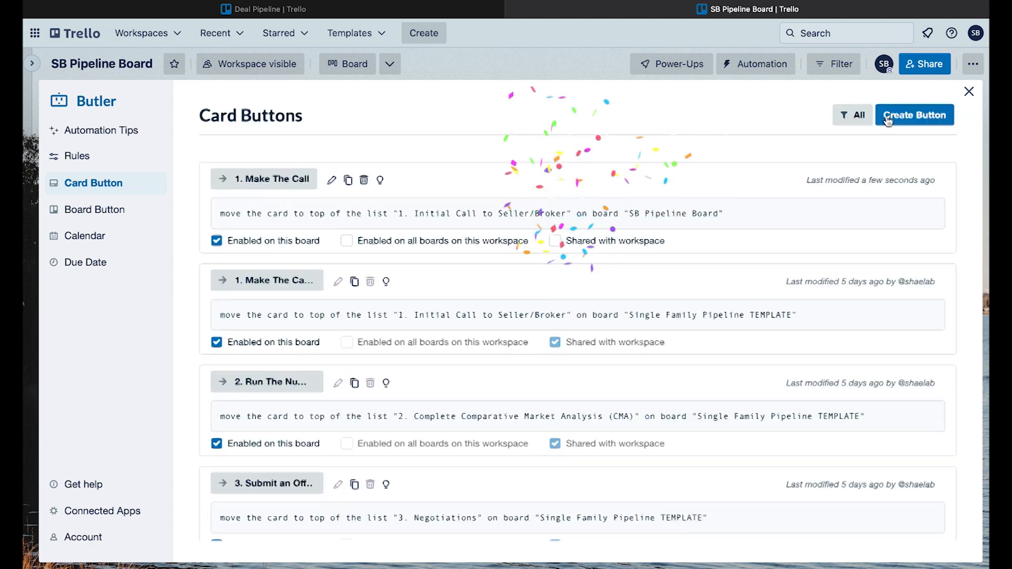
click(215, 342)
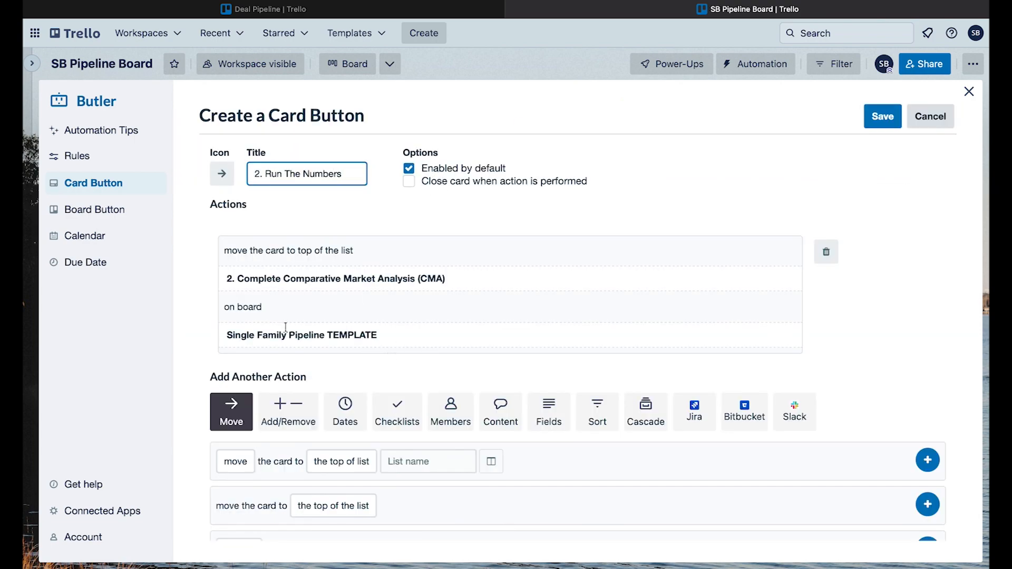
click(882, 116)
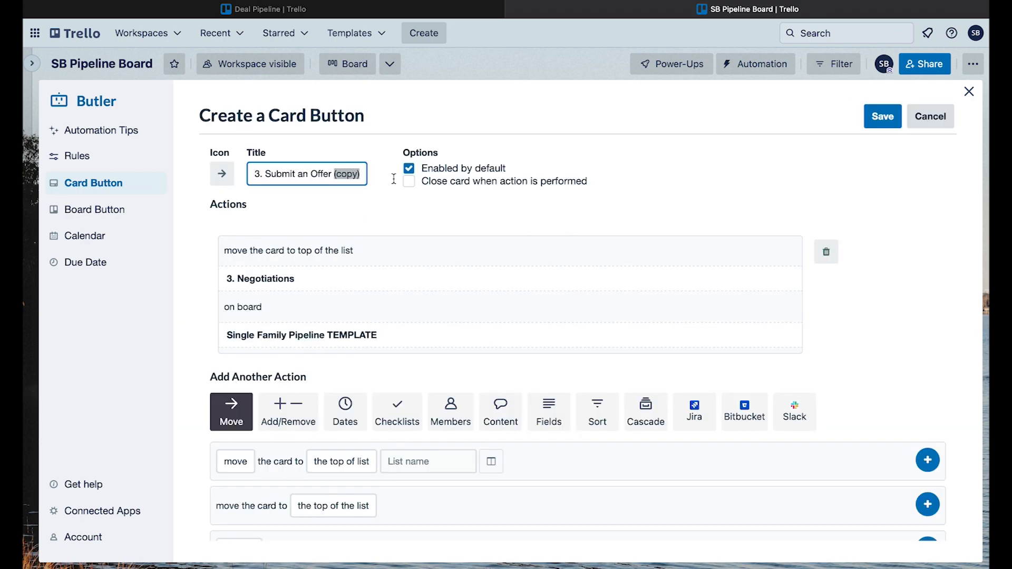
click(883, 116)
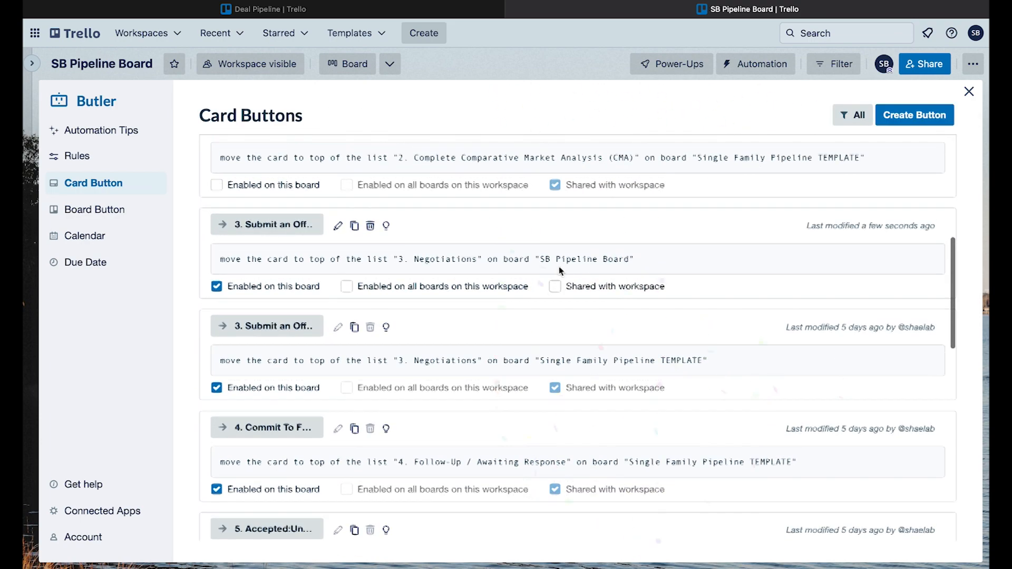
Re-point the Follow-Up, Under Contract, Closed and Follow Up Reminder buttons to SB Pipeline Board.
scroll(down, 3)
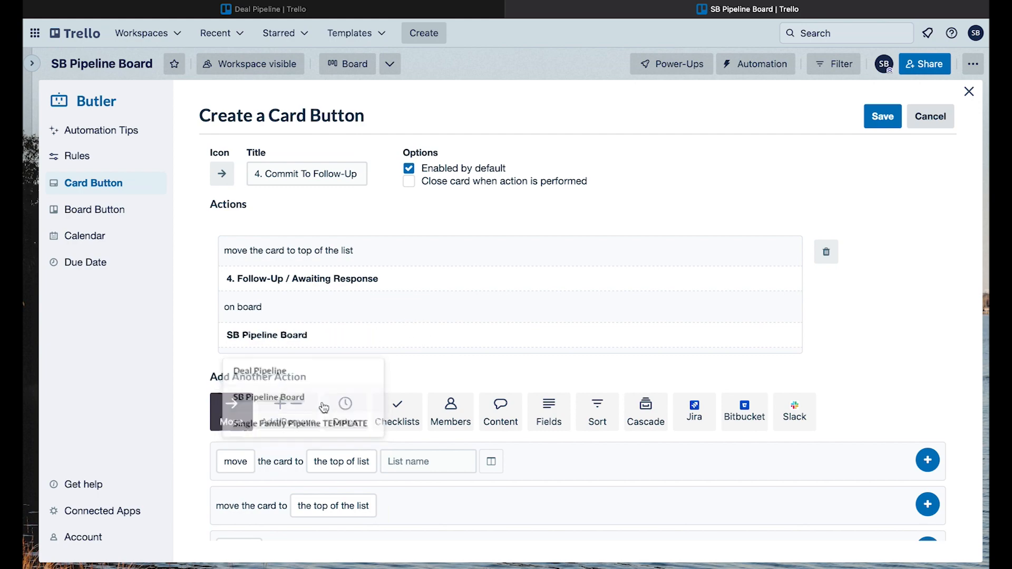
click(881, 116)
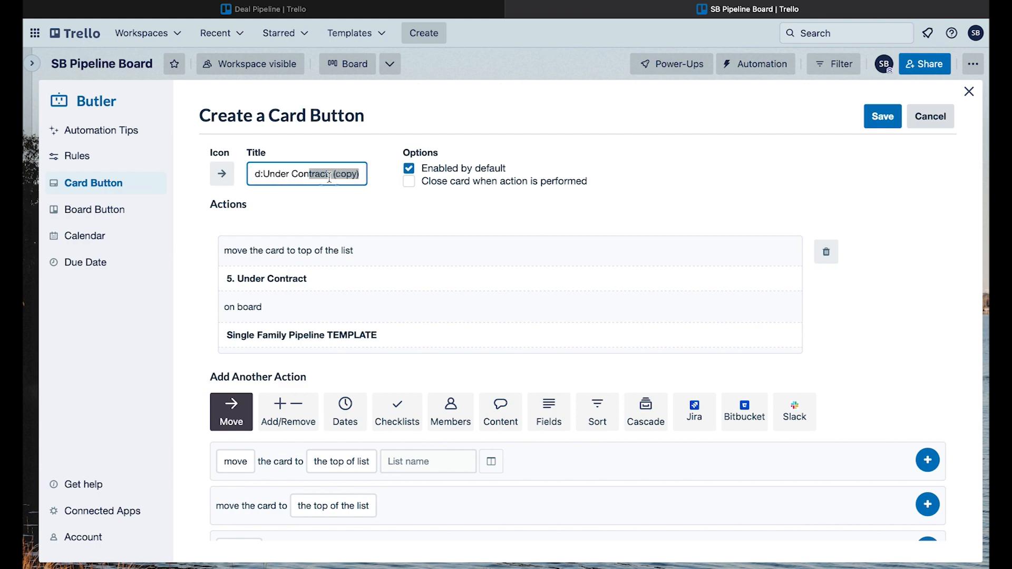
click(882, 116)
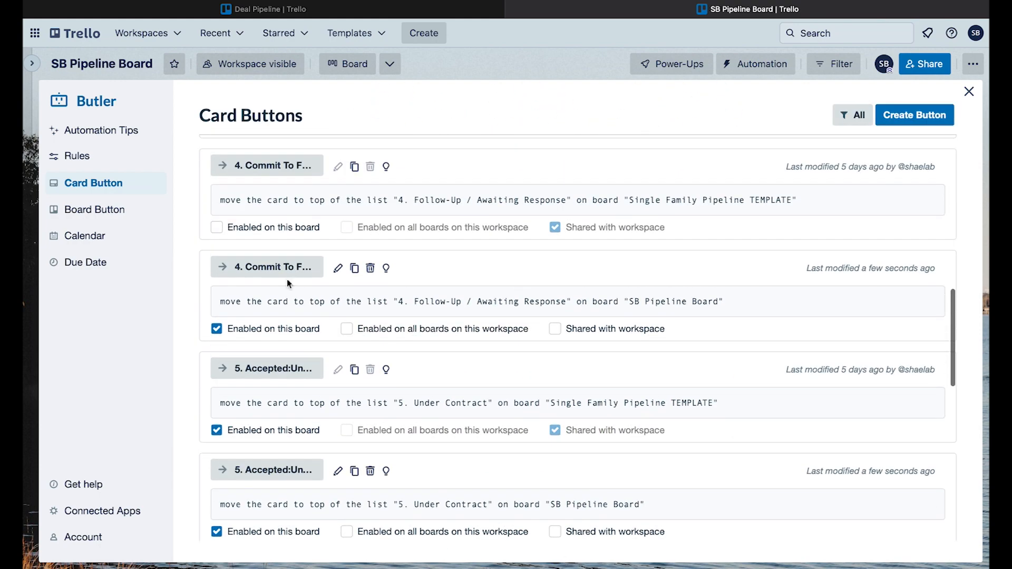
scroll(down, 3)
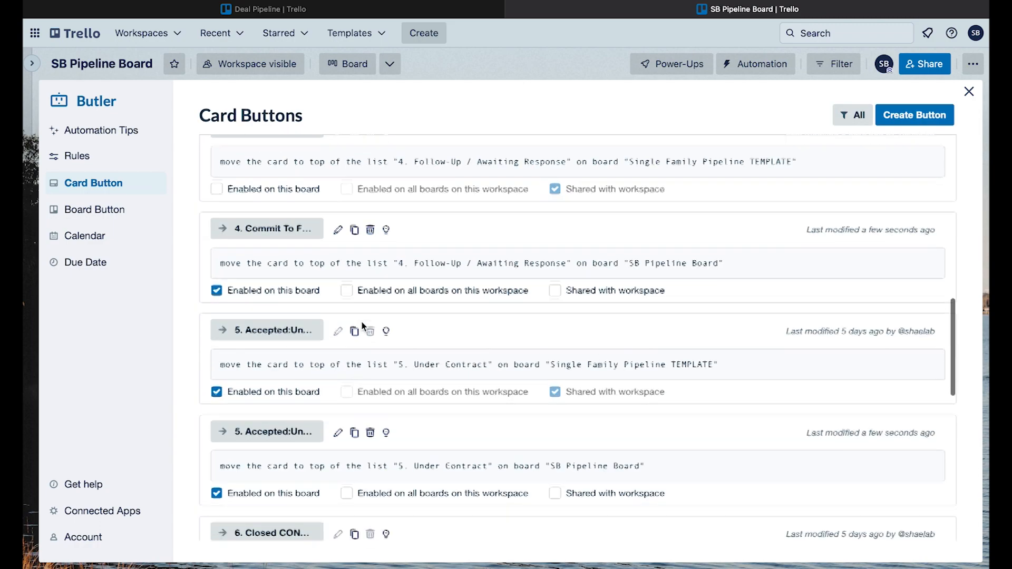
scroll(down, 3)
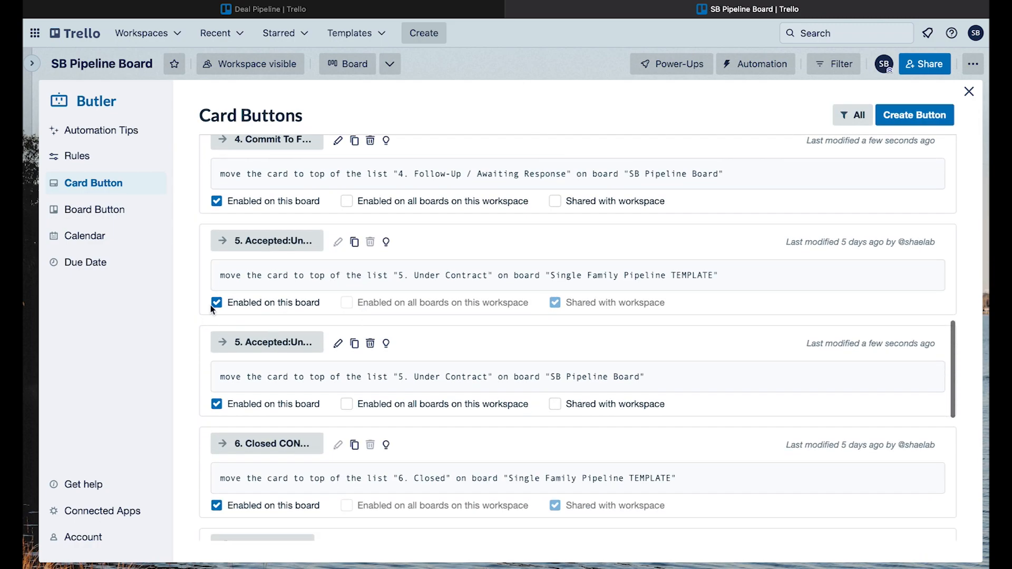
click(217, 303)
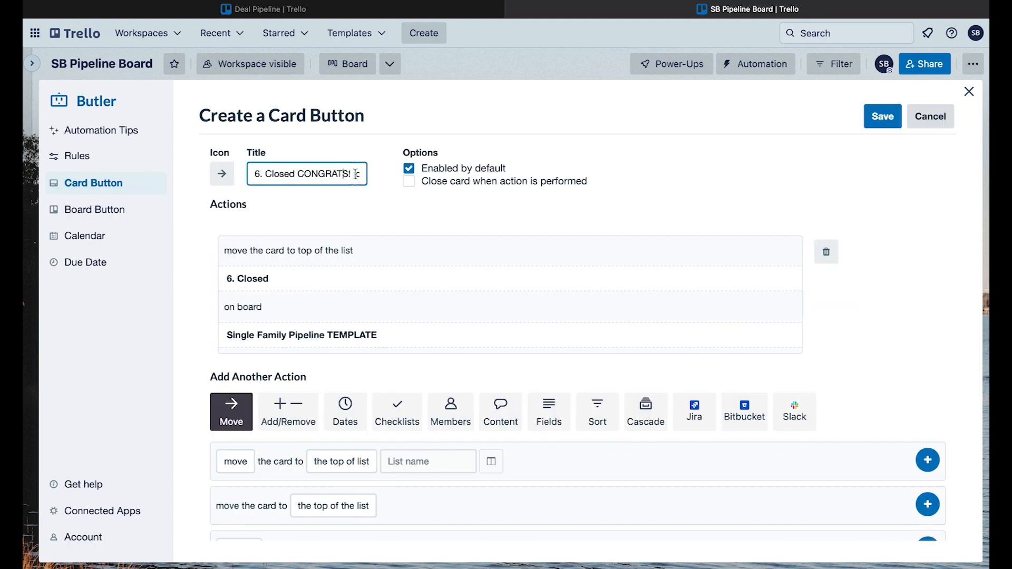
click(882, 116)
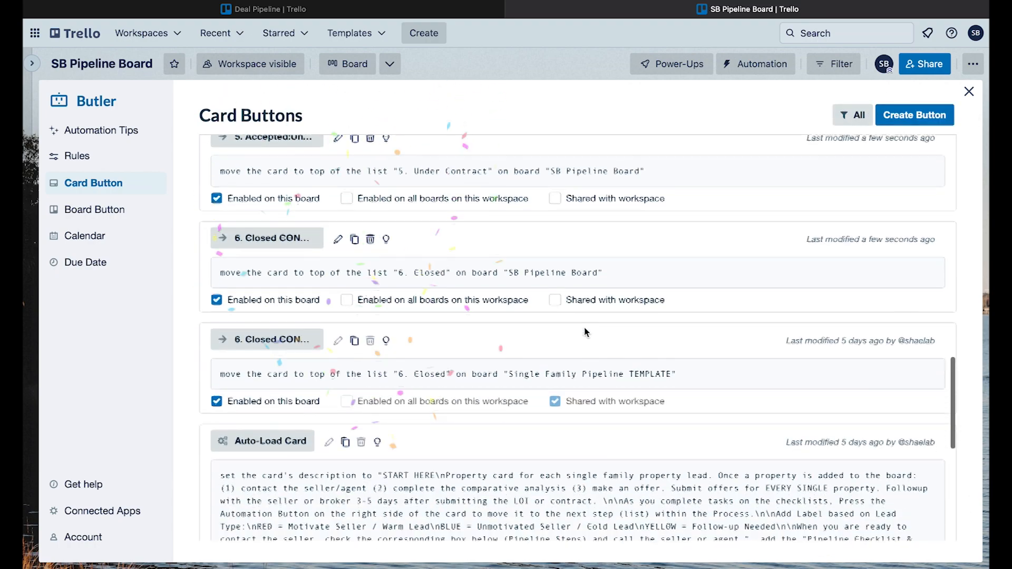
scroll(down, 3)
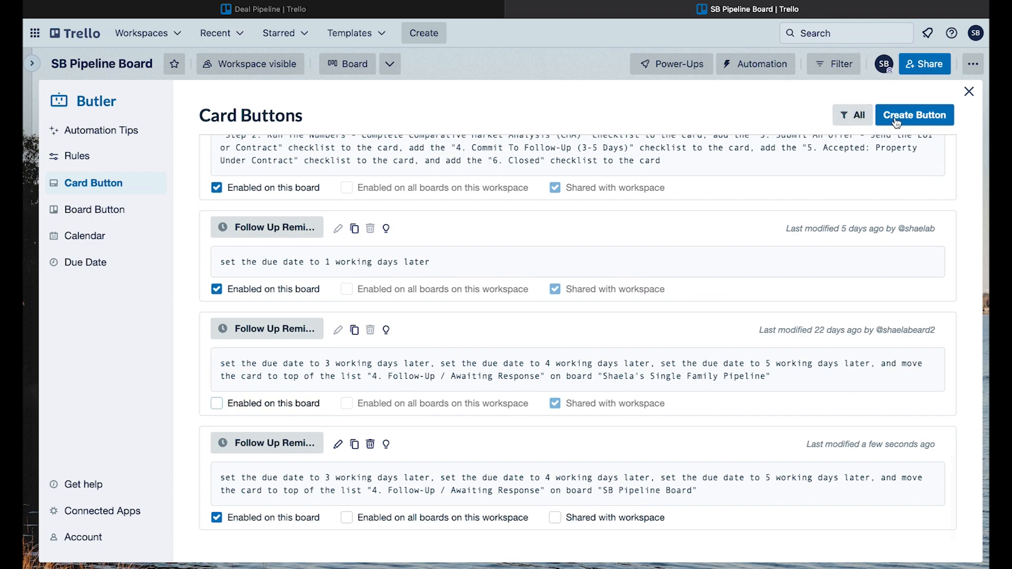
mouse_move(910, 119)
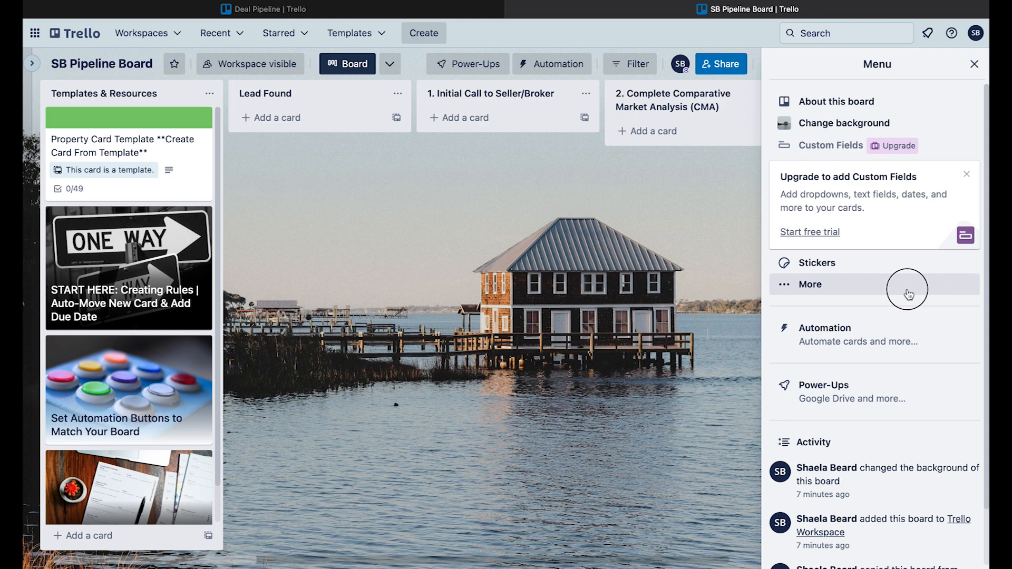
View SB Pipeline Board's Email-to-board settings and its board email address.
click(810, 285)
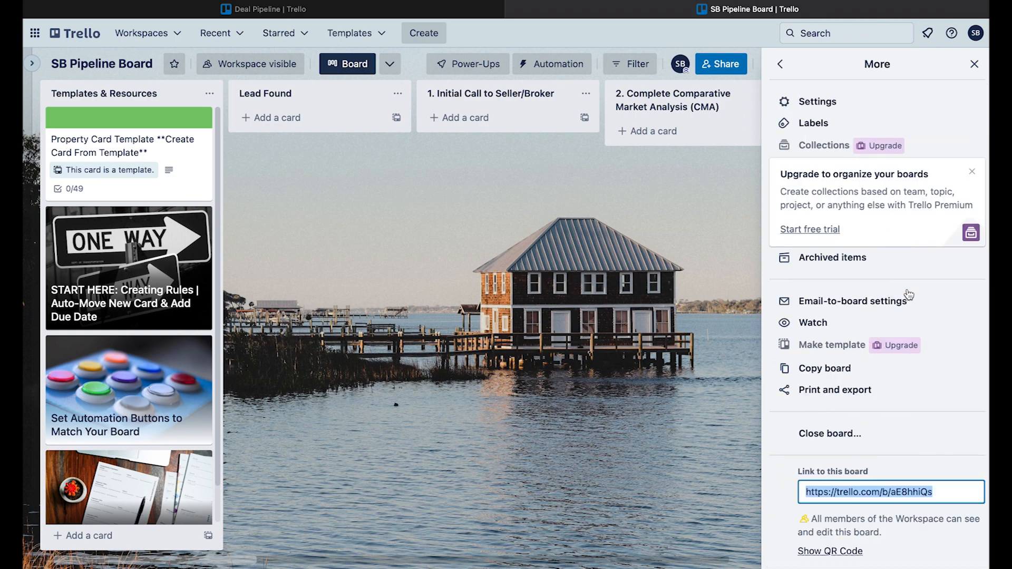
mouse_move(853, 301)
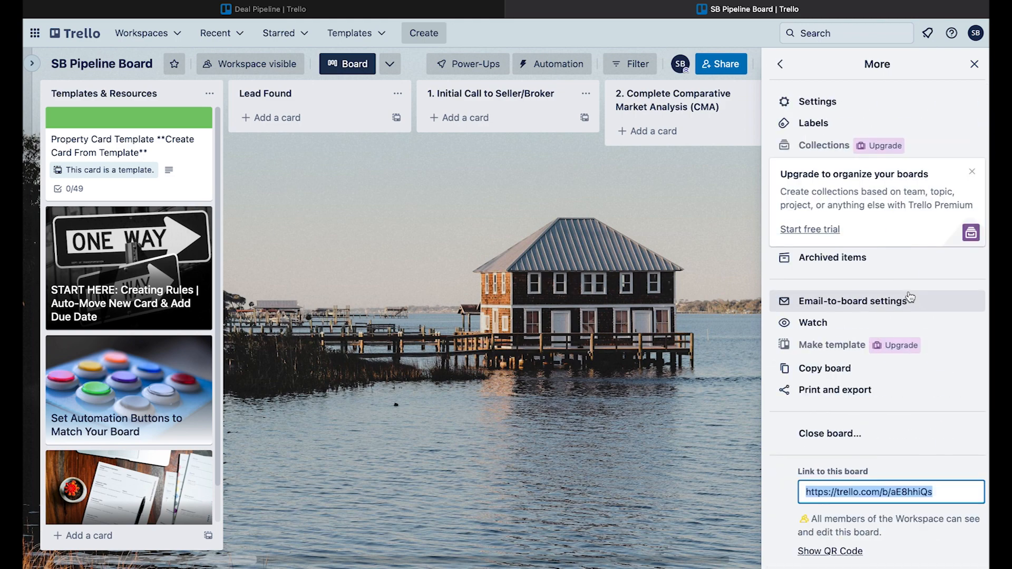
click(856, 302)
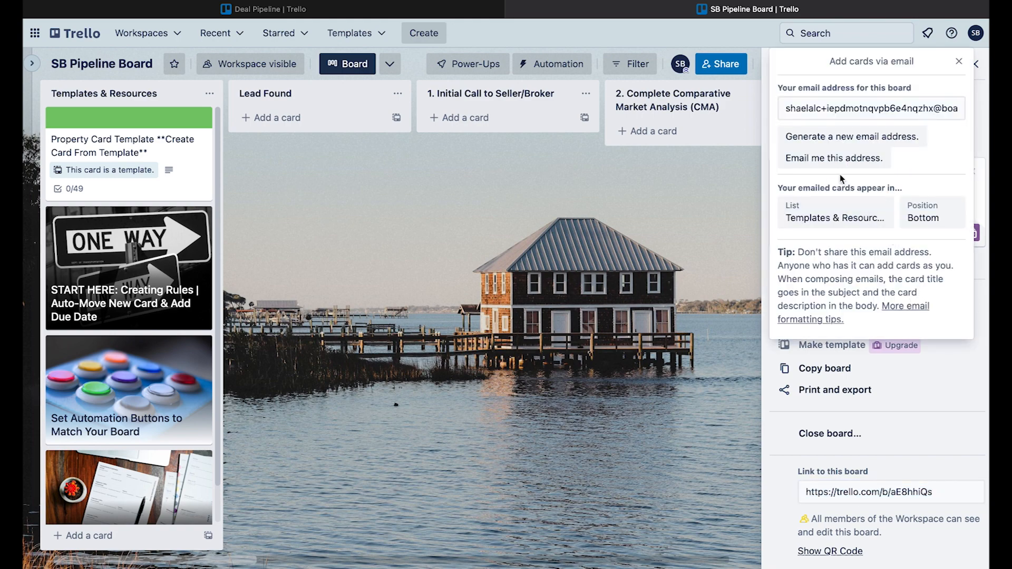
click(870, 108)
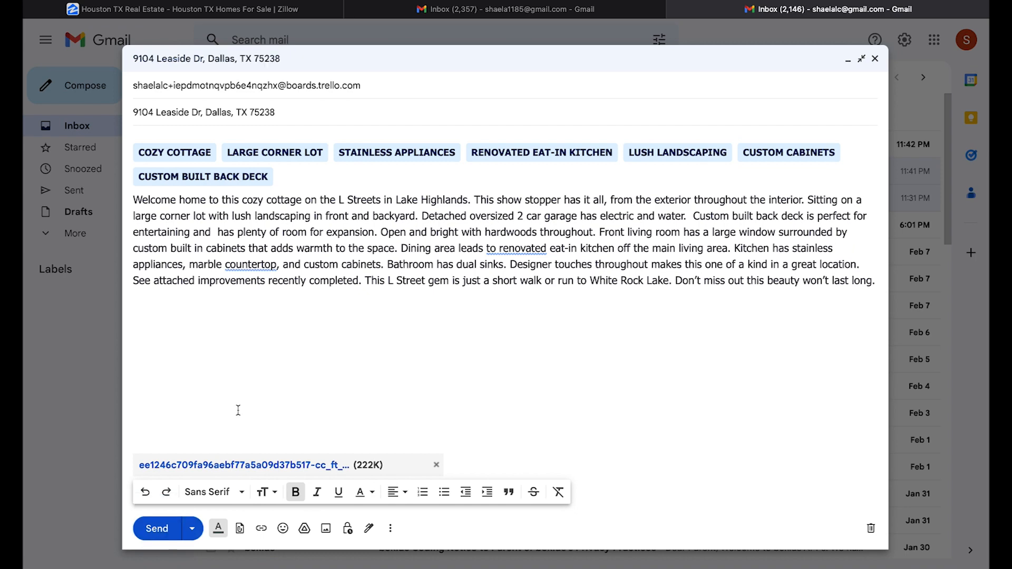
click(700, 10)
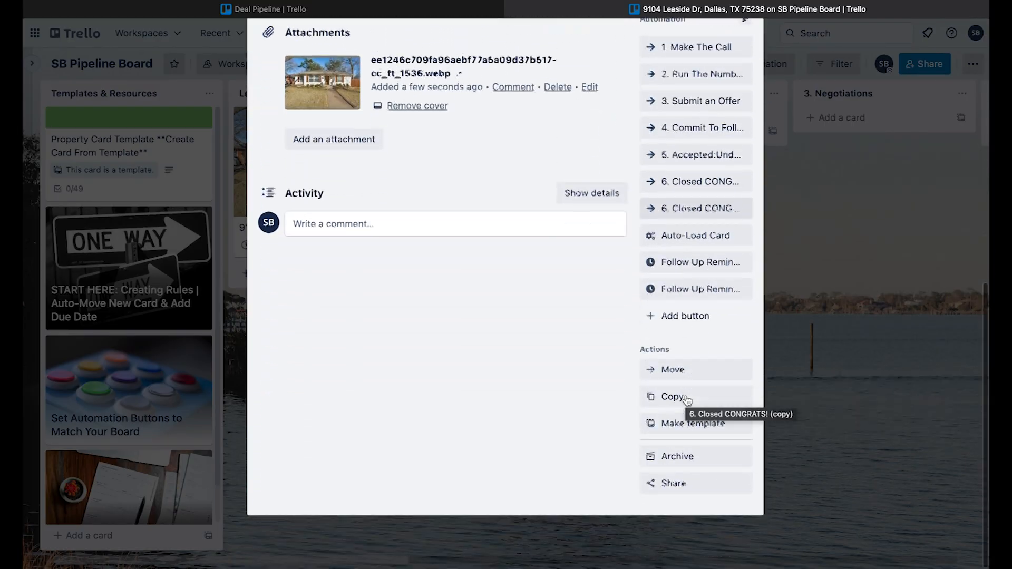
click(674, 483)
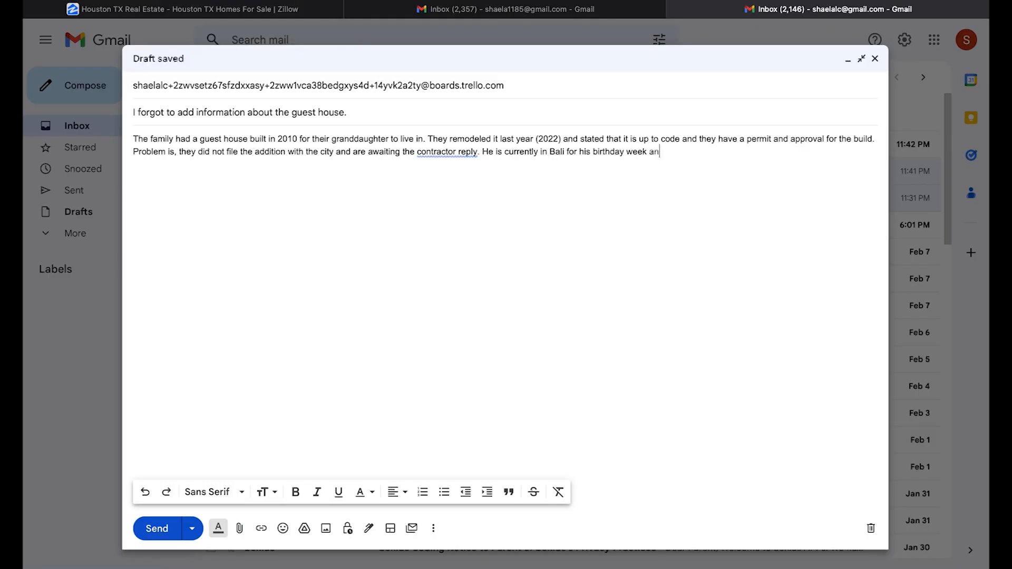
text(d. He's been there for 2 months. He loved it so much, he decided to extend his vacation. His assistant will go to his office on Monday to see if he can locate the paperwork. He believes a copy is saved under the)
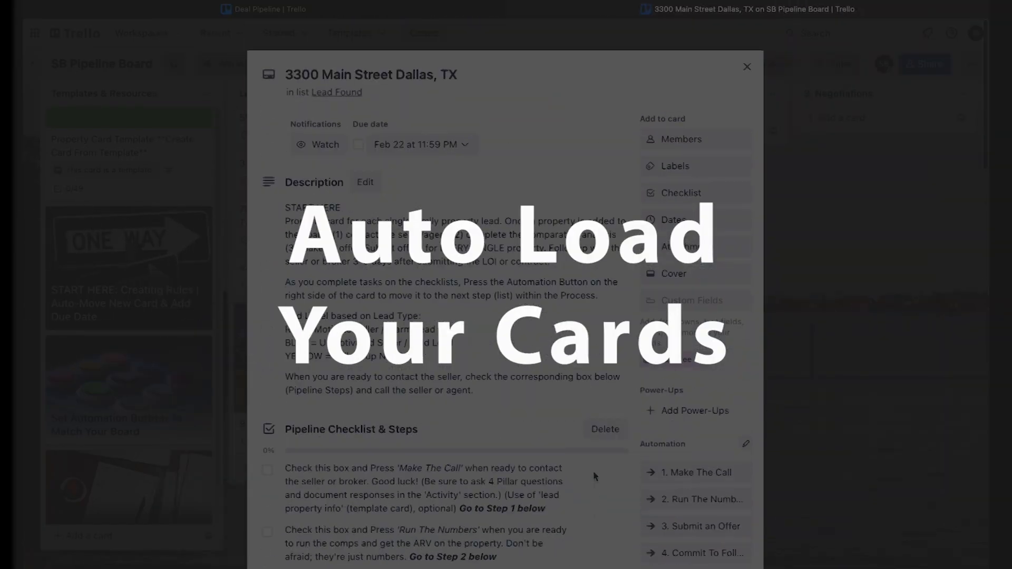
Auto-load the template checklists and seller questions onto the 3300 Main Street card.
scroll(down, 3)
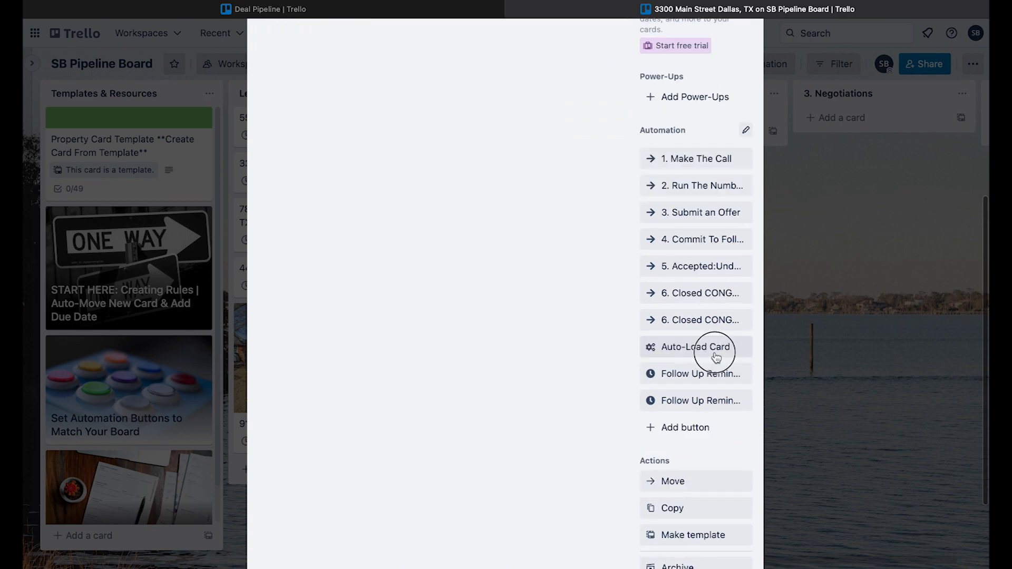
click(696, 347)
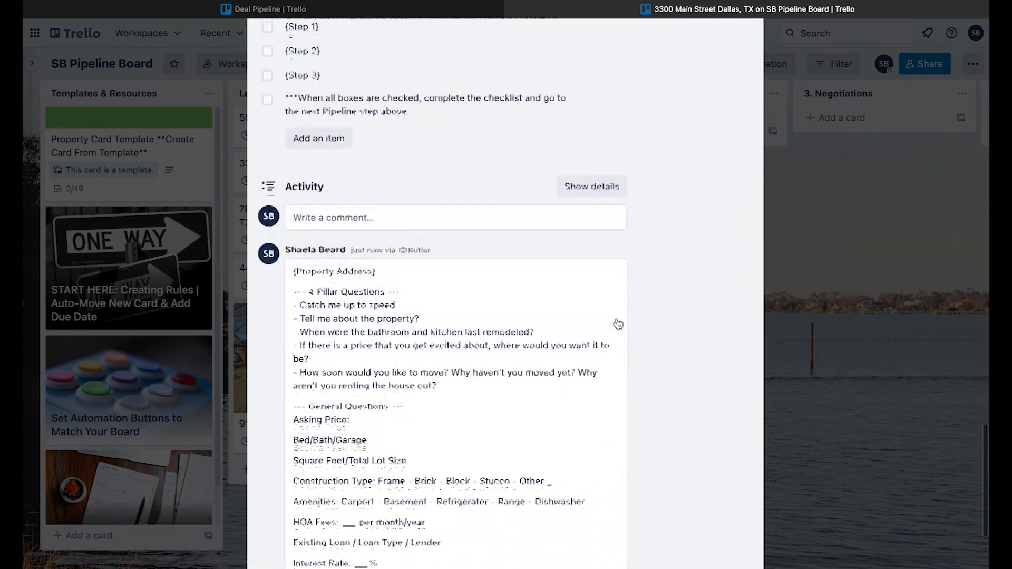
scroll(down, 3)
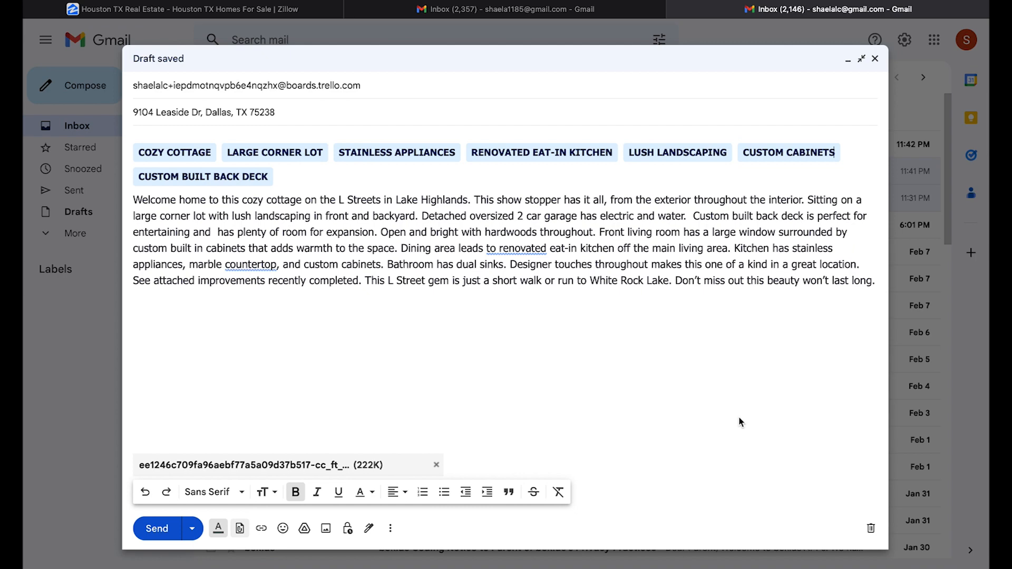
mouse_move(156, 528)
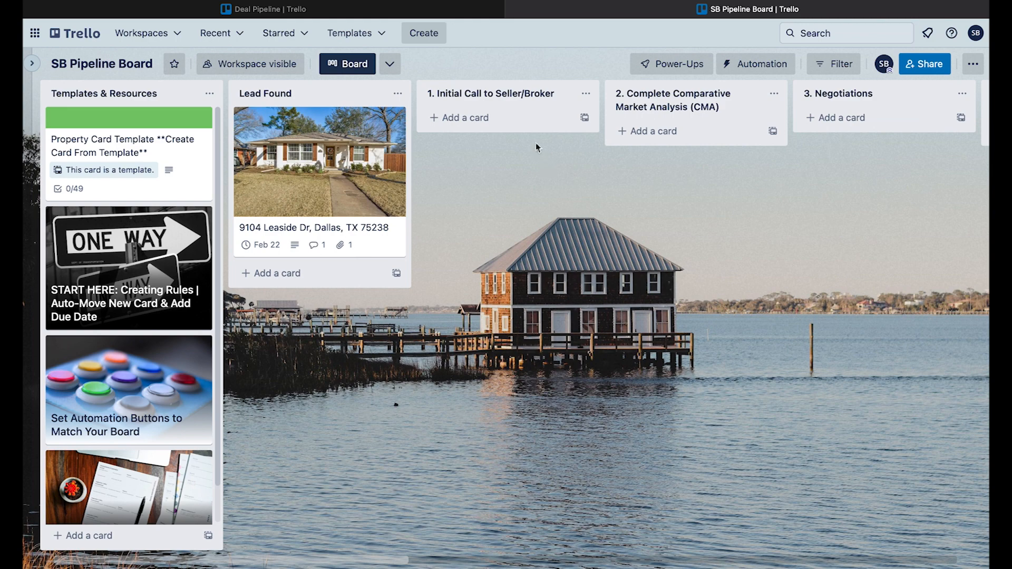
click(466, 117)
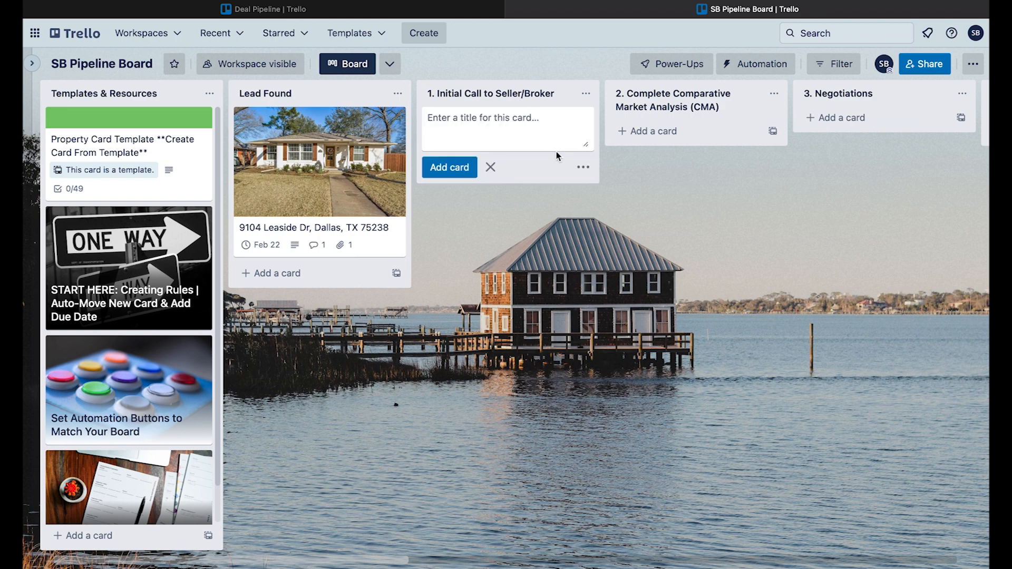
text(3300 Main Street Dallas, TX)
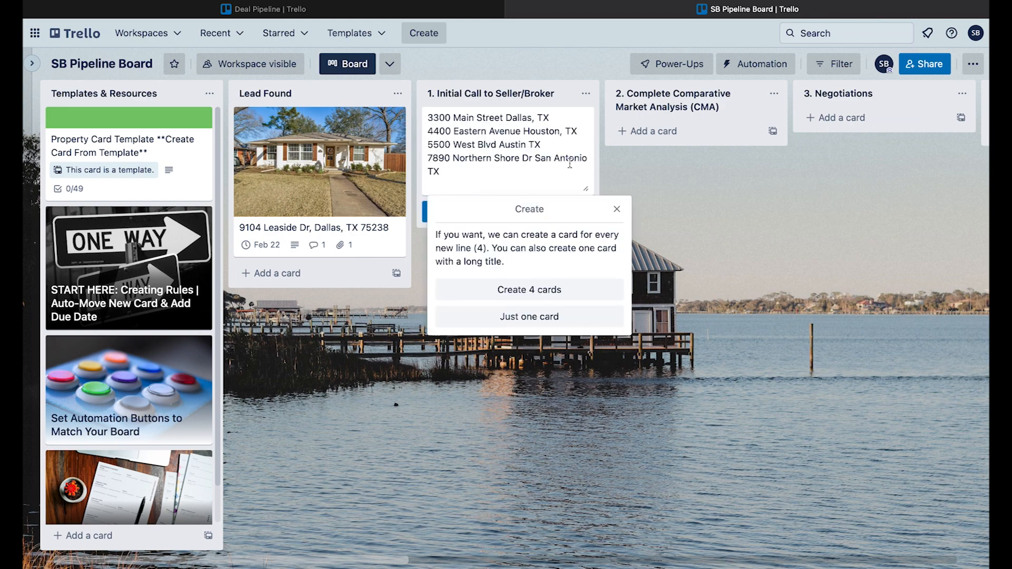
mouse_move(587, 280)
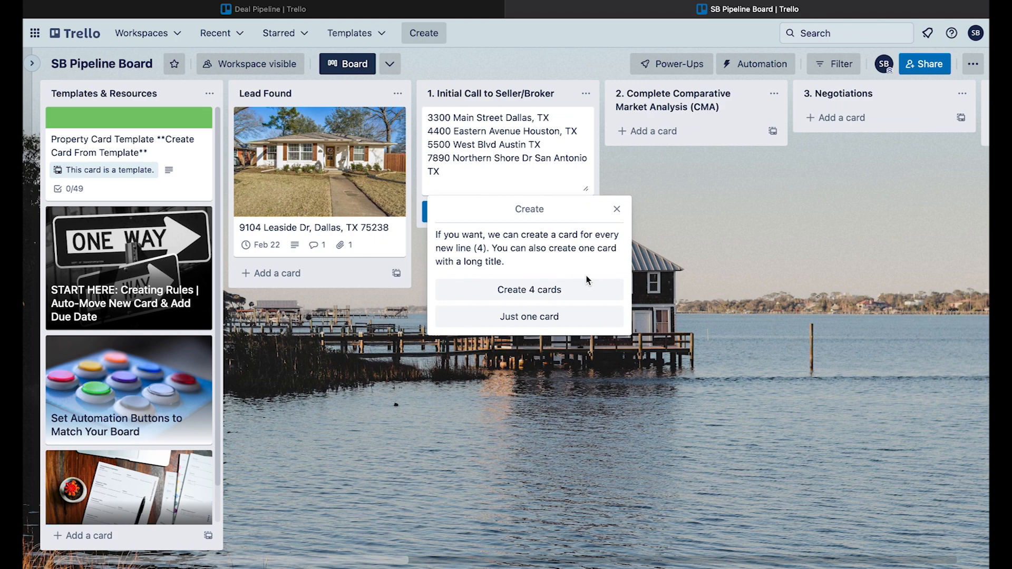
click(529, 289)
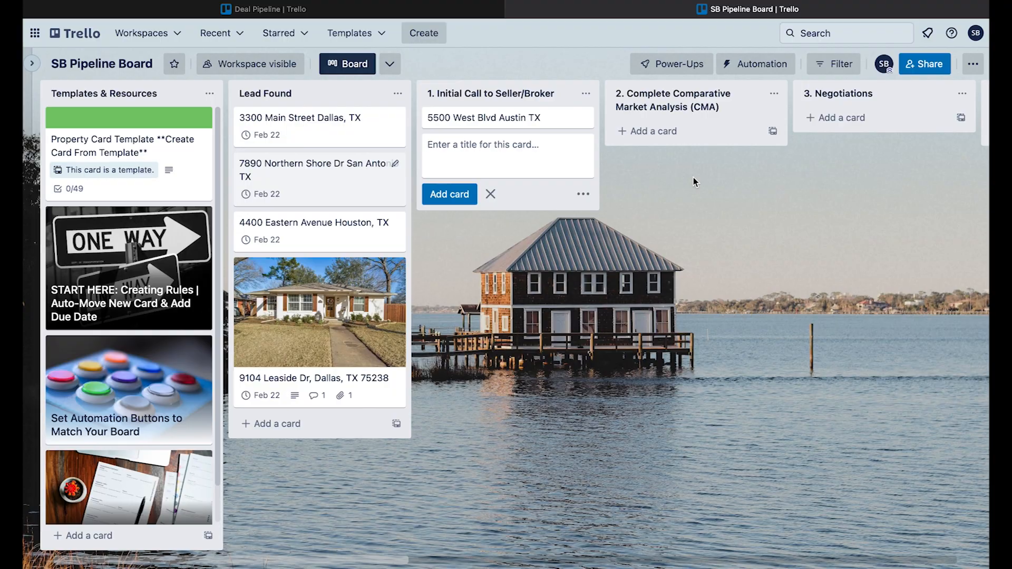
click(300, 118)
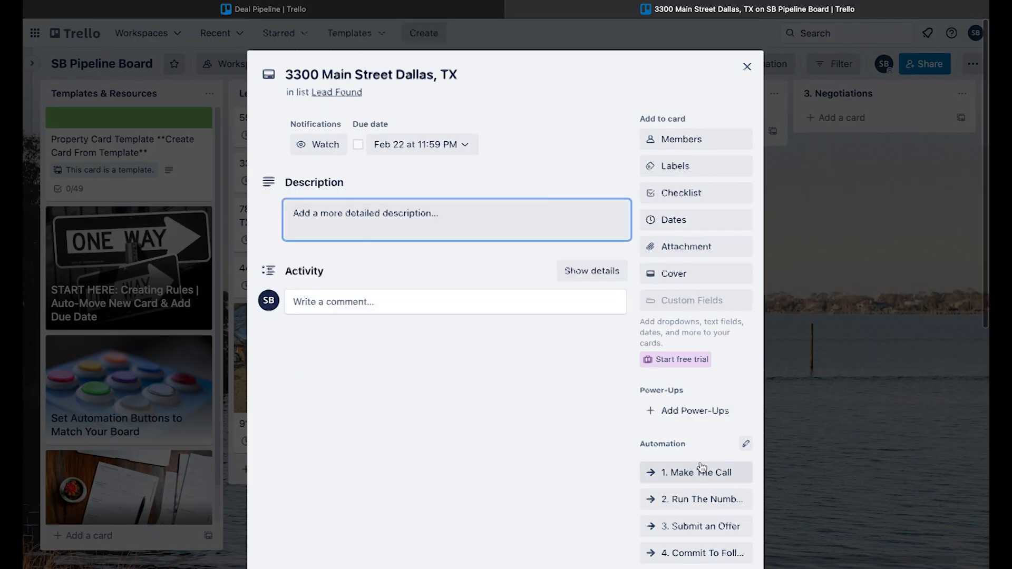
scroll(down, 3)
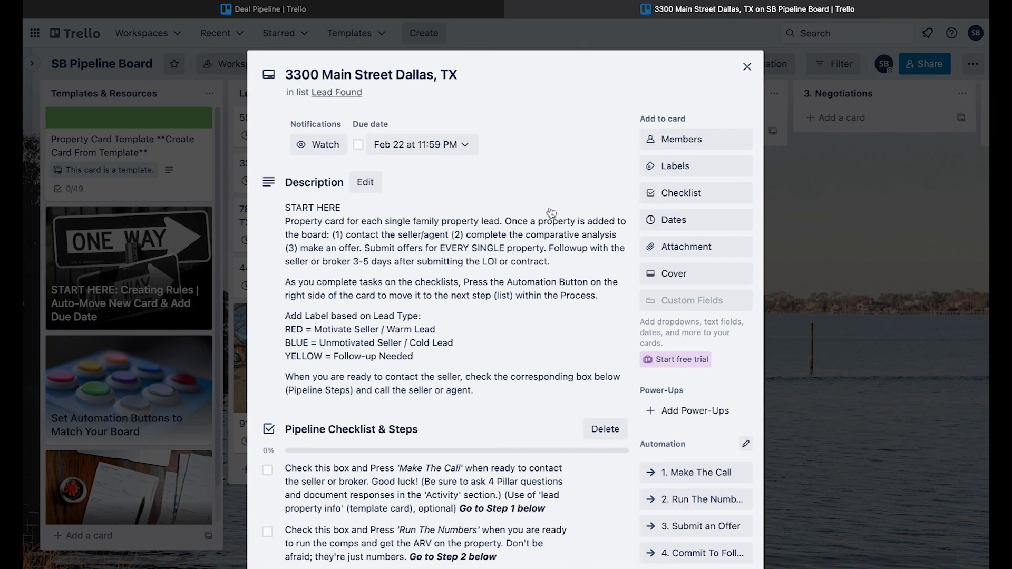
scroll(down, 3)
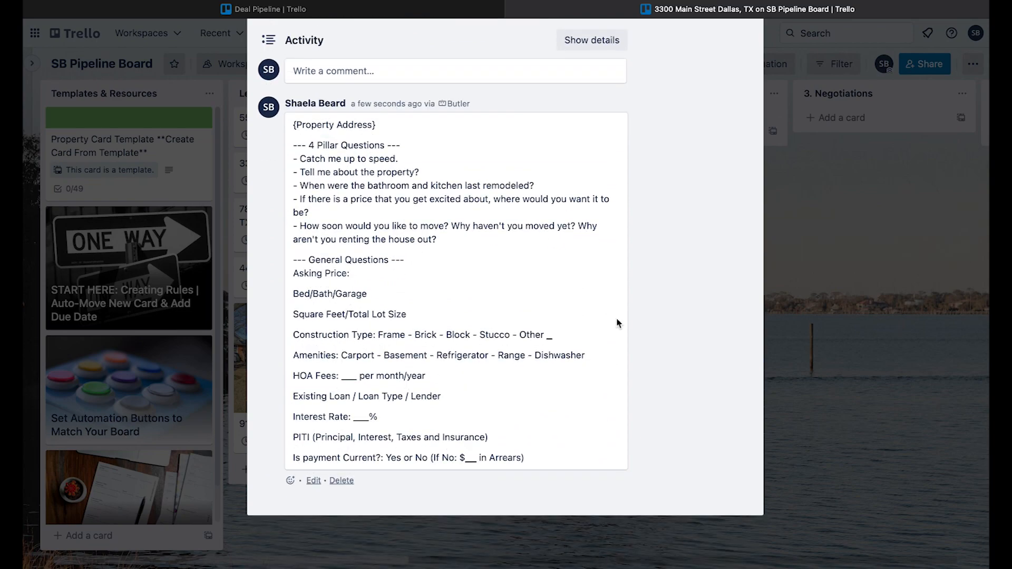
scroll(down, 3)
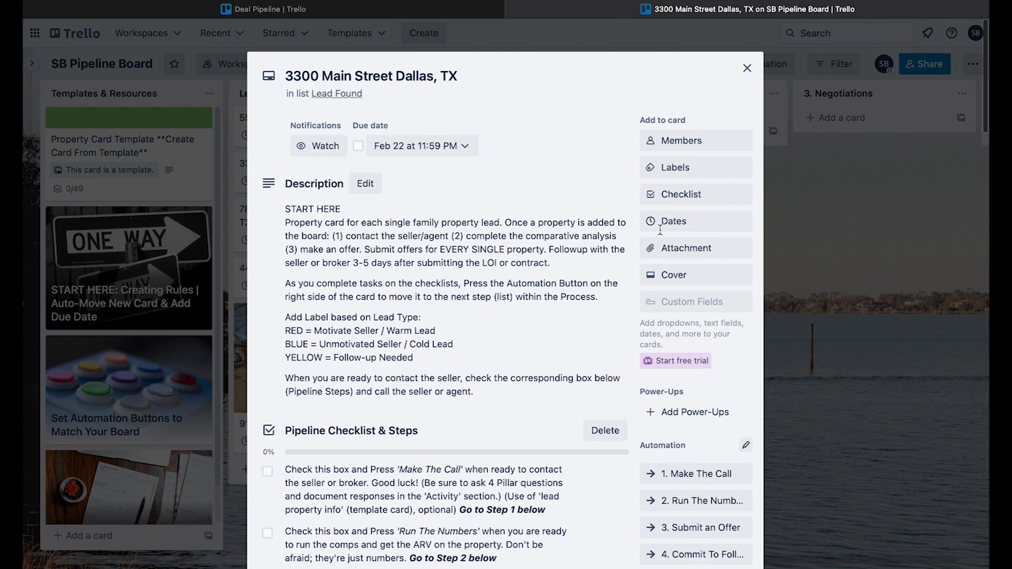
click(747, 69)
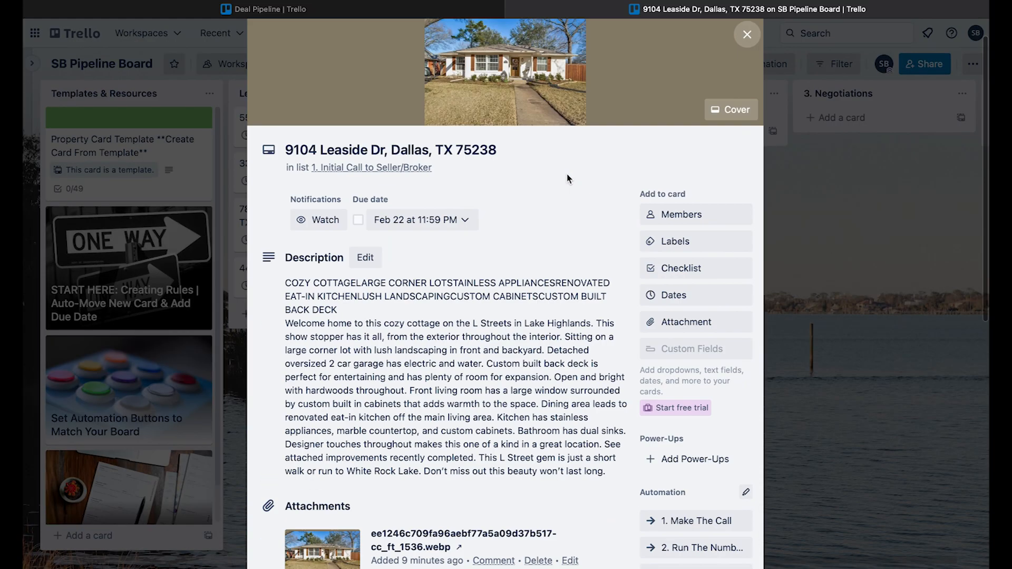
scroll(down, 3)
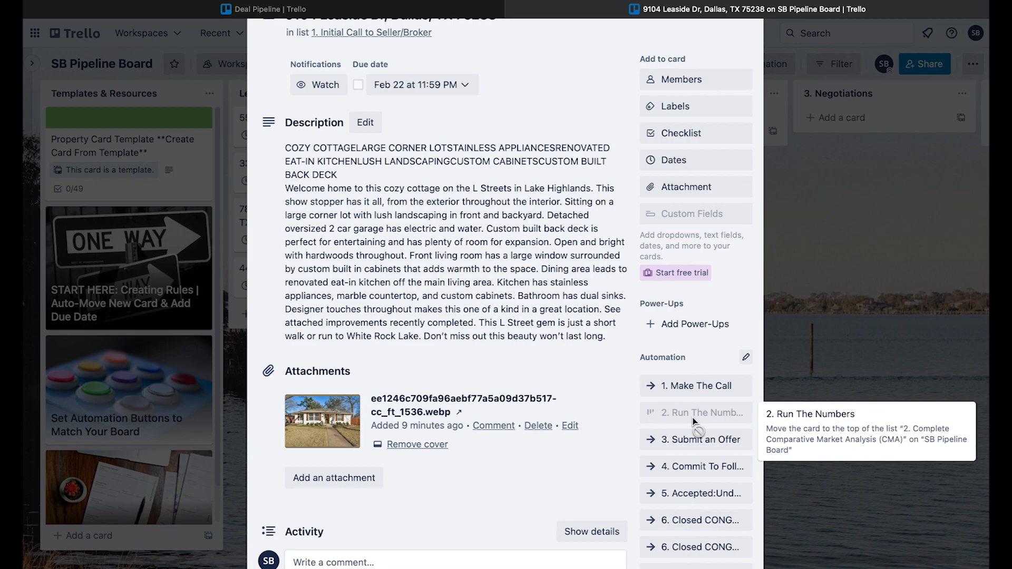
click(694, 412)
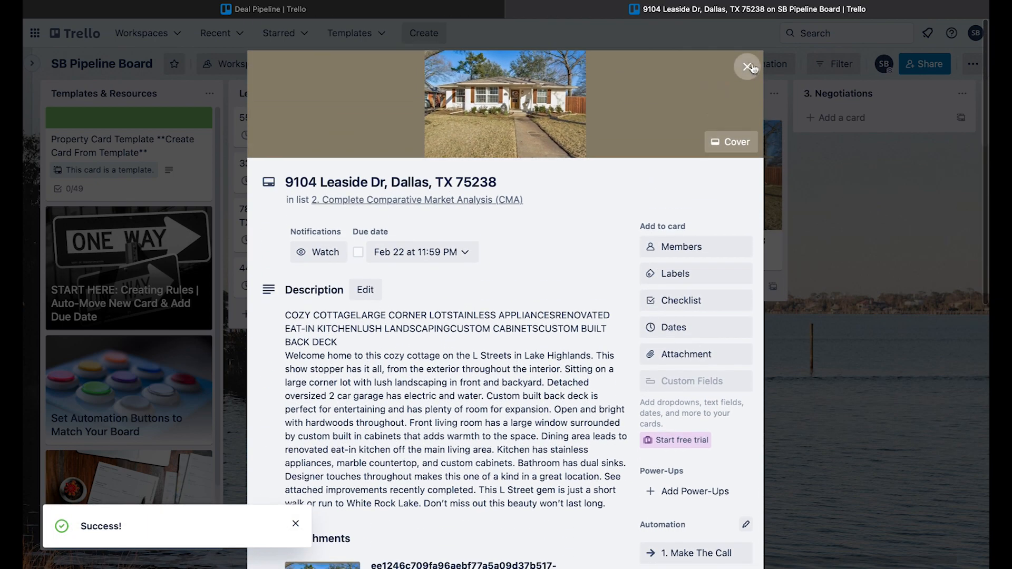
click(749, 67)
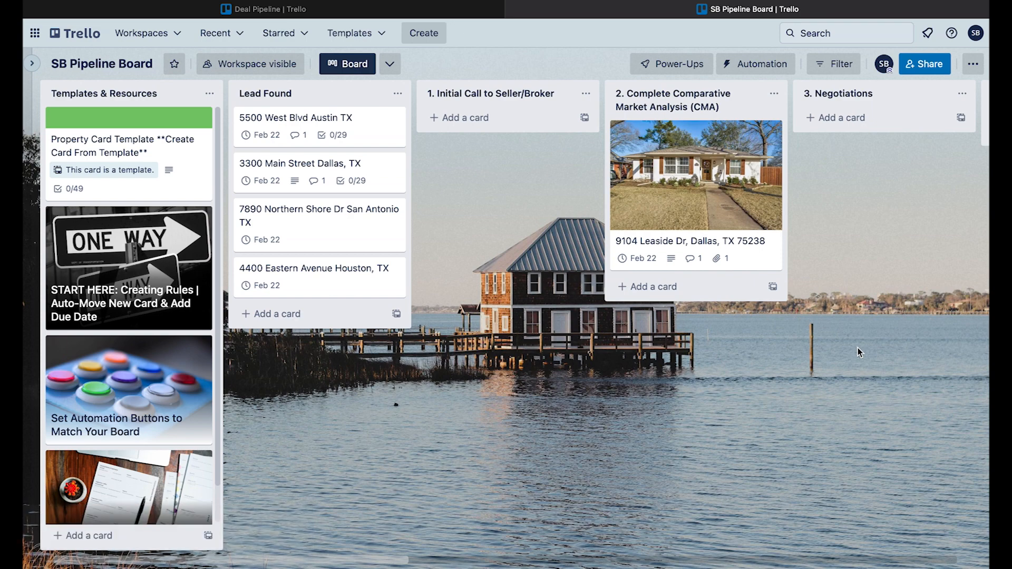